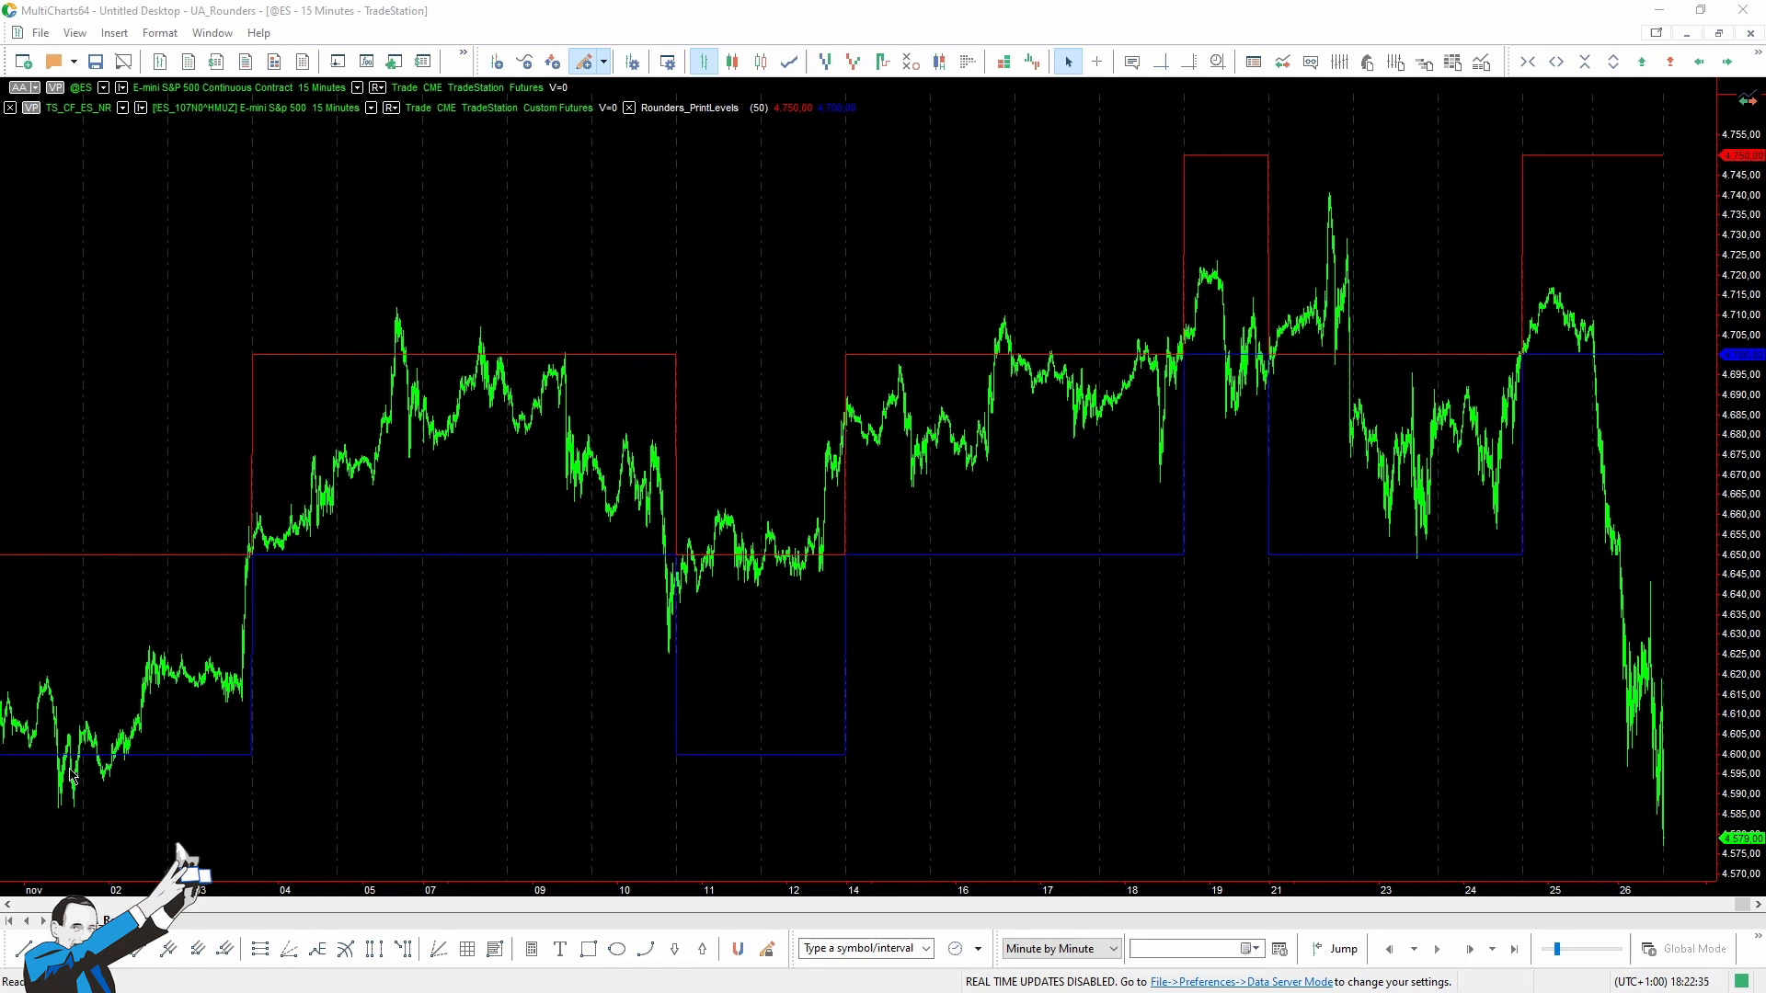
pyautogui.moveTo(1152, 712)
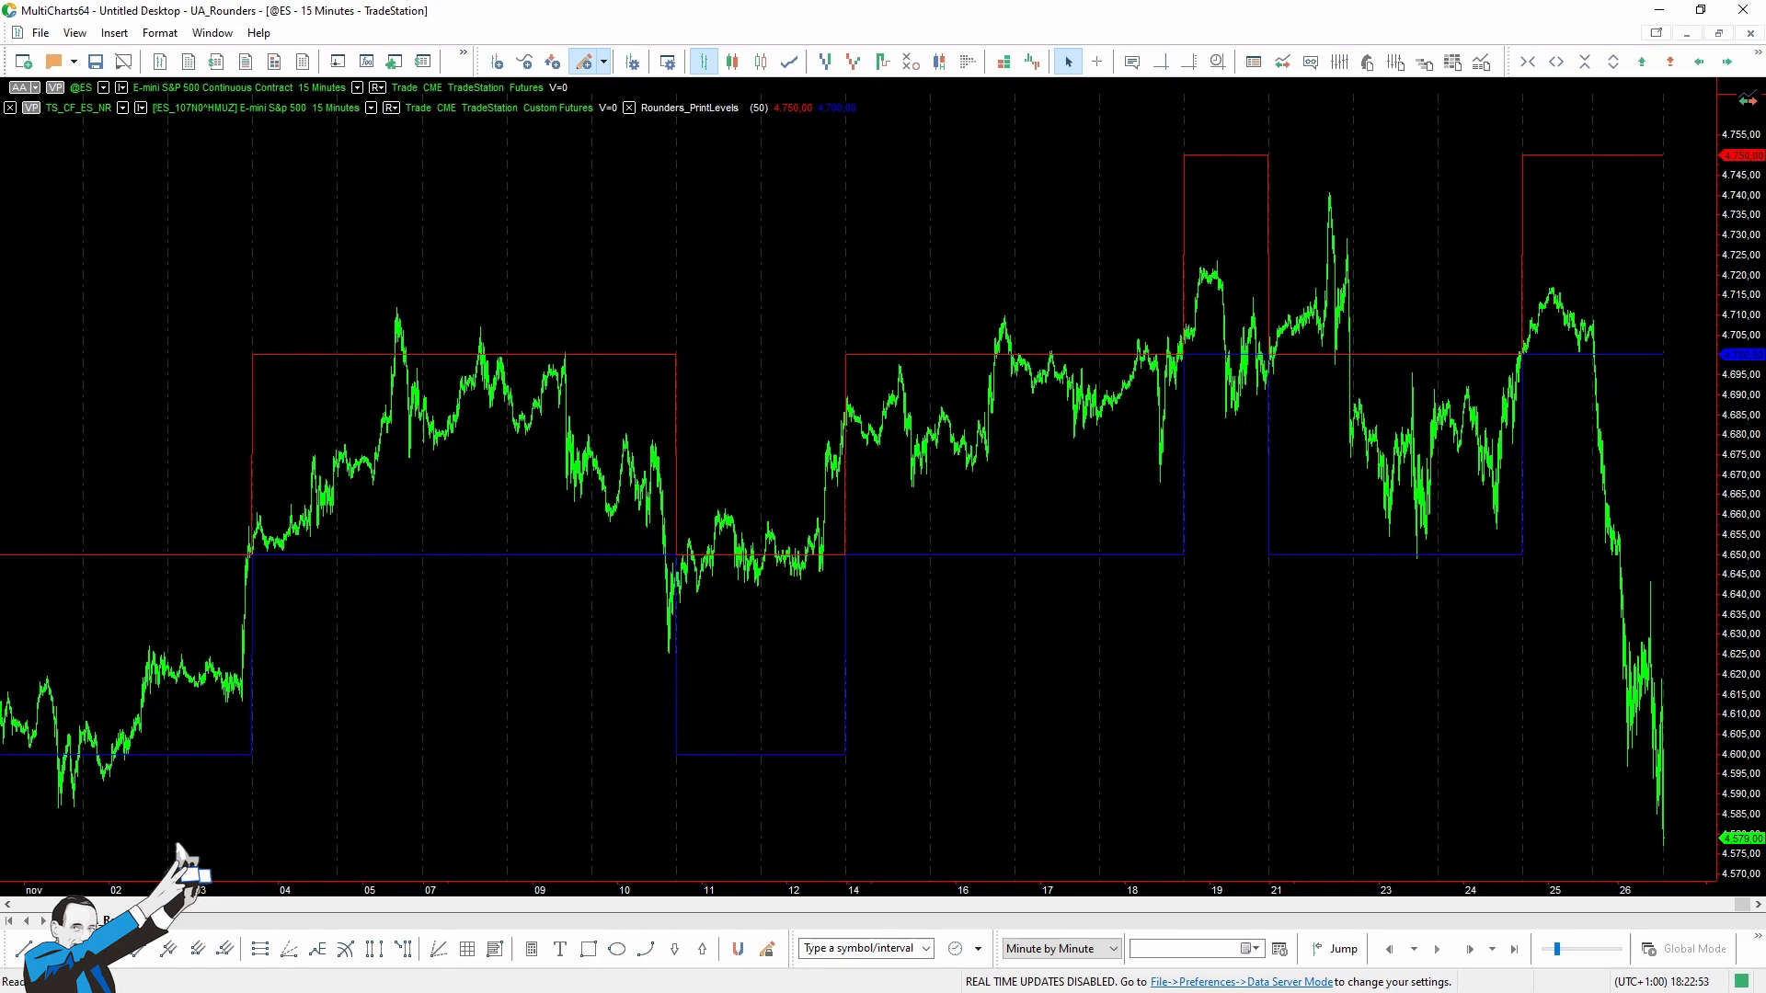
pyautogui.moveTo(1560, 166)
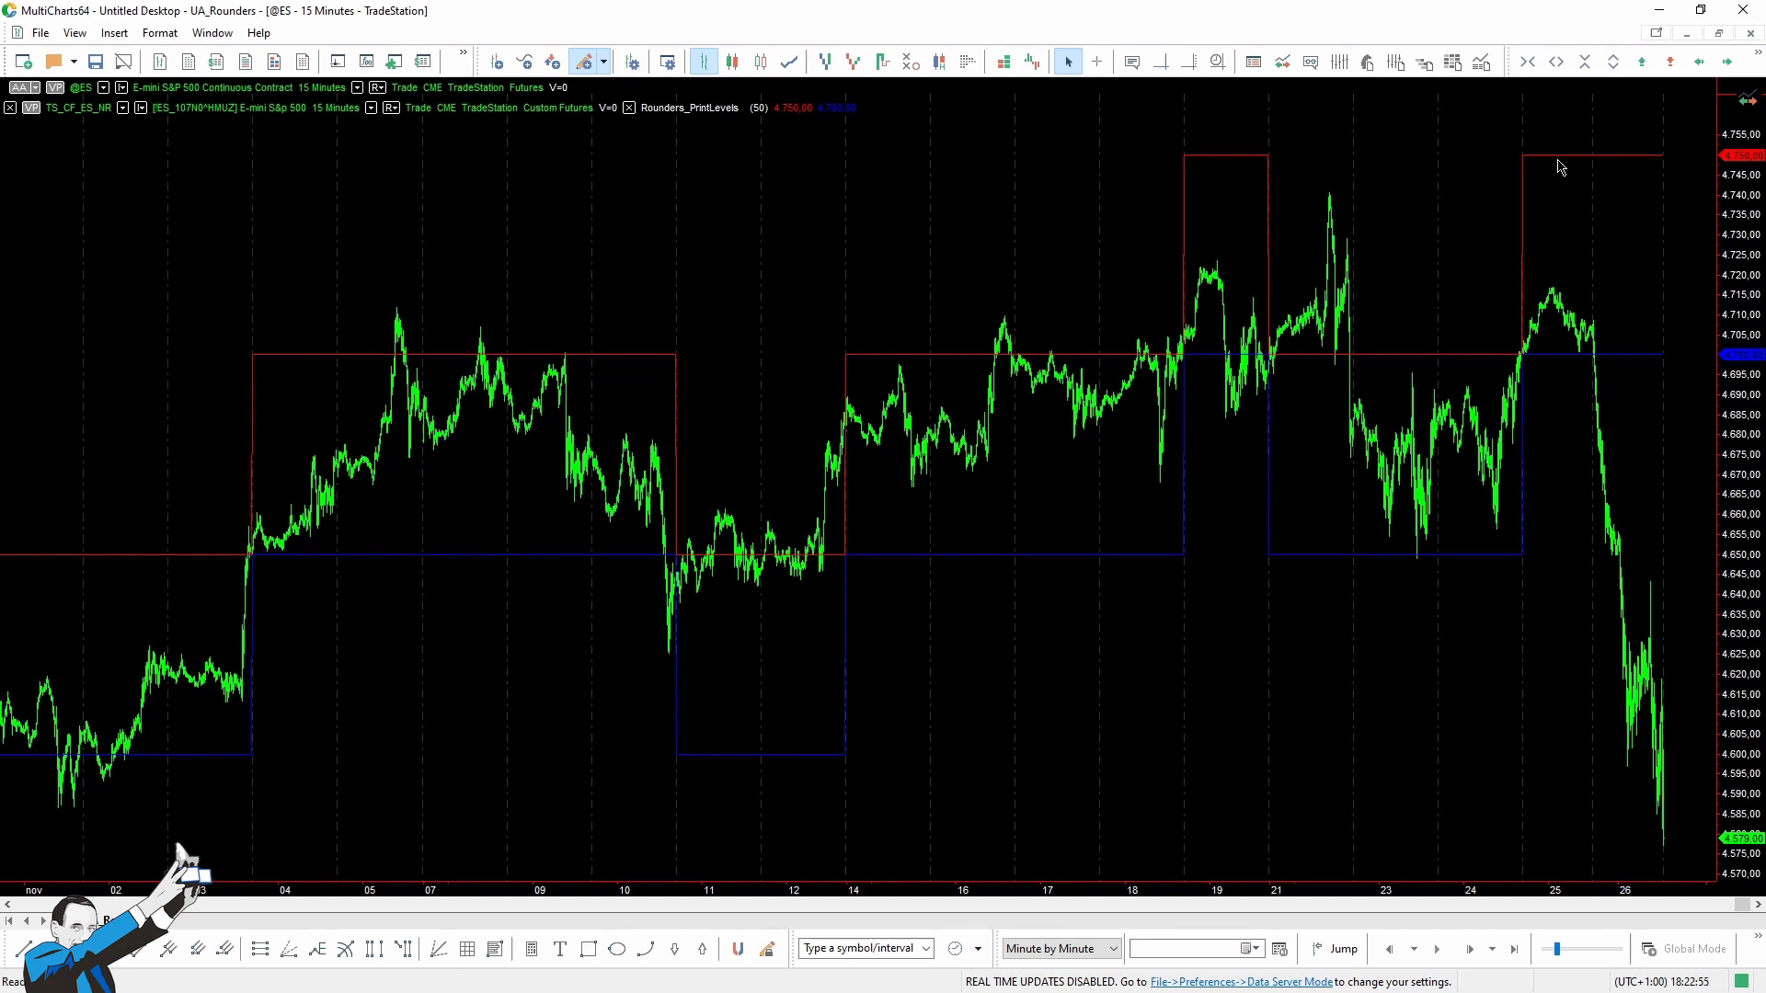
pyautogui.moveTo(1571, 362)
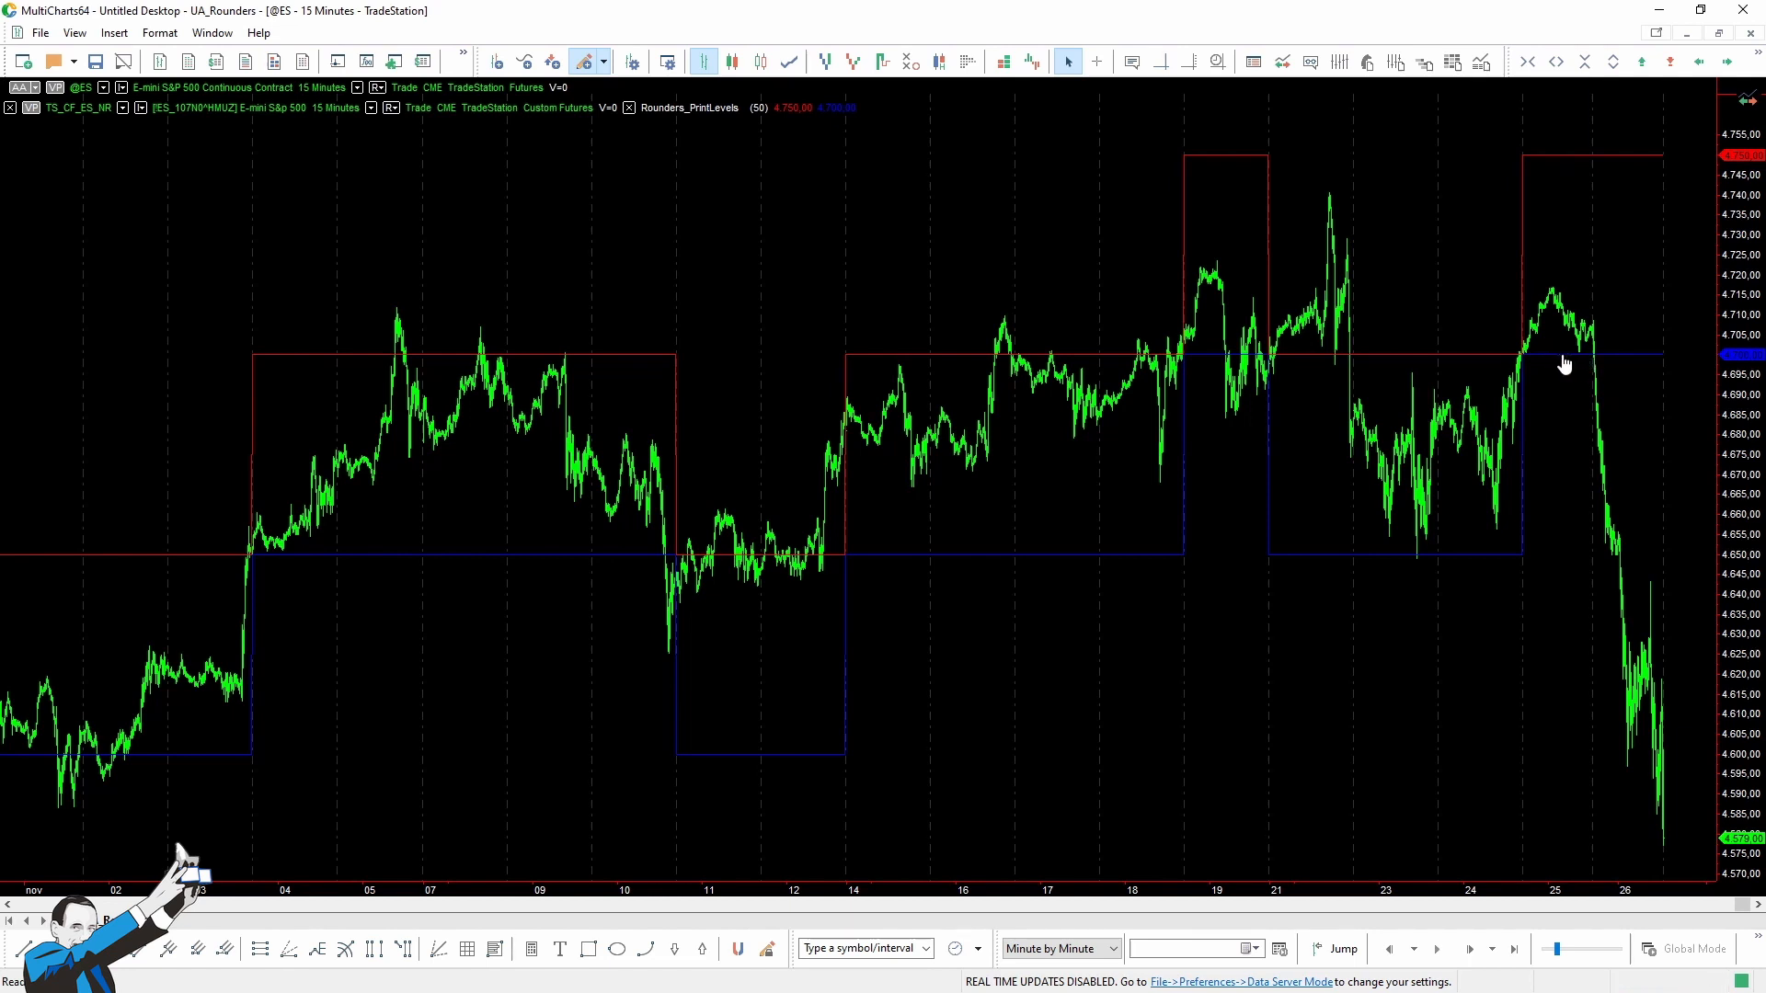
pyautogui.moveTo(1622, 167)
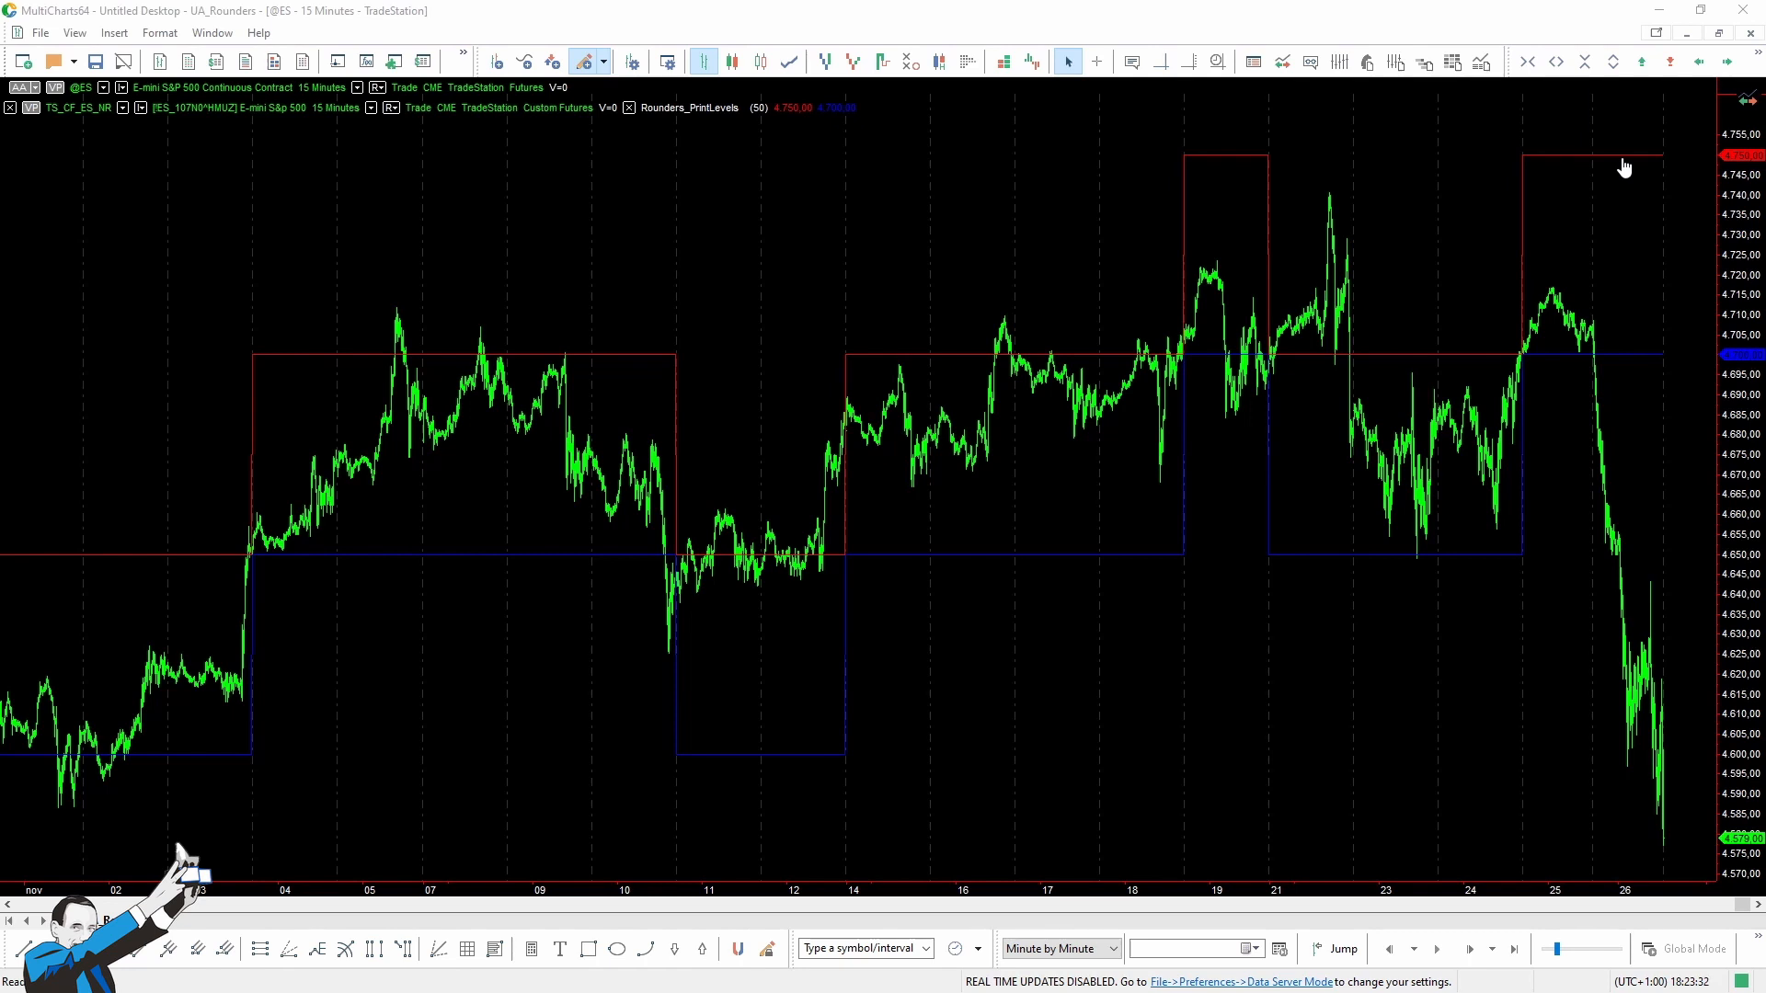
pyautogui.moveTo(1619, 167)
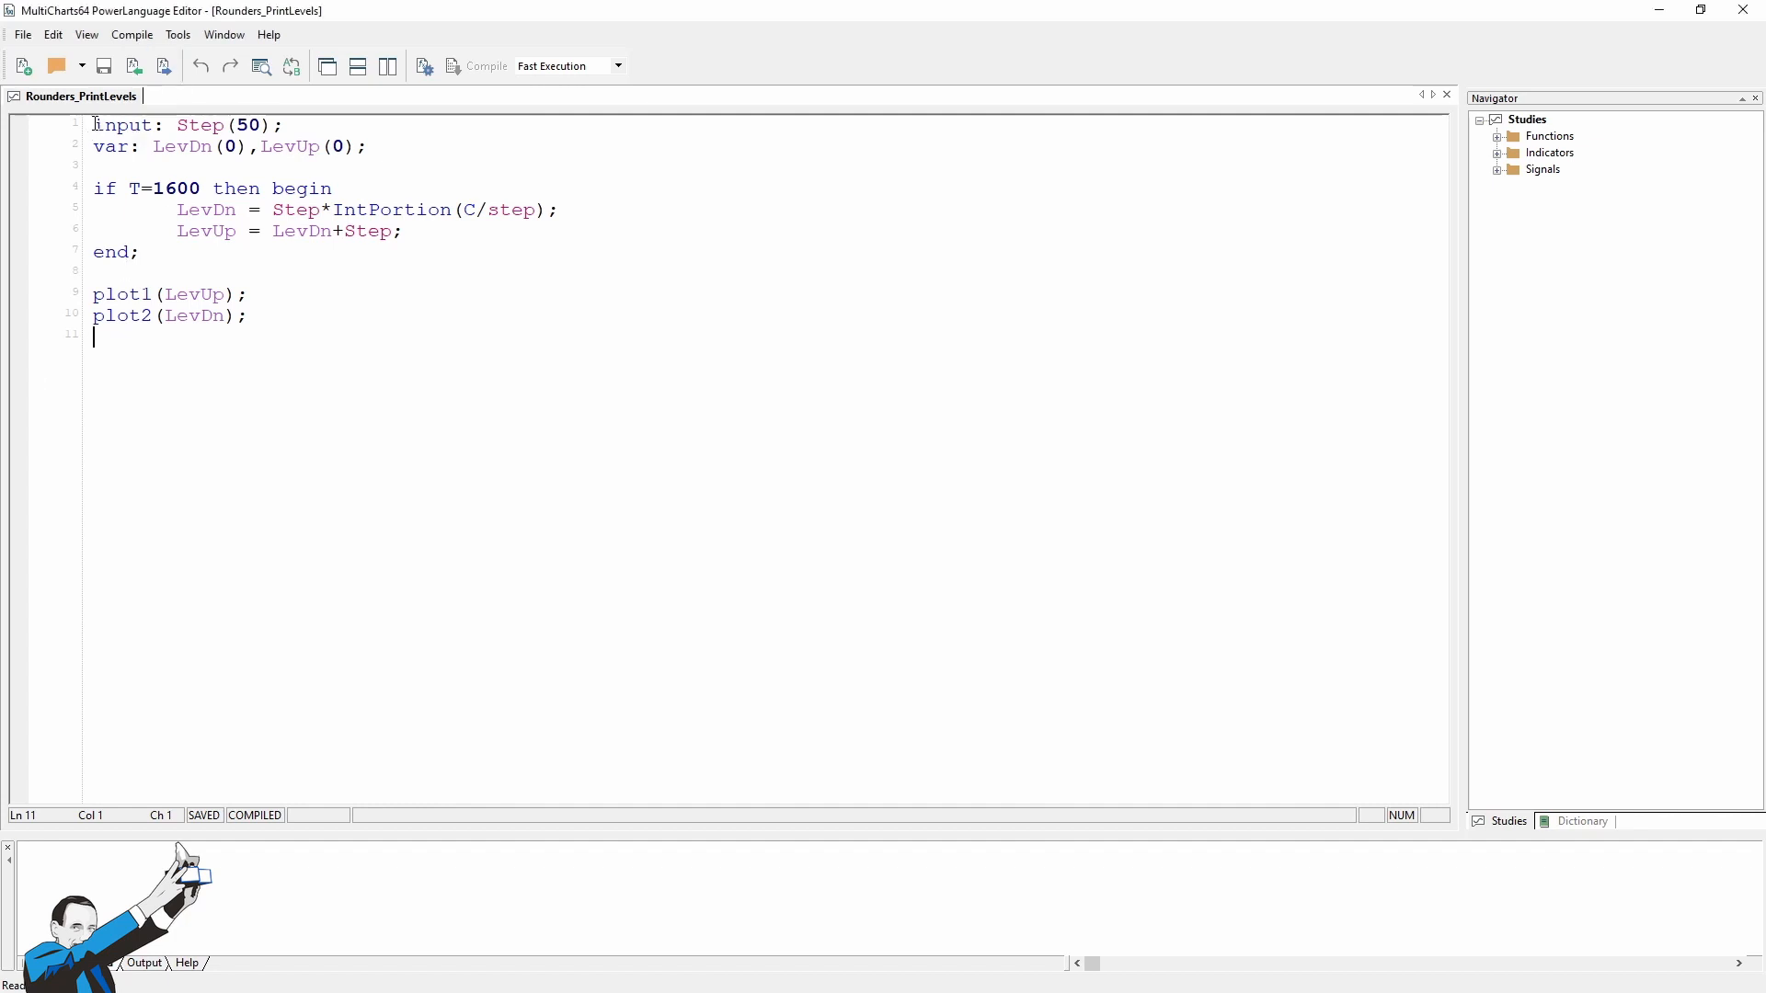
# Make the TS_CF_ES_NR data series pane taller for comparison with the contango indicator.
pyautogui.click(362, 147)
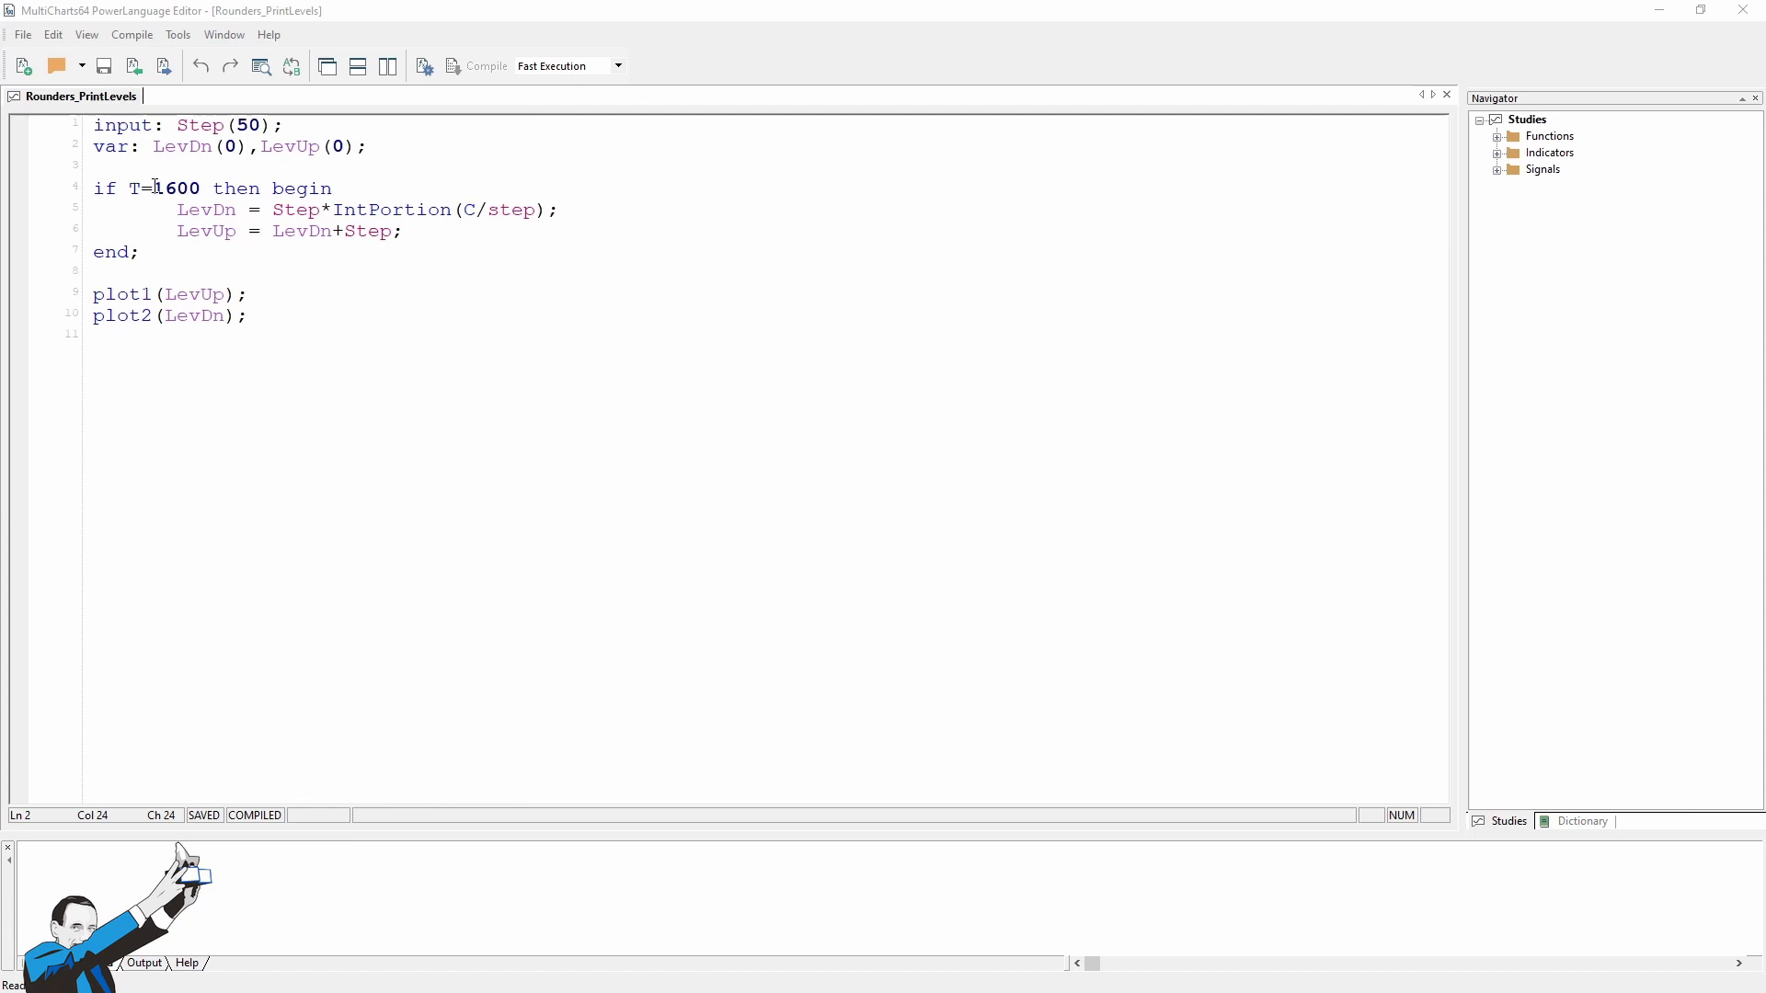
pyautogui.doubleClick(167, 188)
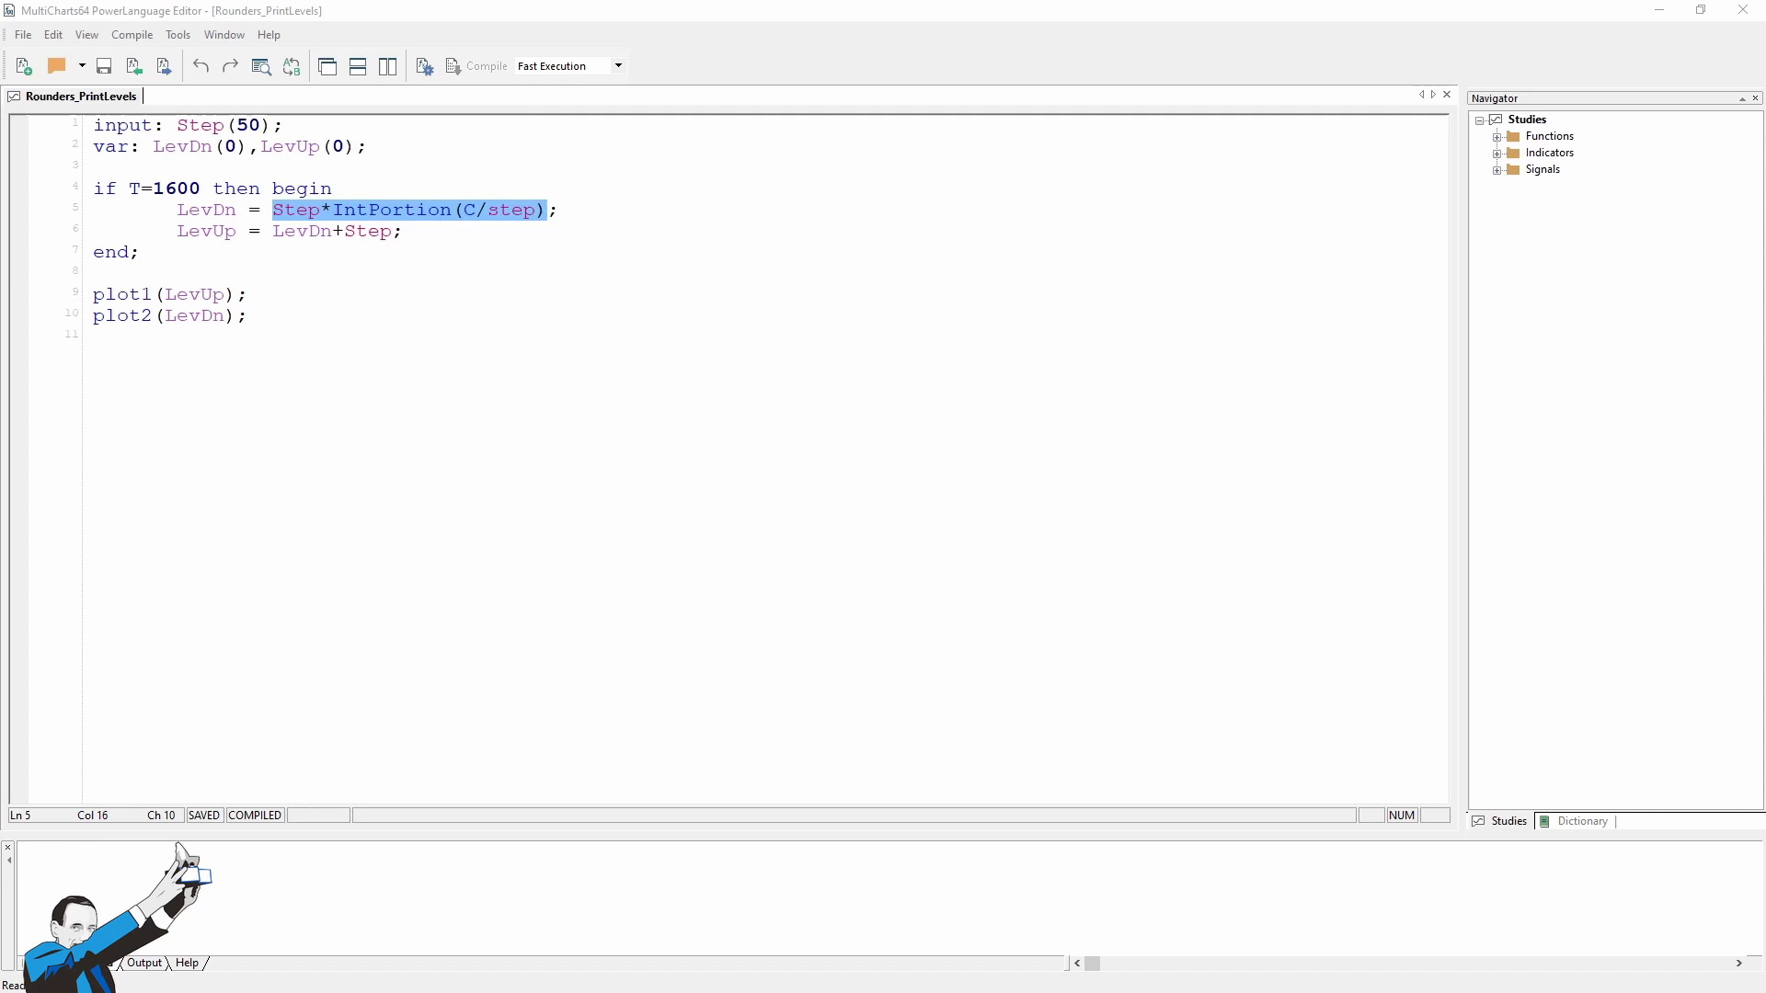
pyautogui.moveTo(6, 688)
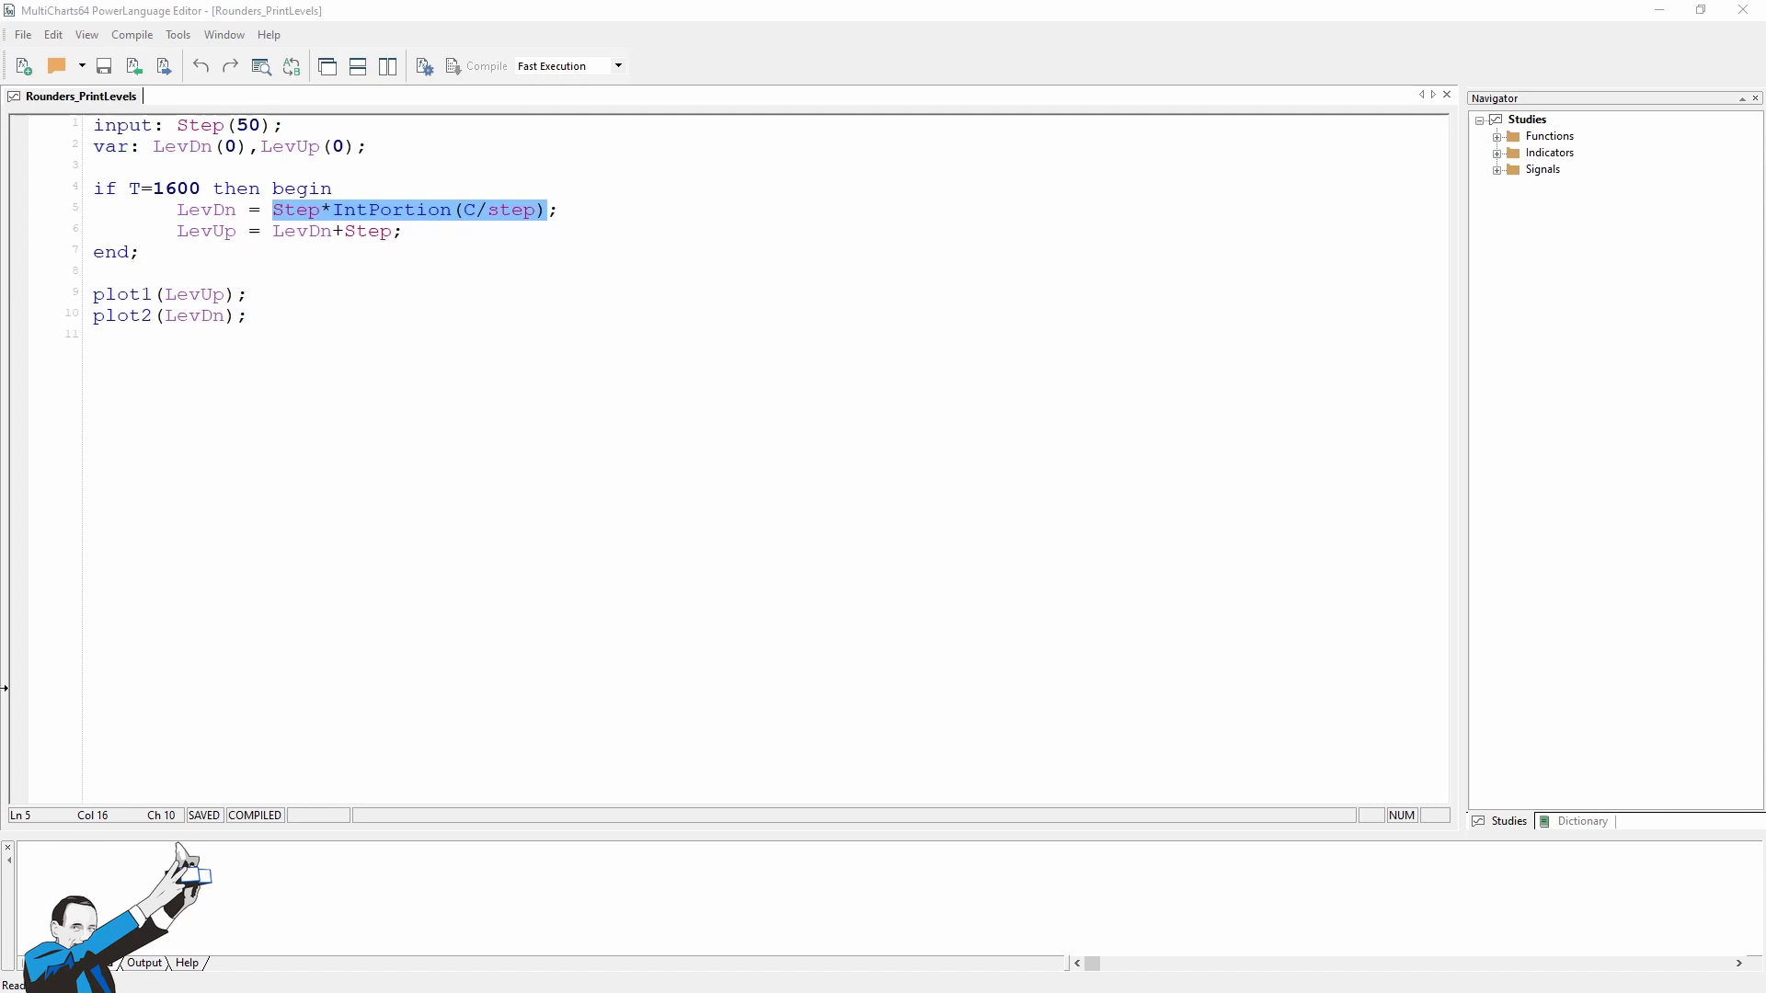
pyautogui.doubleClick(300, 232)
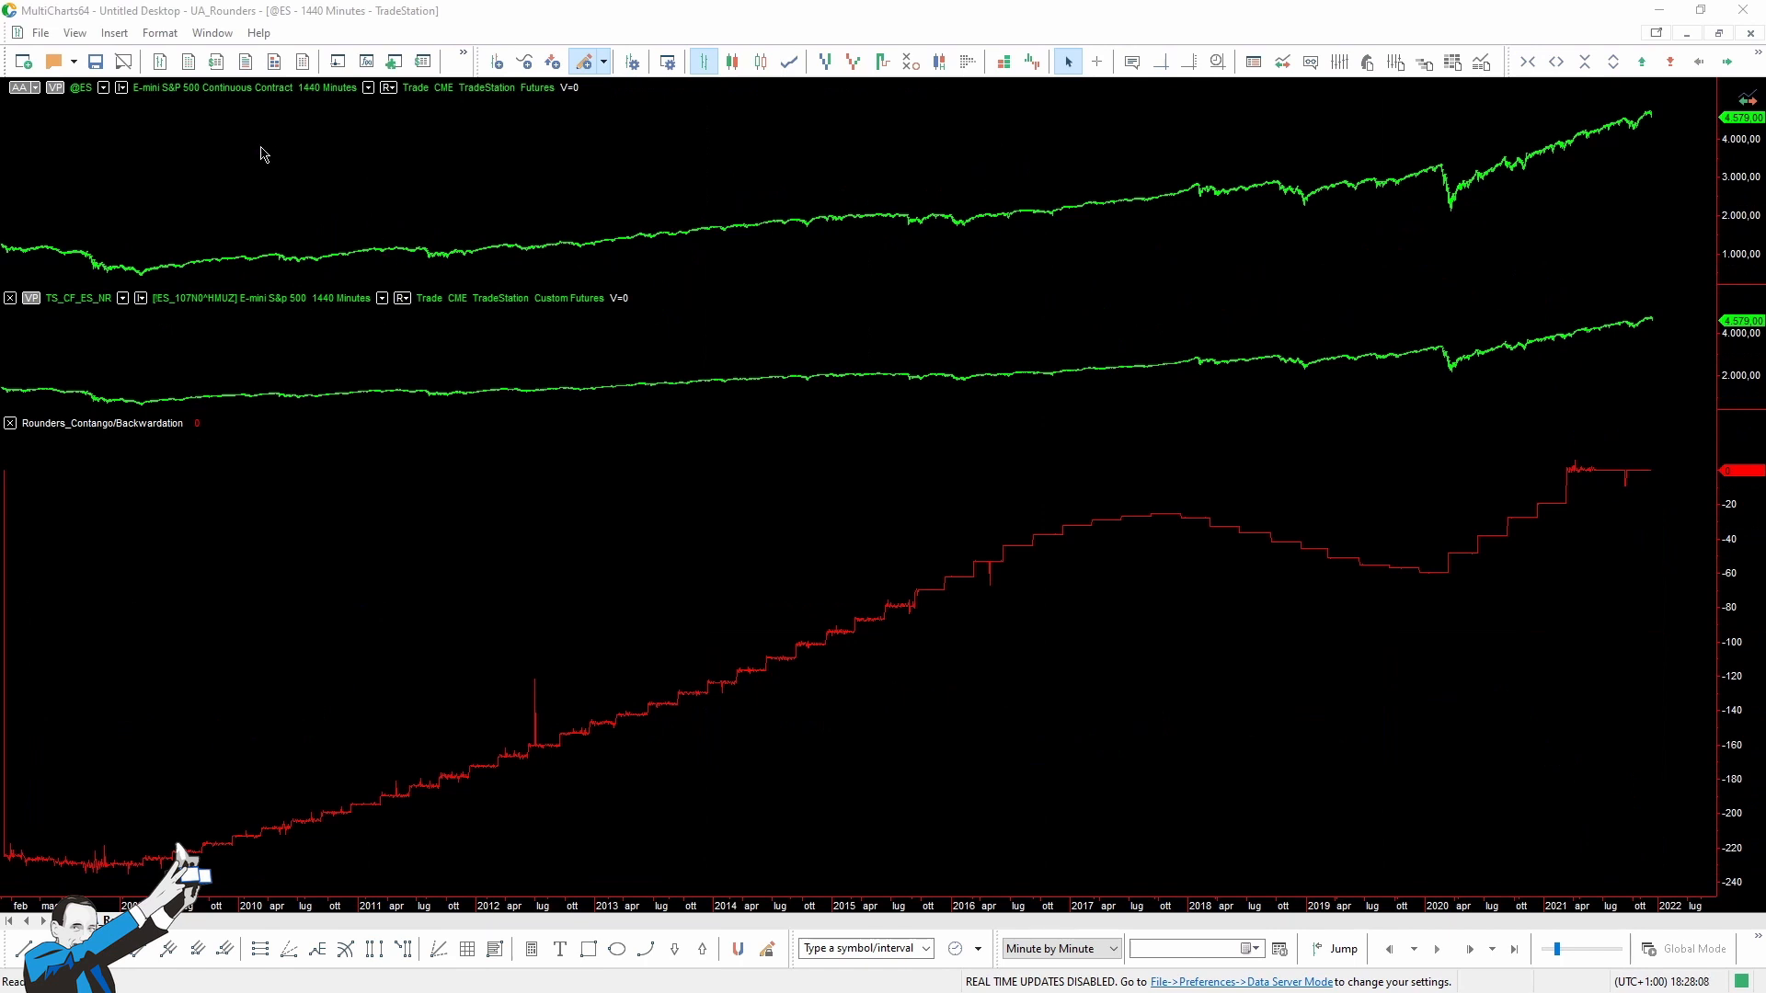
pyautogui.moveTo(309, 93)
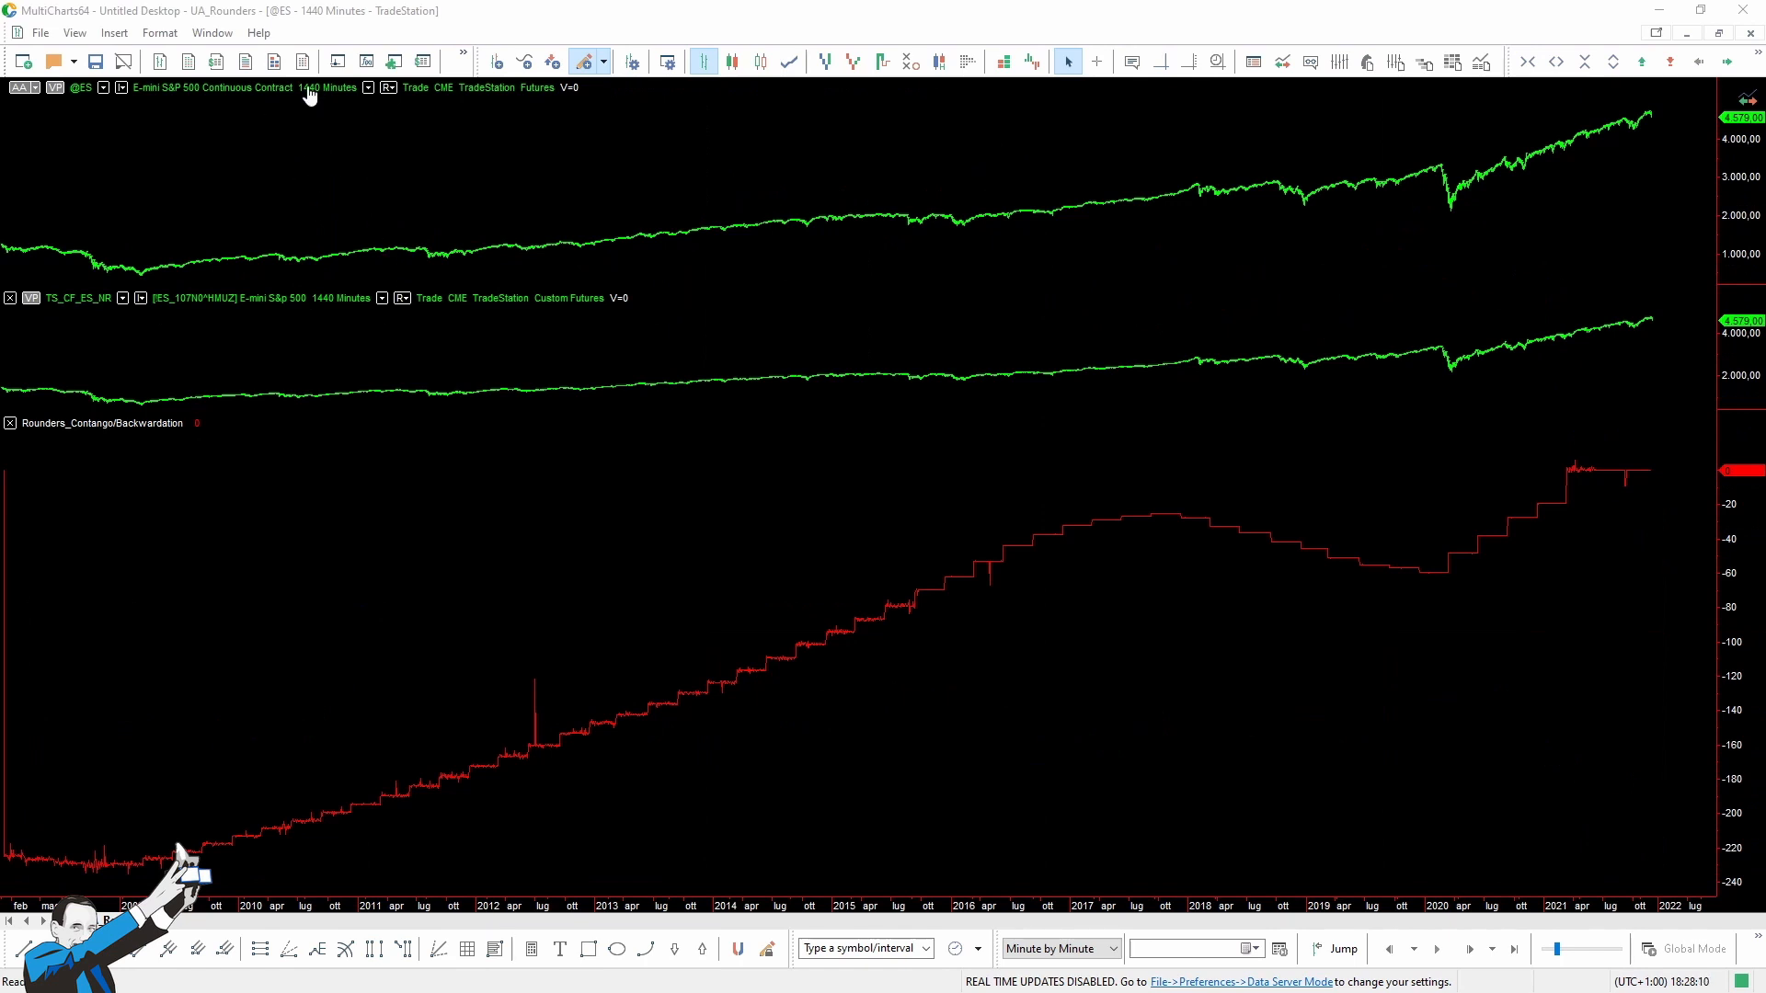
pyautogui.moveTo(333, 333)
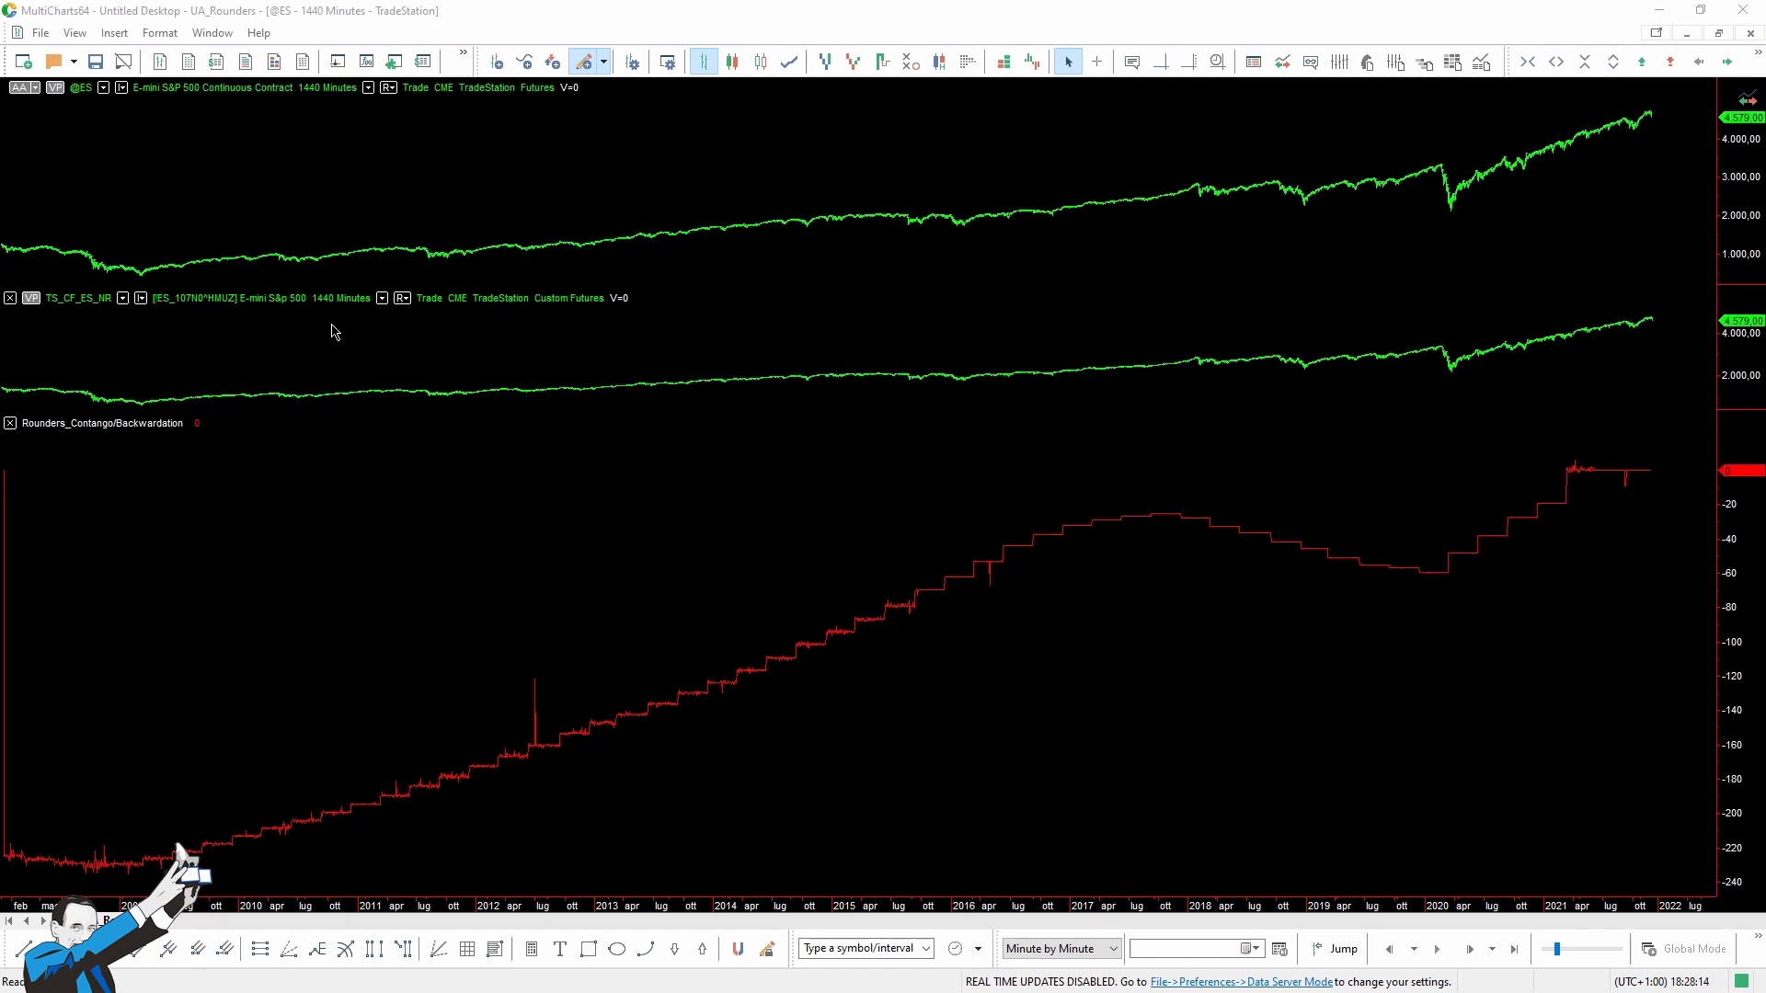
pyautogui.moveTo(239, 427)
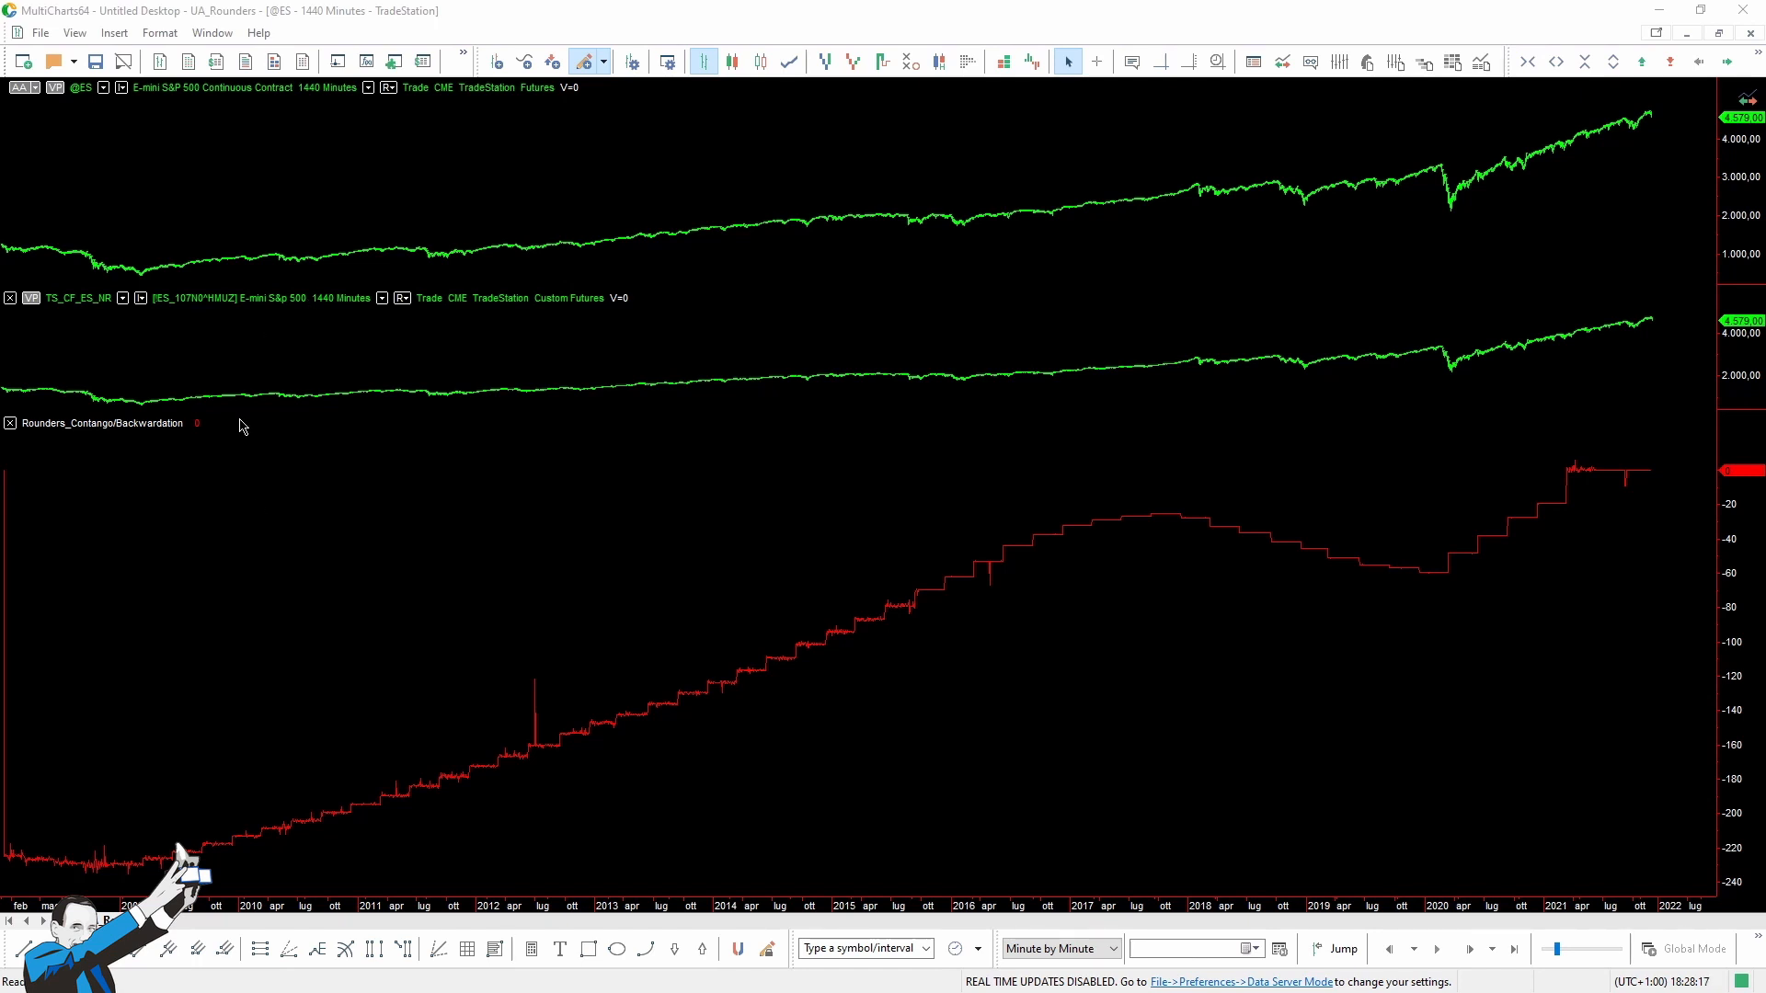
pyautogui.moveTo(195, 625)
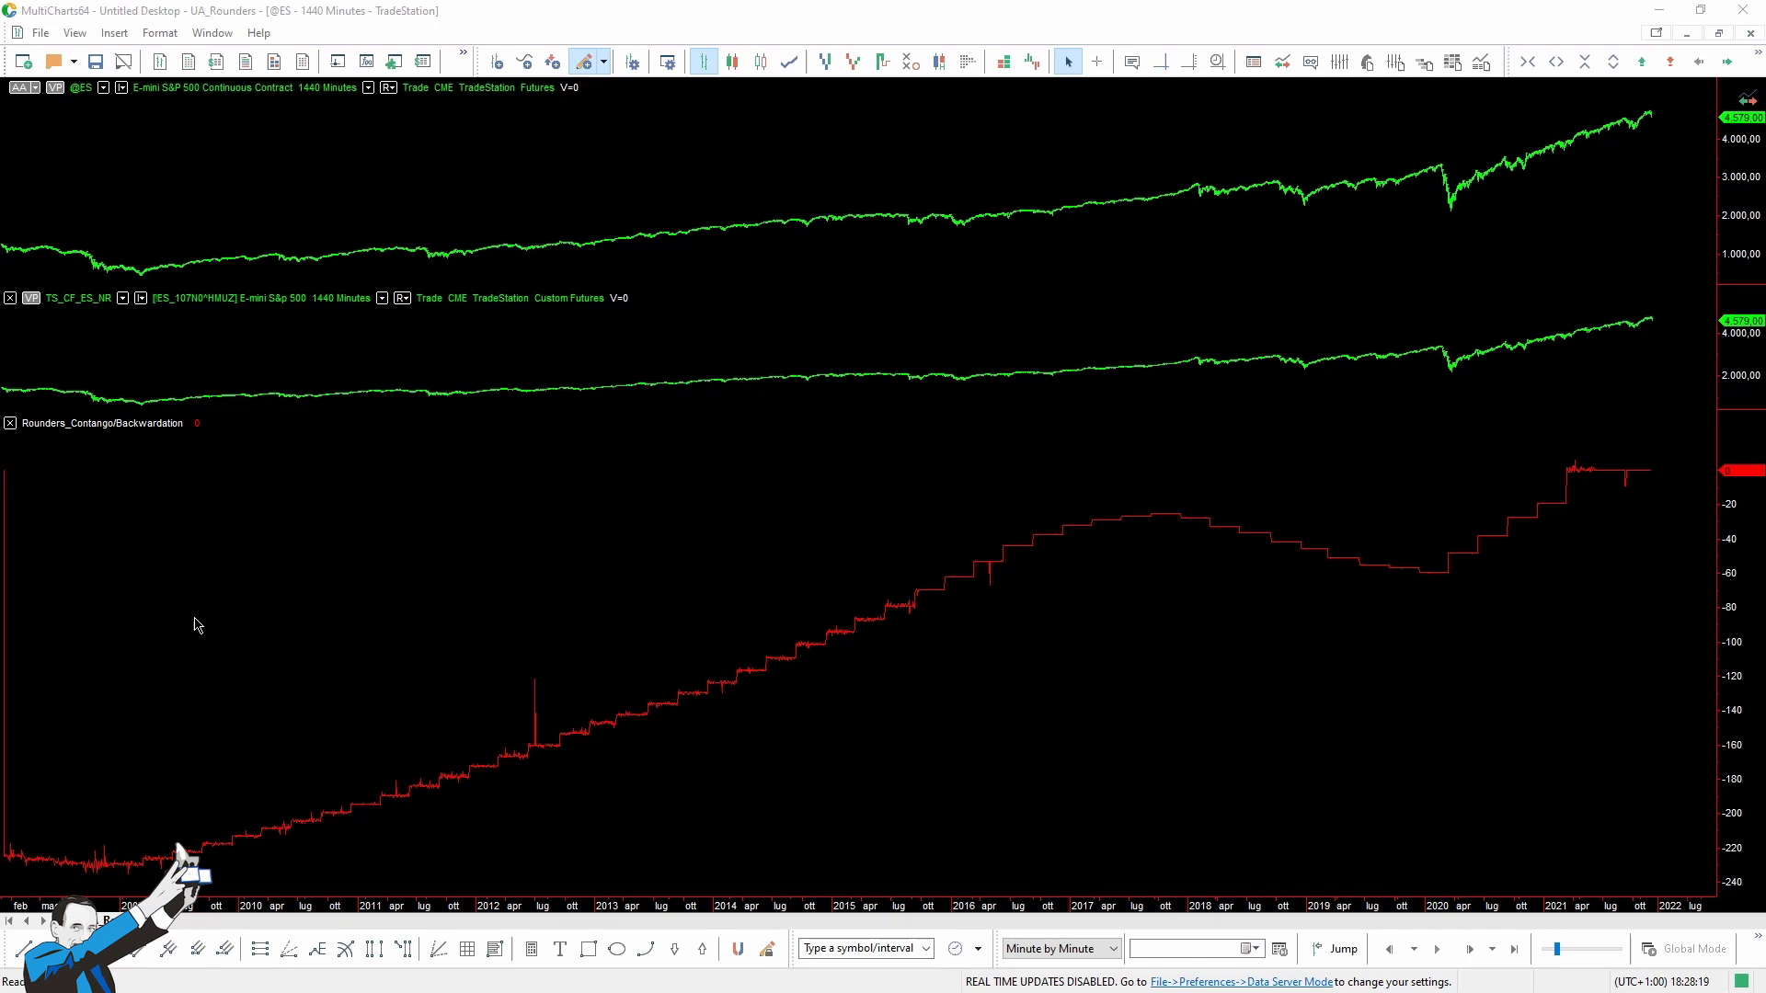
pyautogui.moveTo(232, 591)
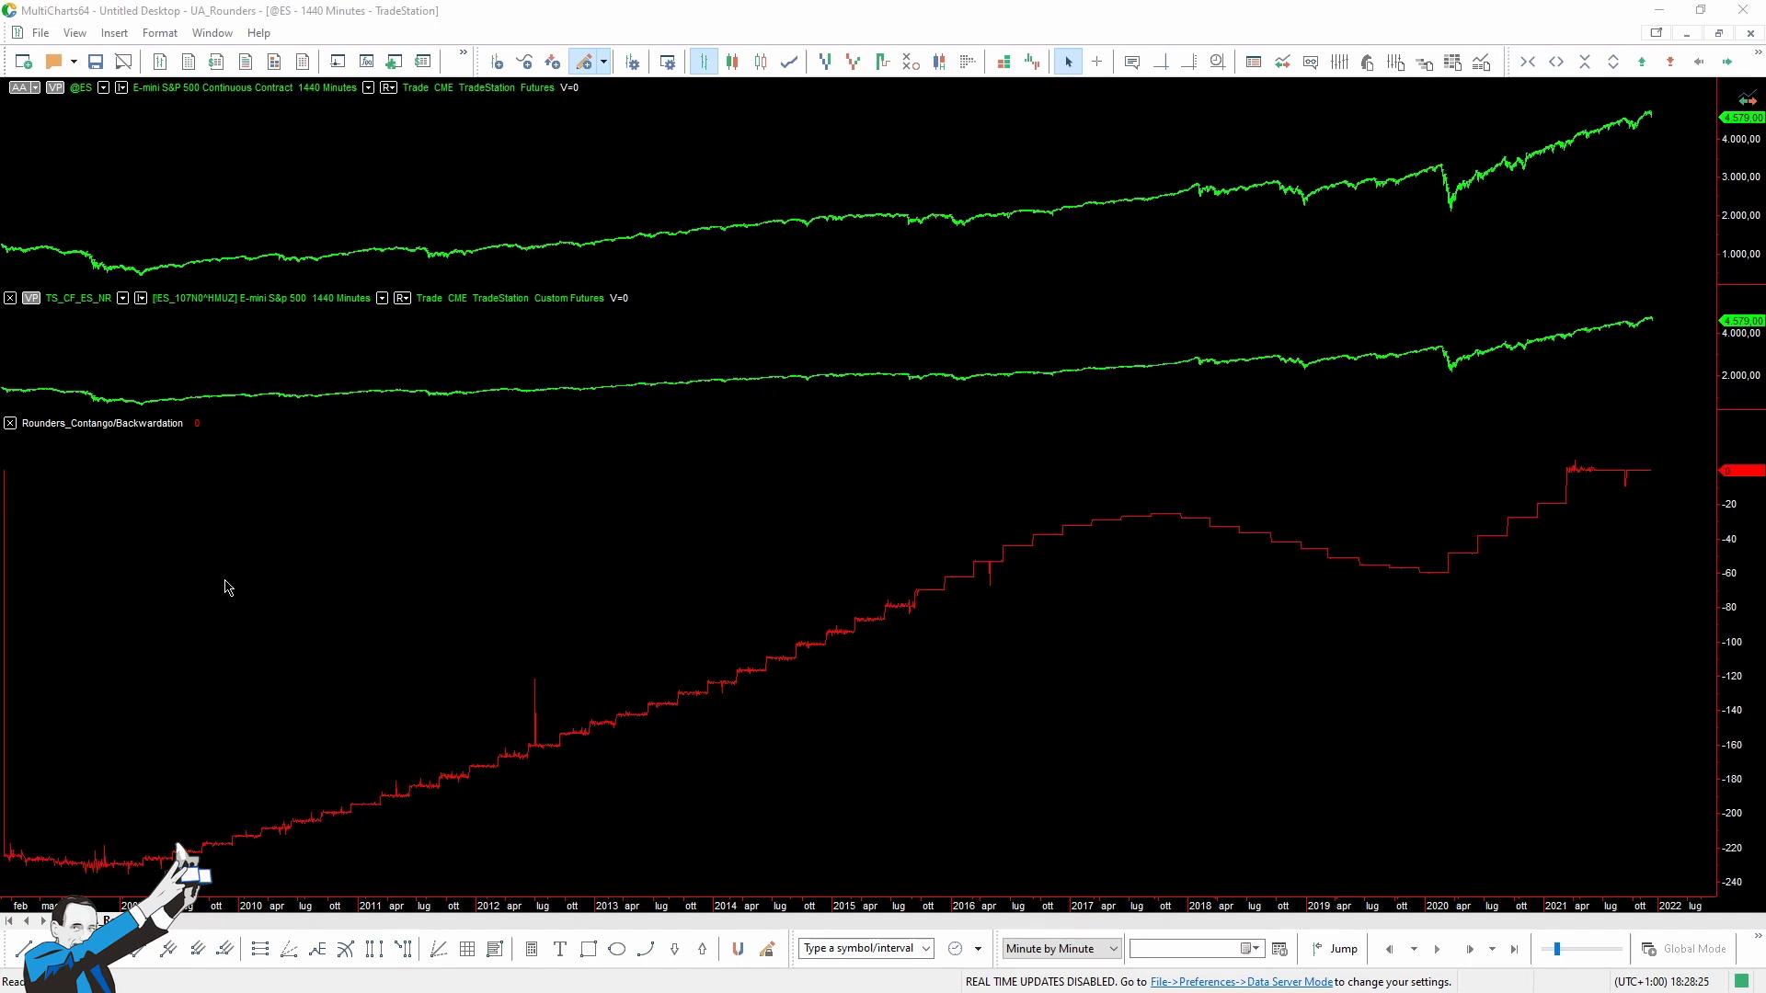
pyautogui.moveTo(232, 585)
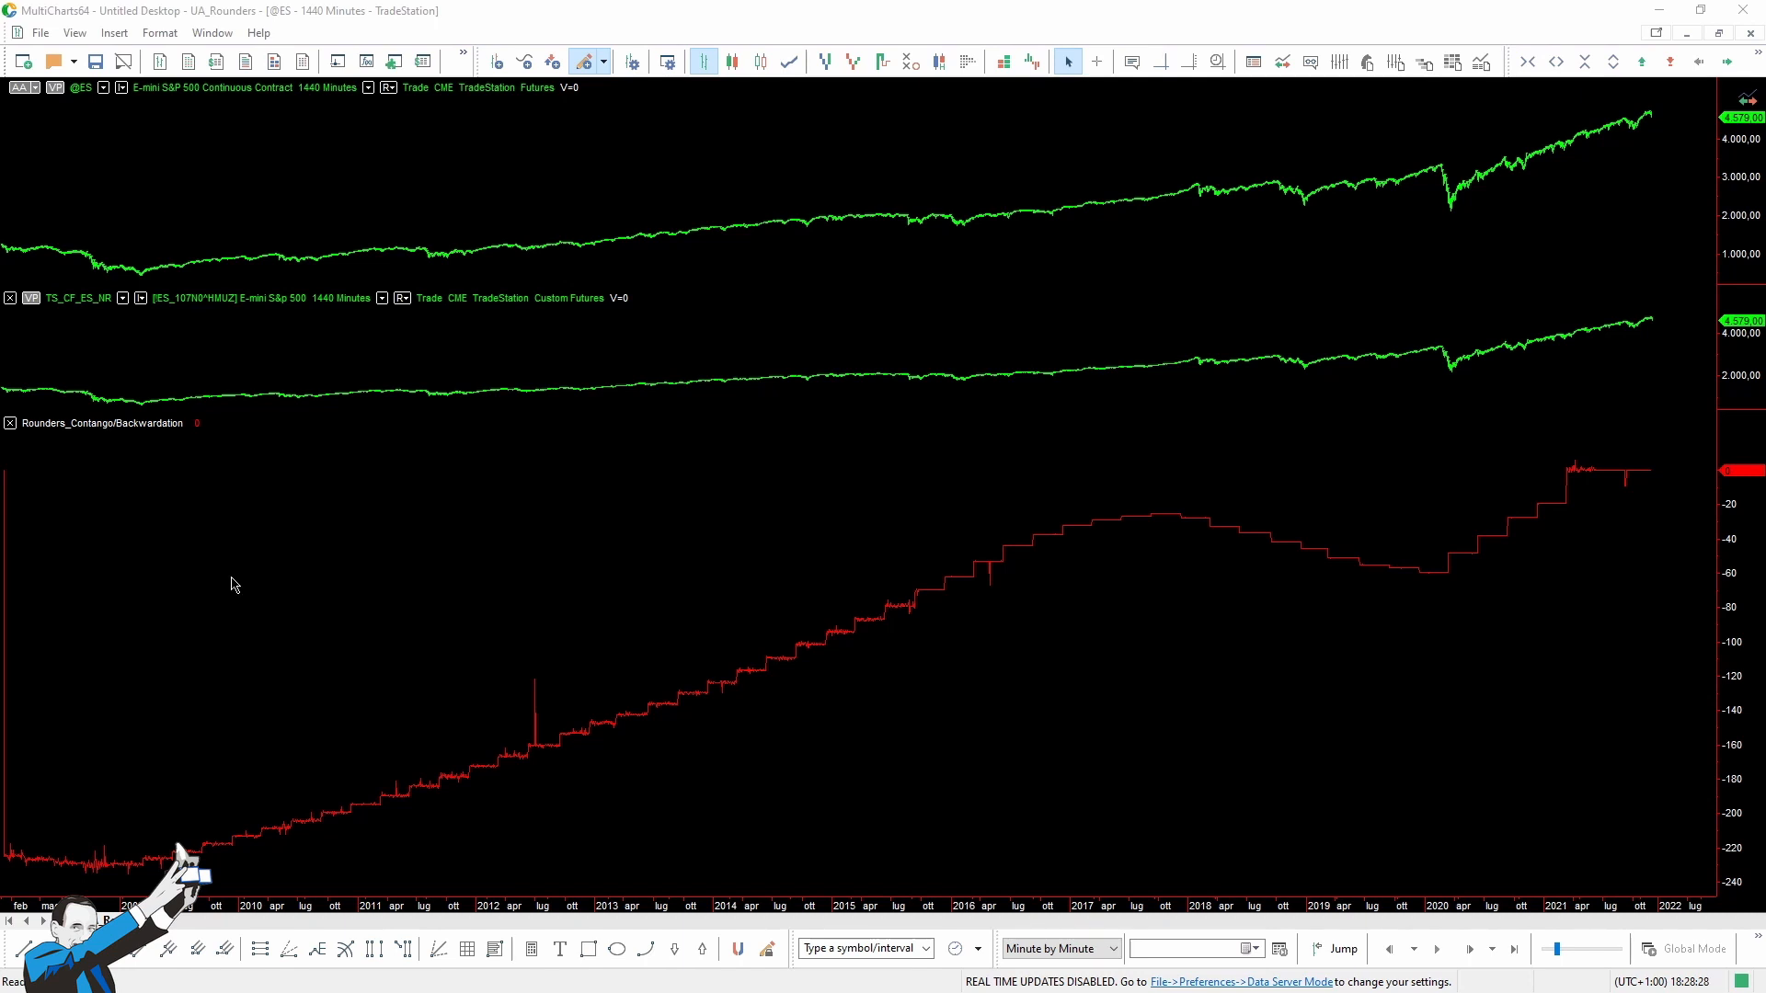
pyautogui.moveTo(316, 342)
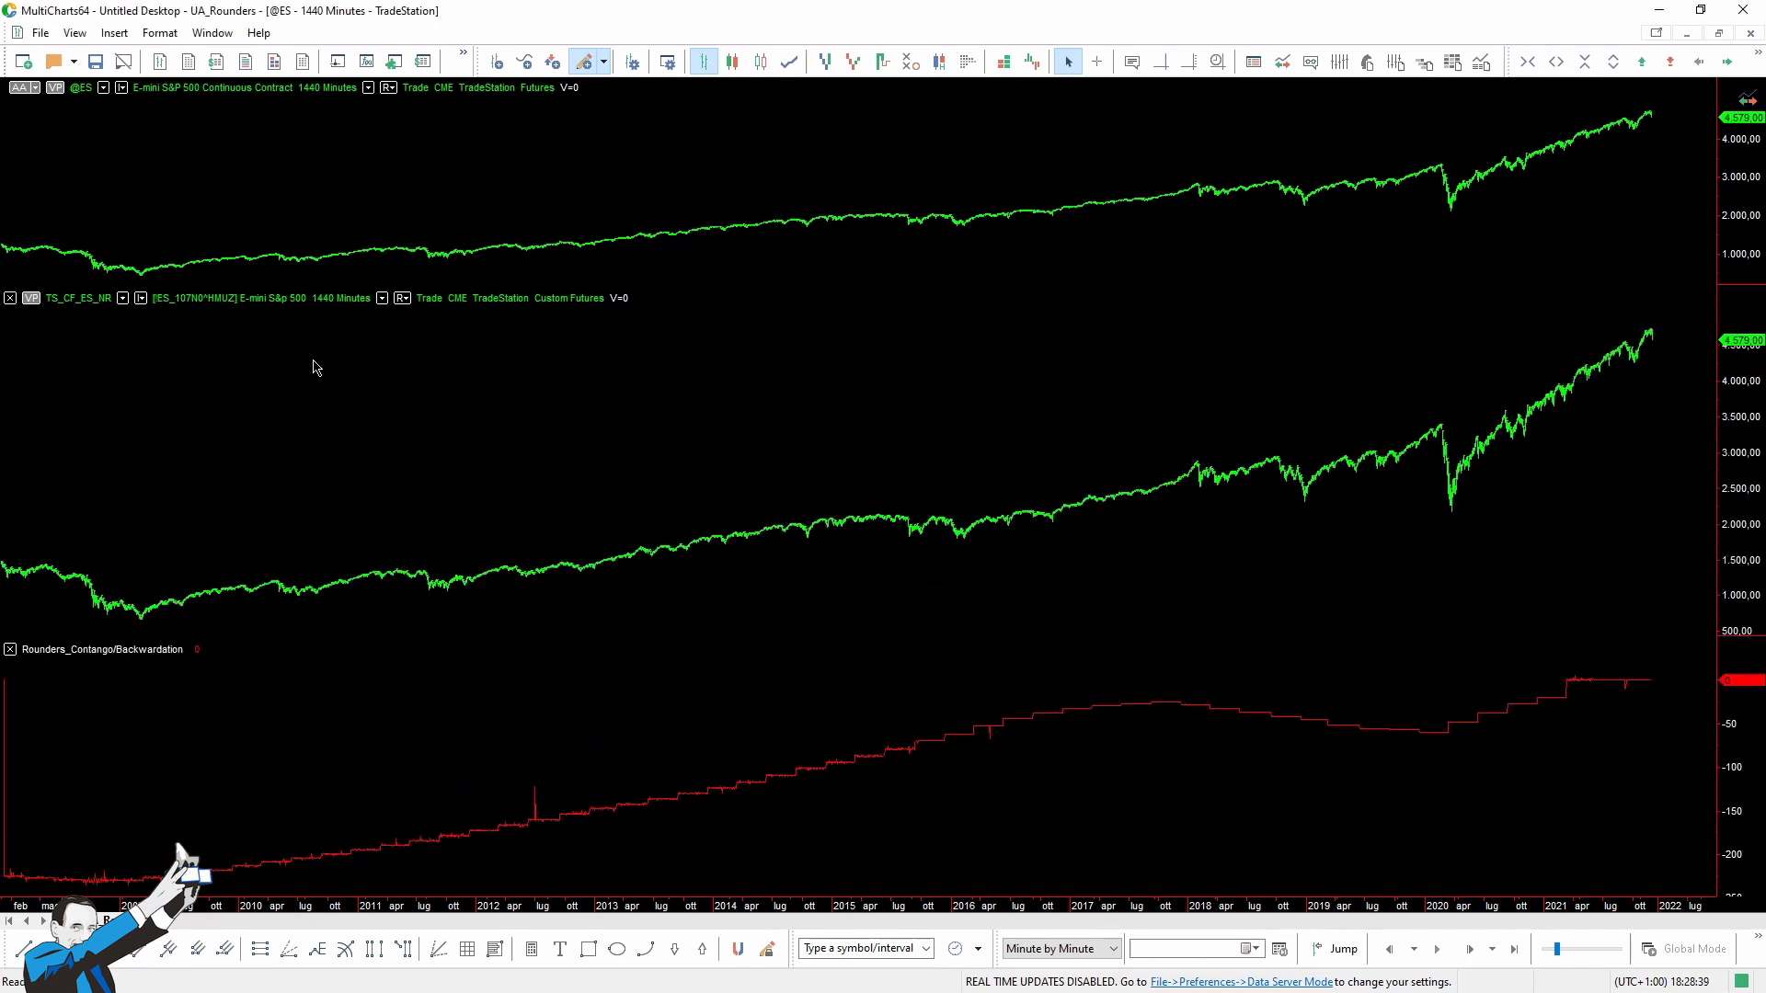
pyautogui.moveTo(1098, 57)
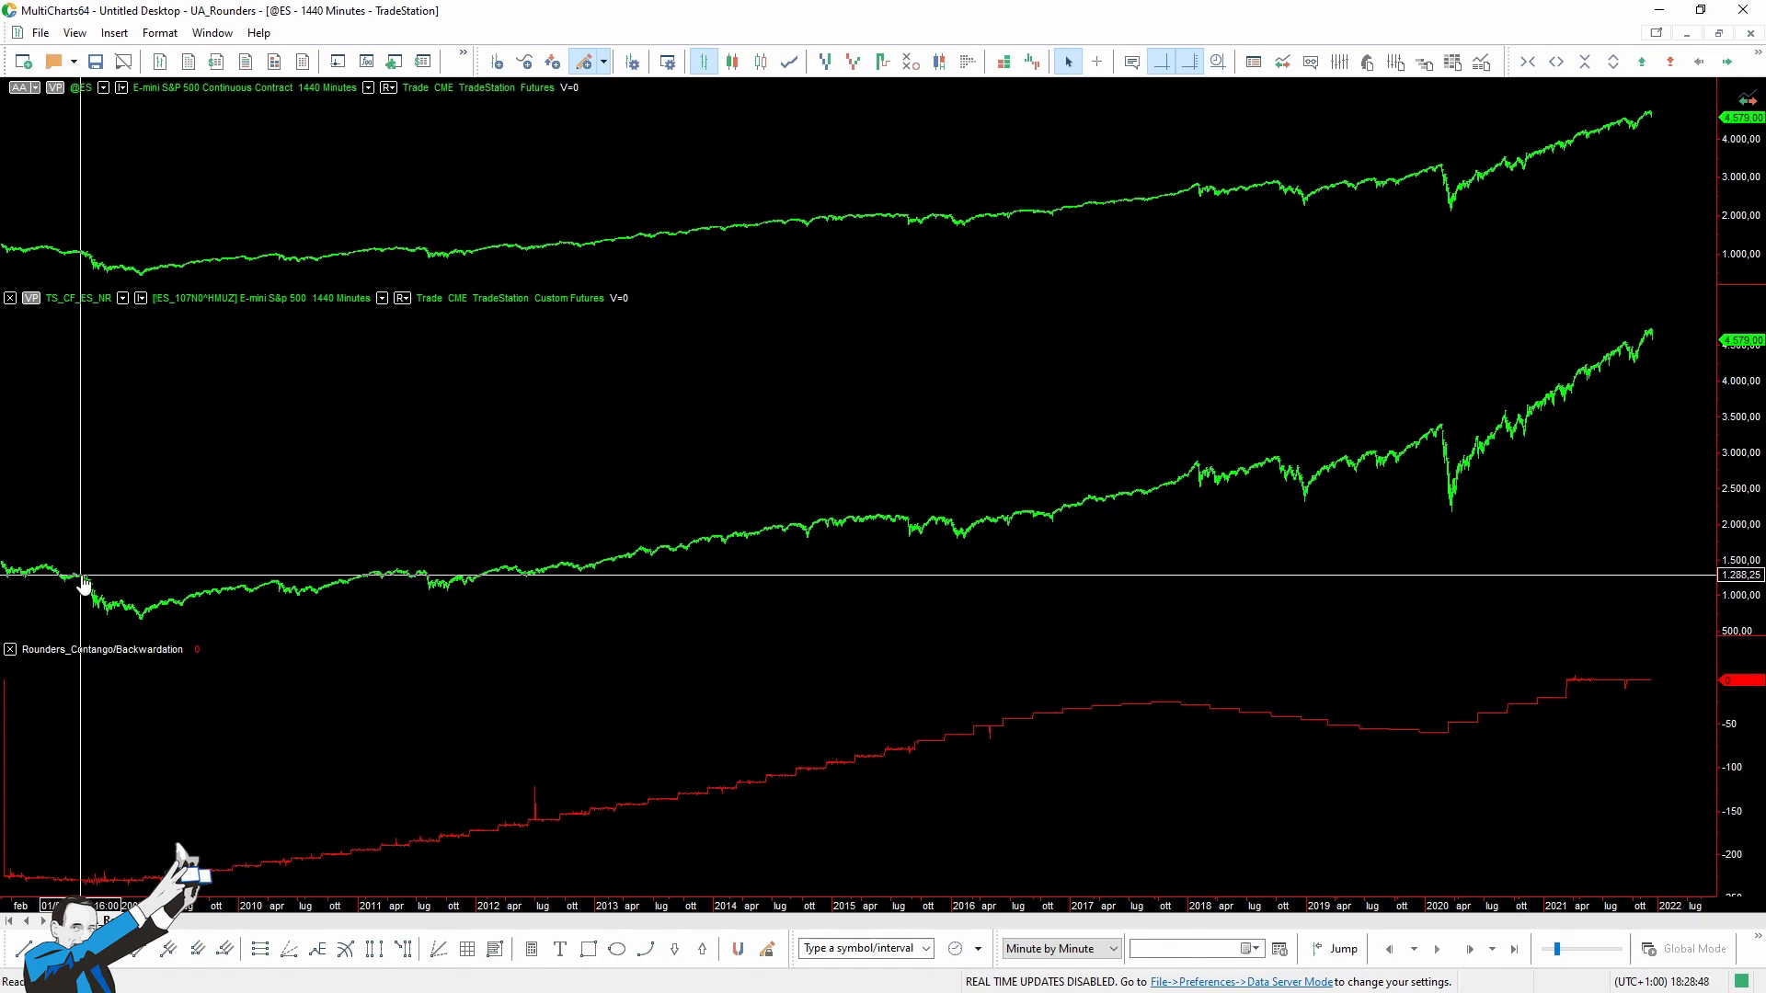
pyautogui.moveTo(87, 541)
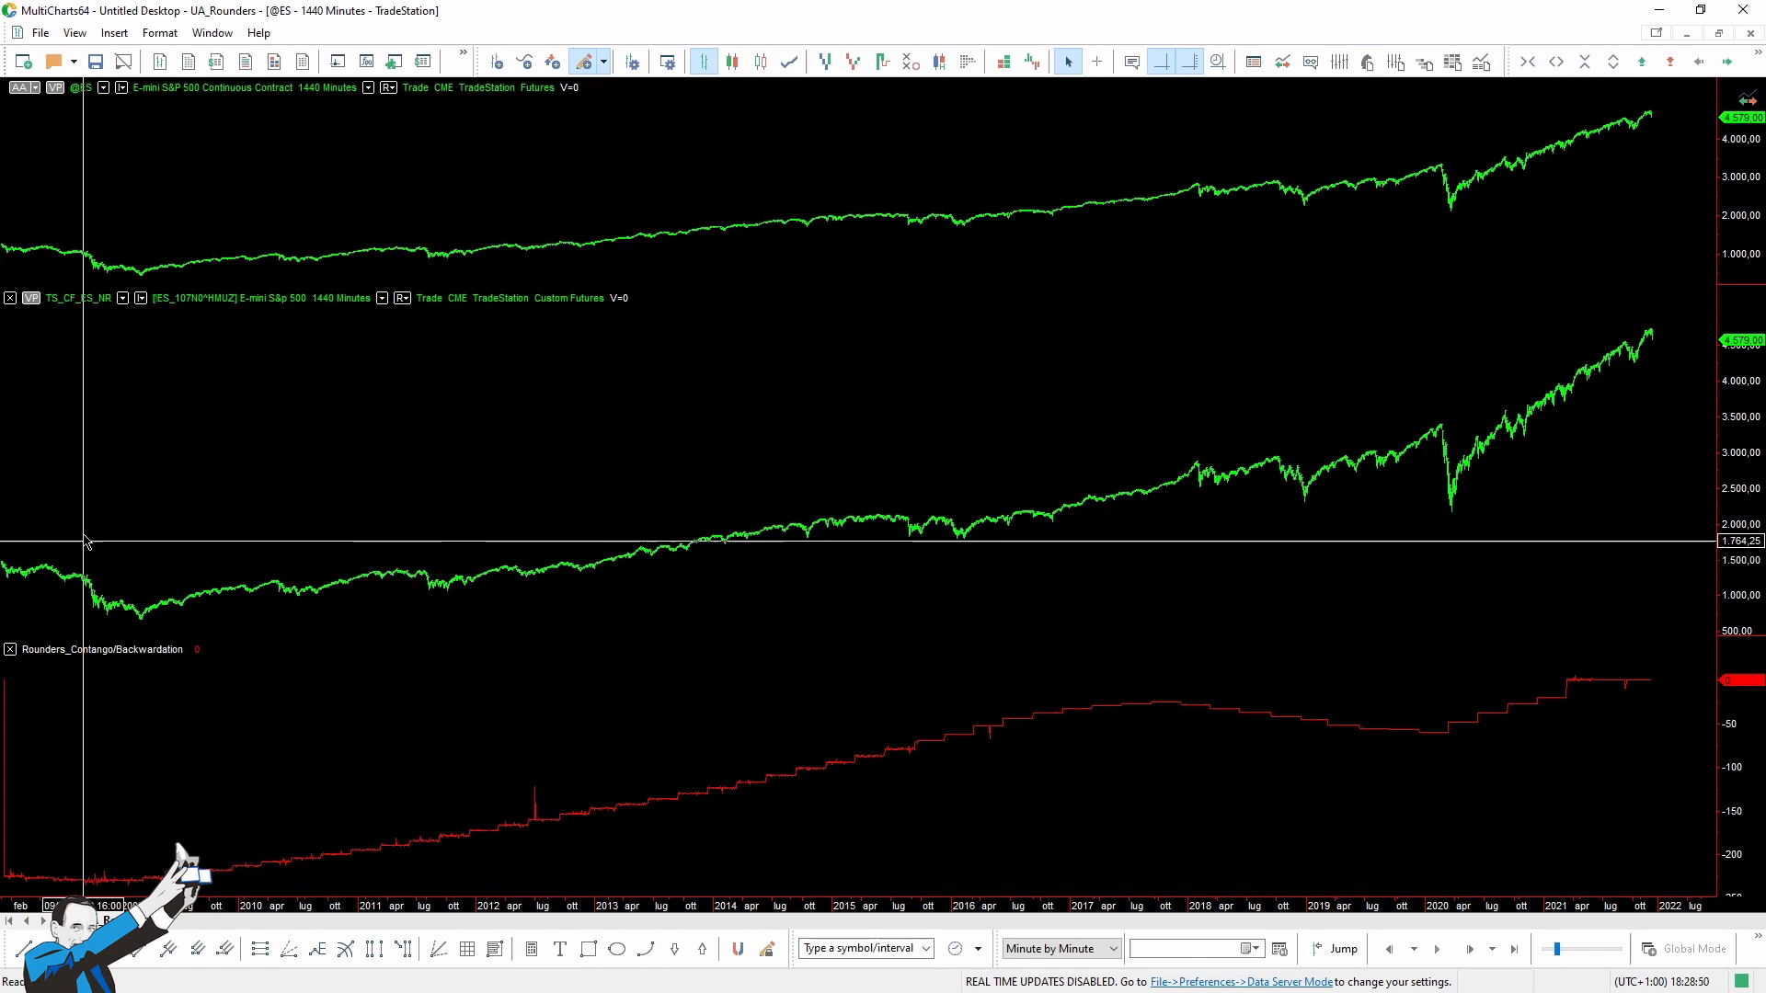
pyautogui.moveTo(89, 261)
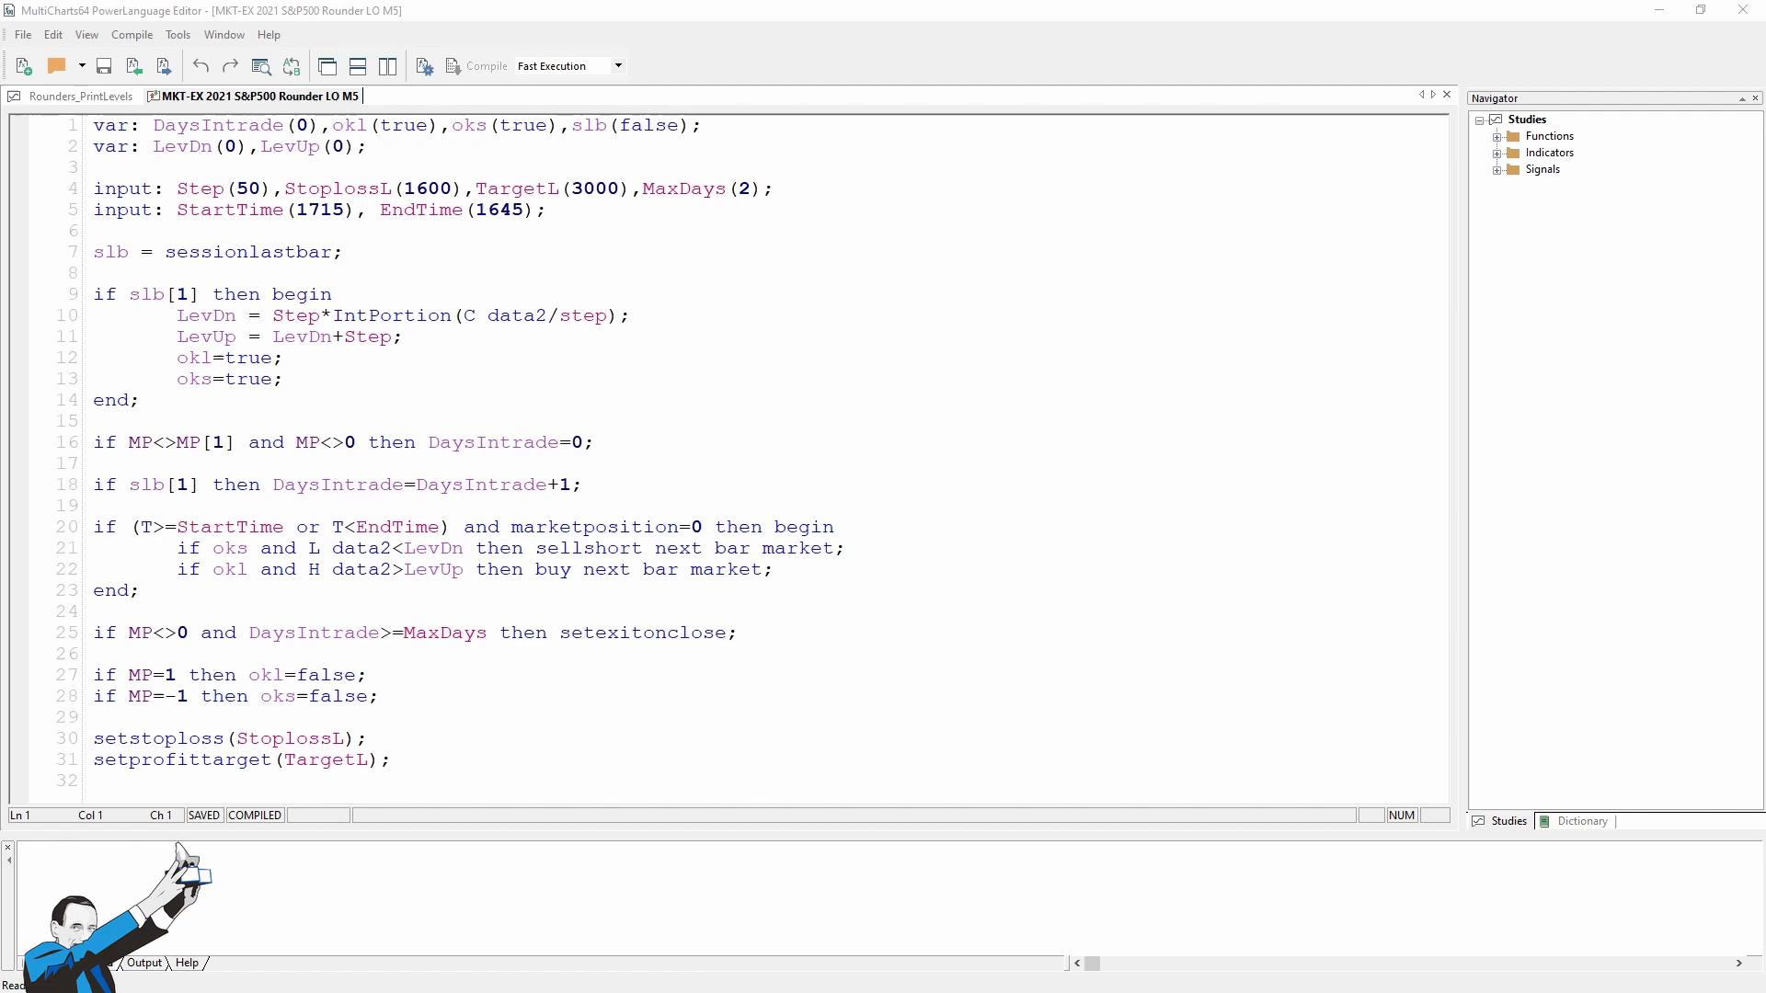
pyautogui.doubleClick(217, 125)
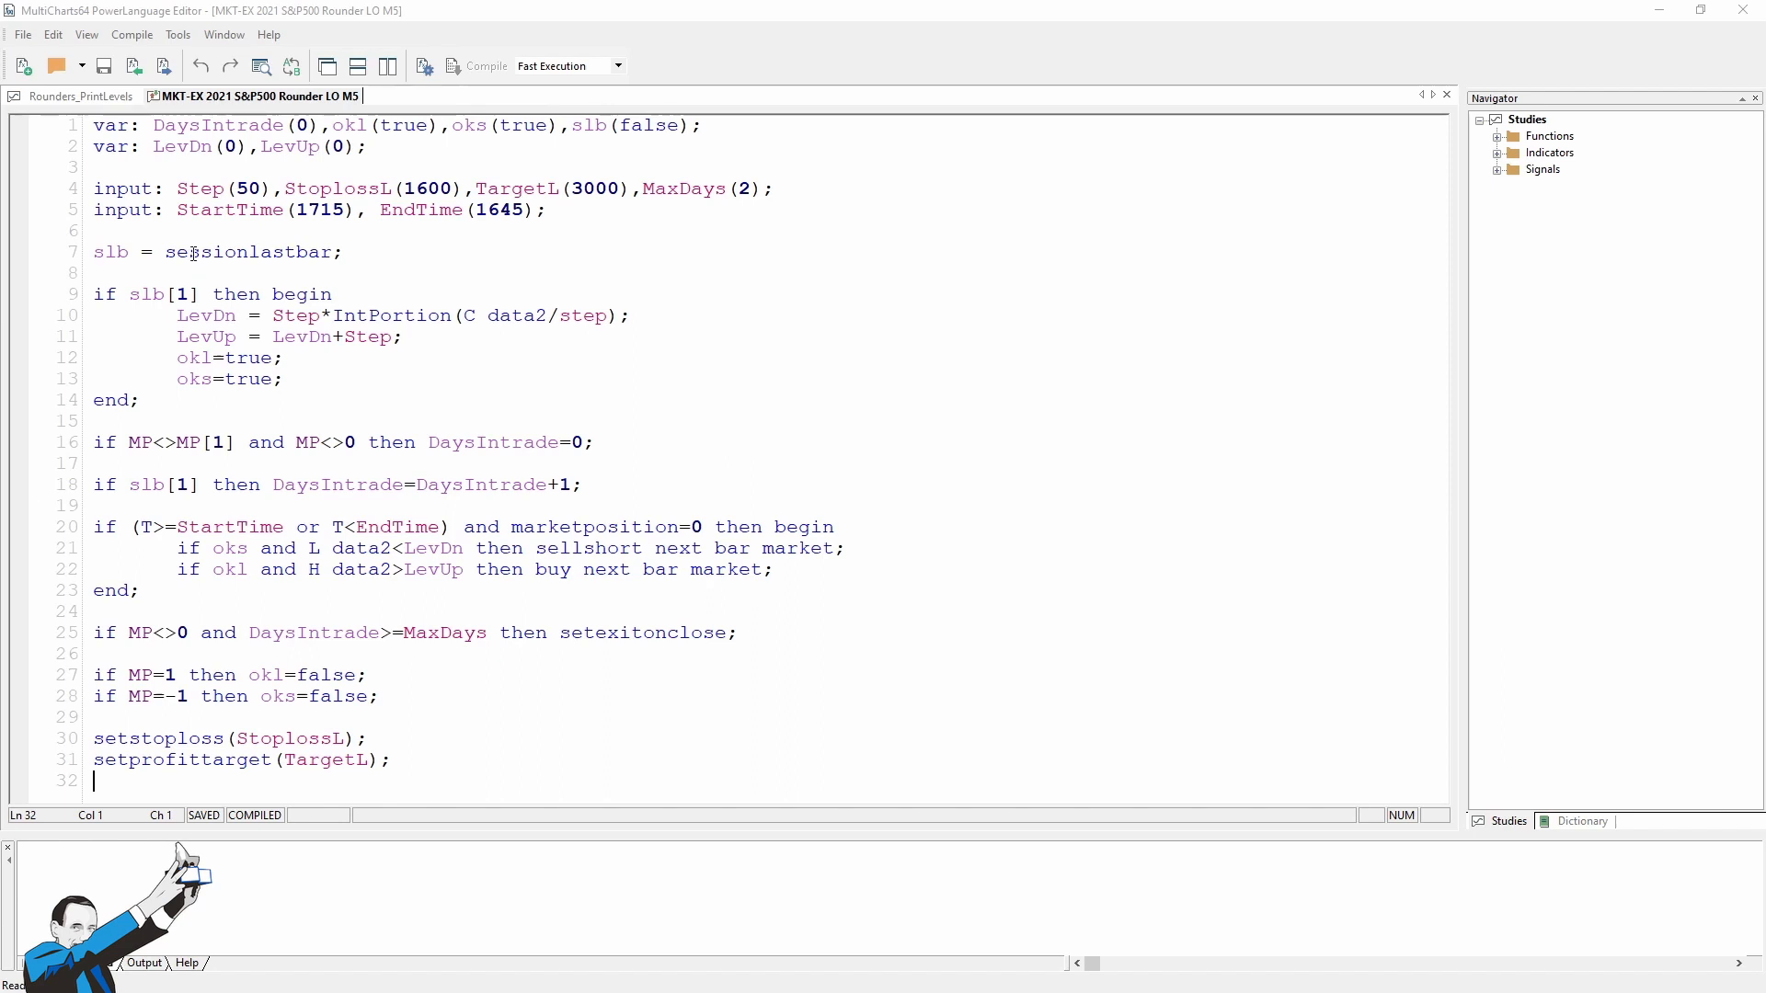
pyautogui.doubleClick(181, 147)
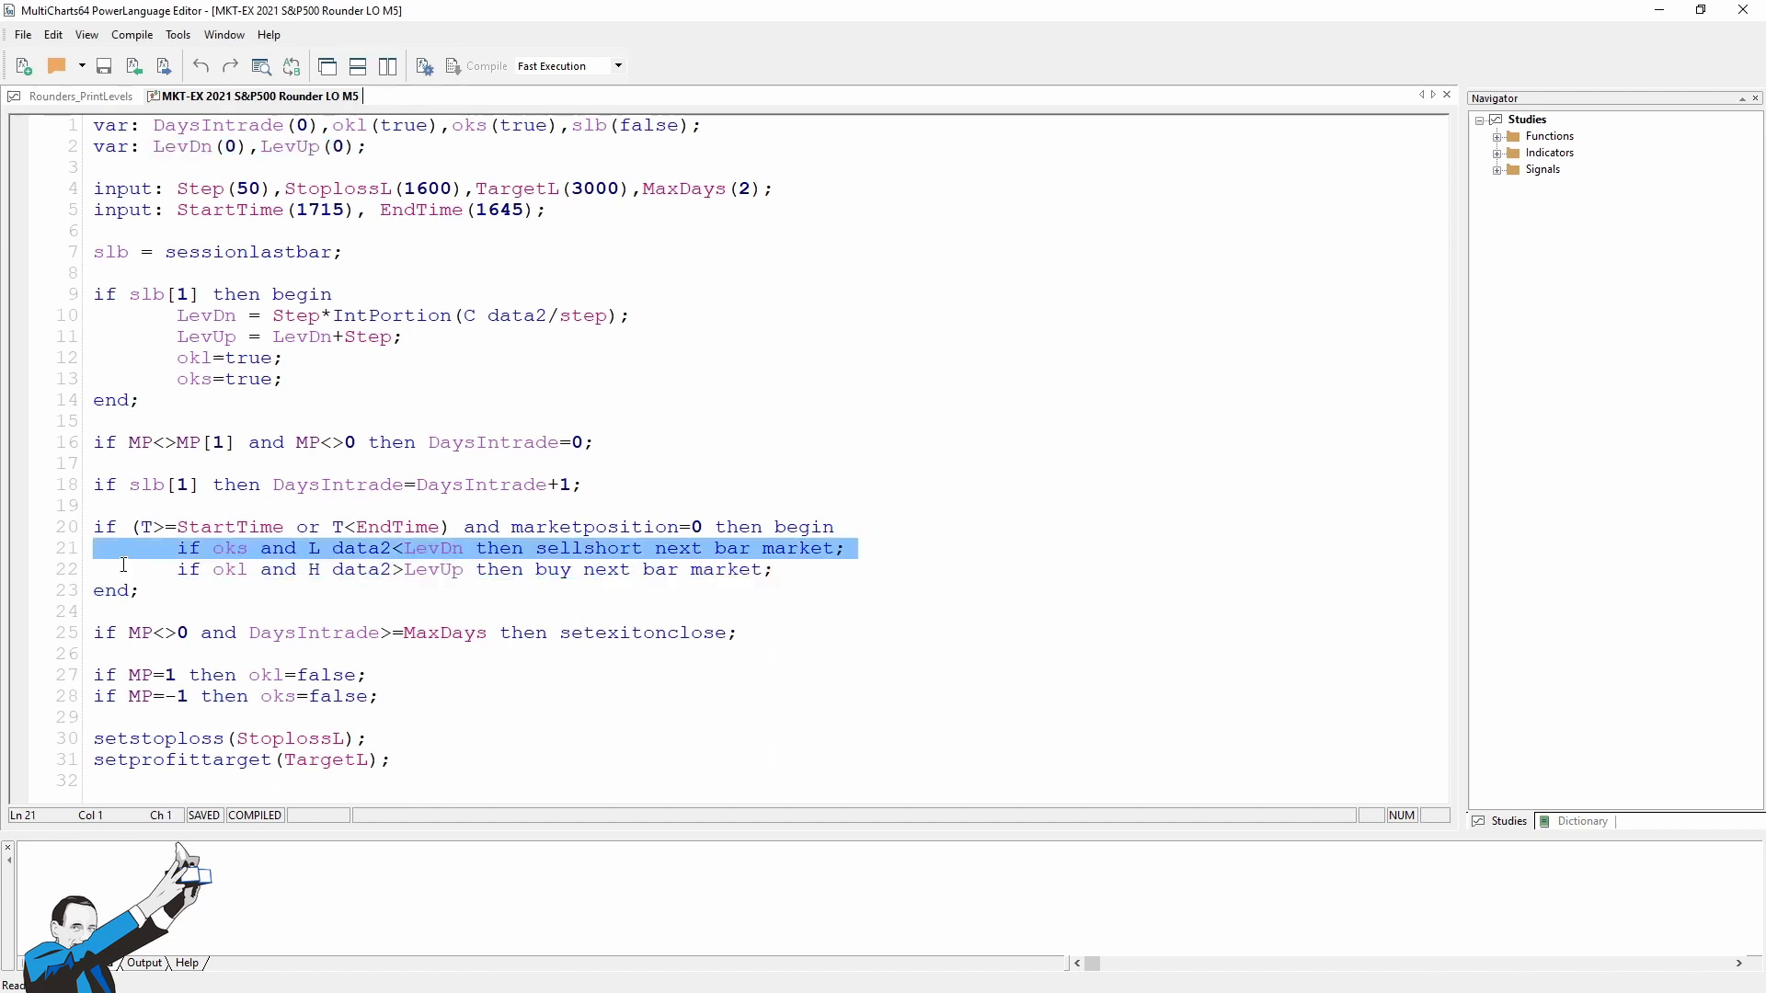
pyautogui.click(789, 569)
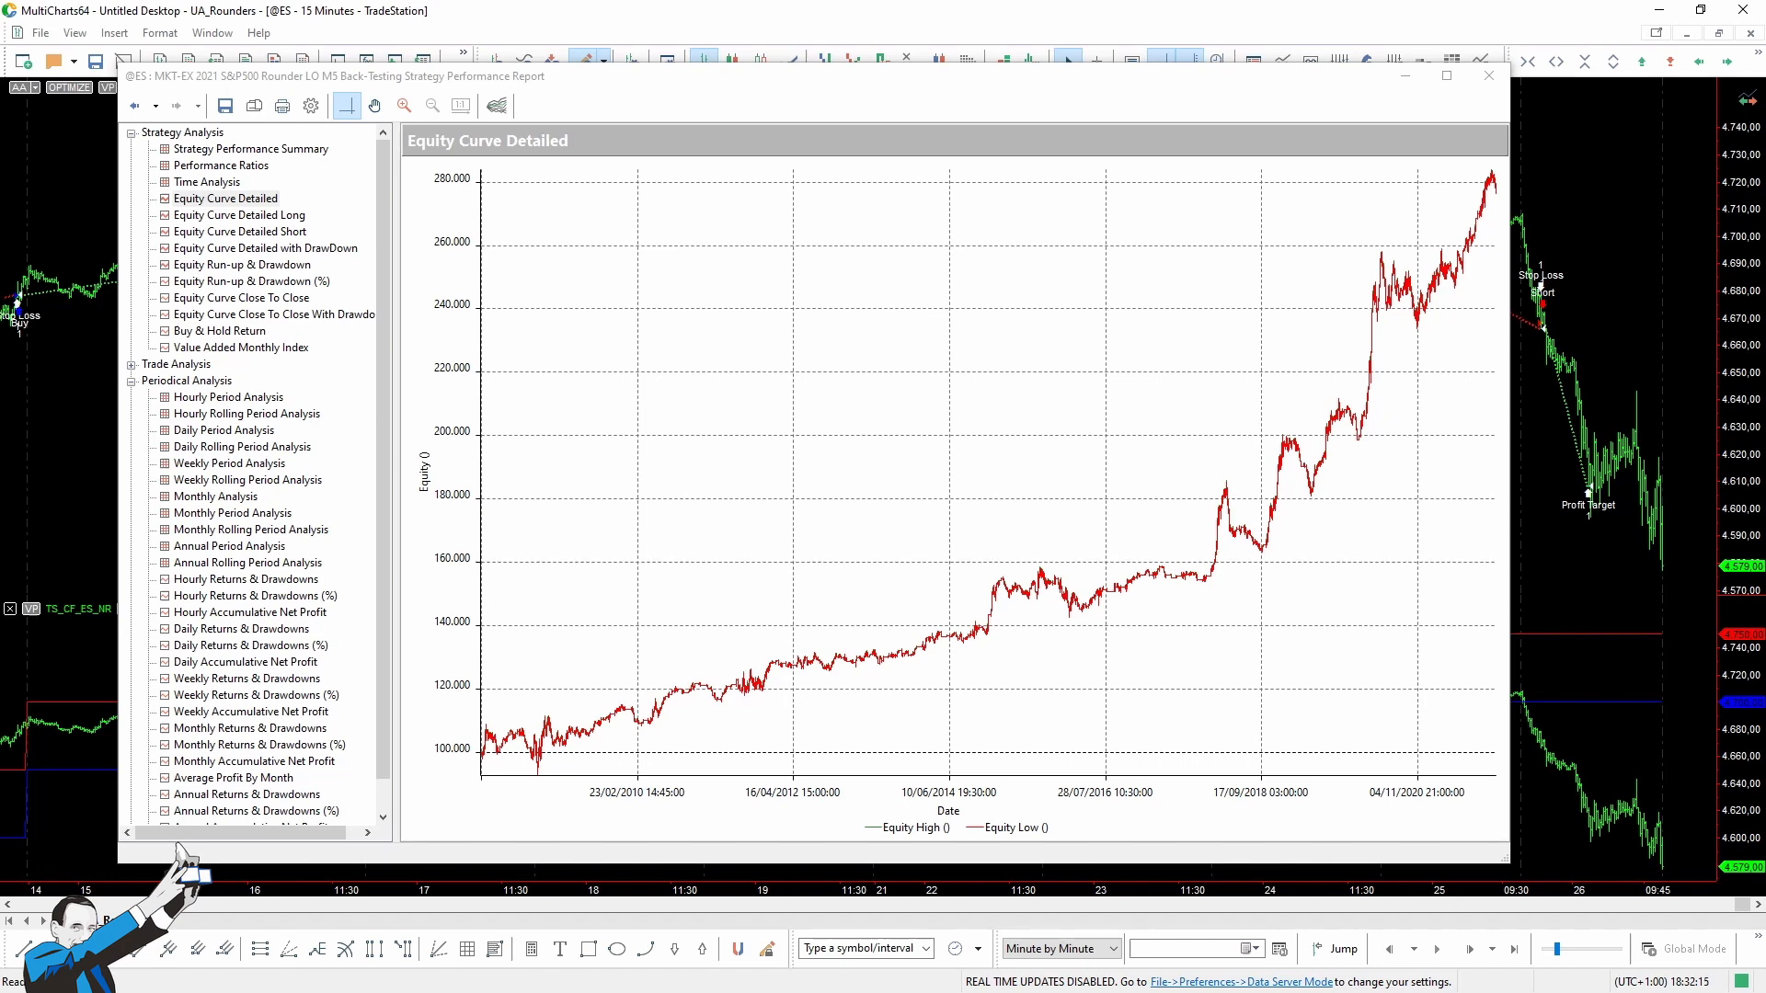
pyautogui.moveTo(79, 631)
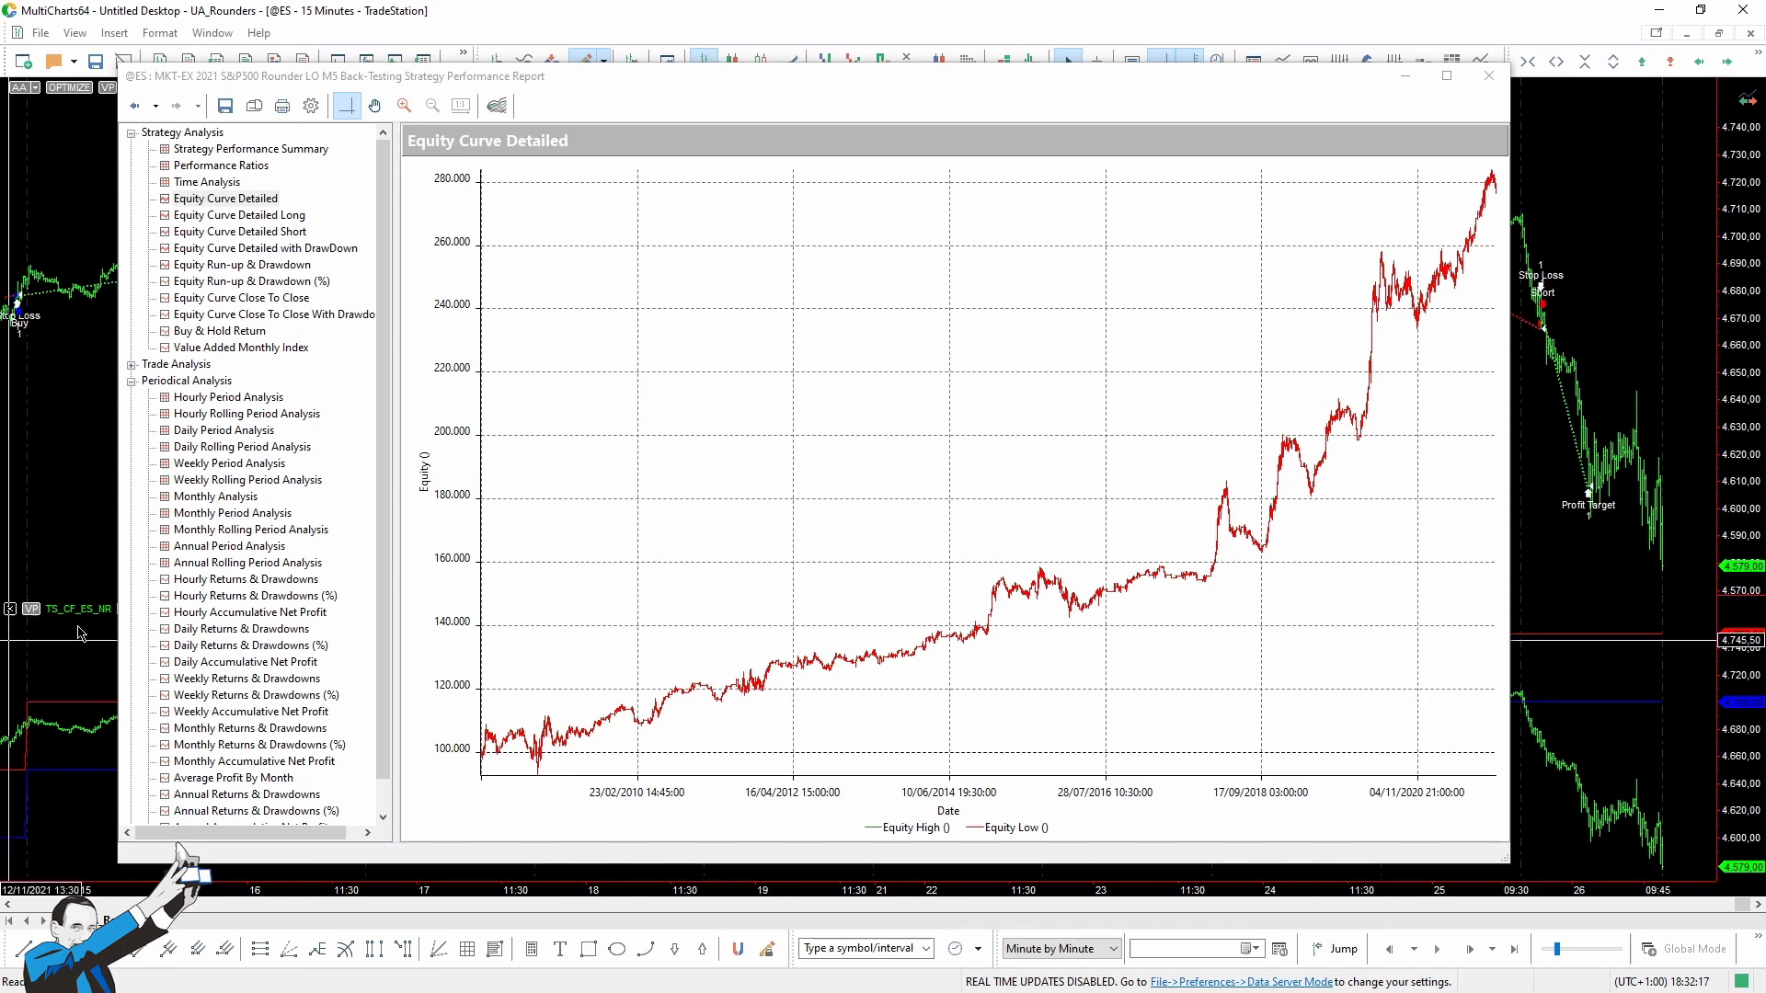
# Show the Annual Period Analysis table for the S&P500 Rounder backtest.
pyautogui.click(228, 546)
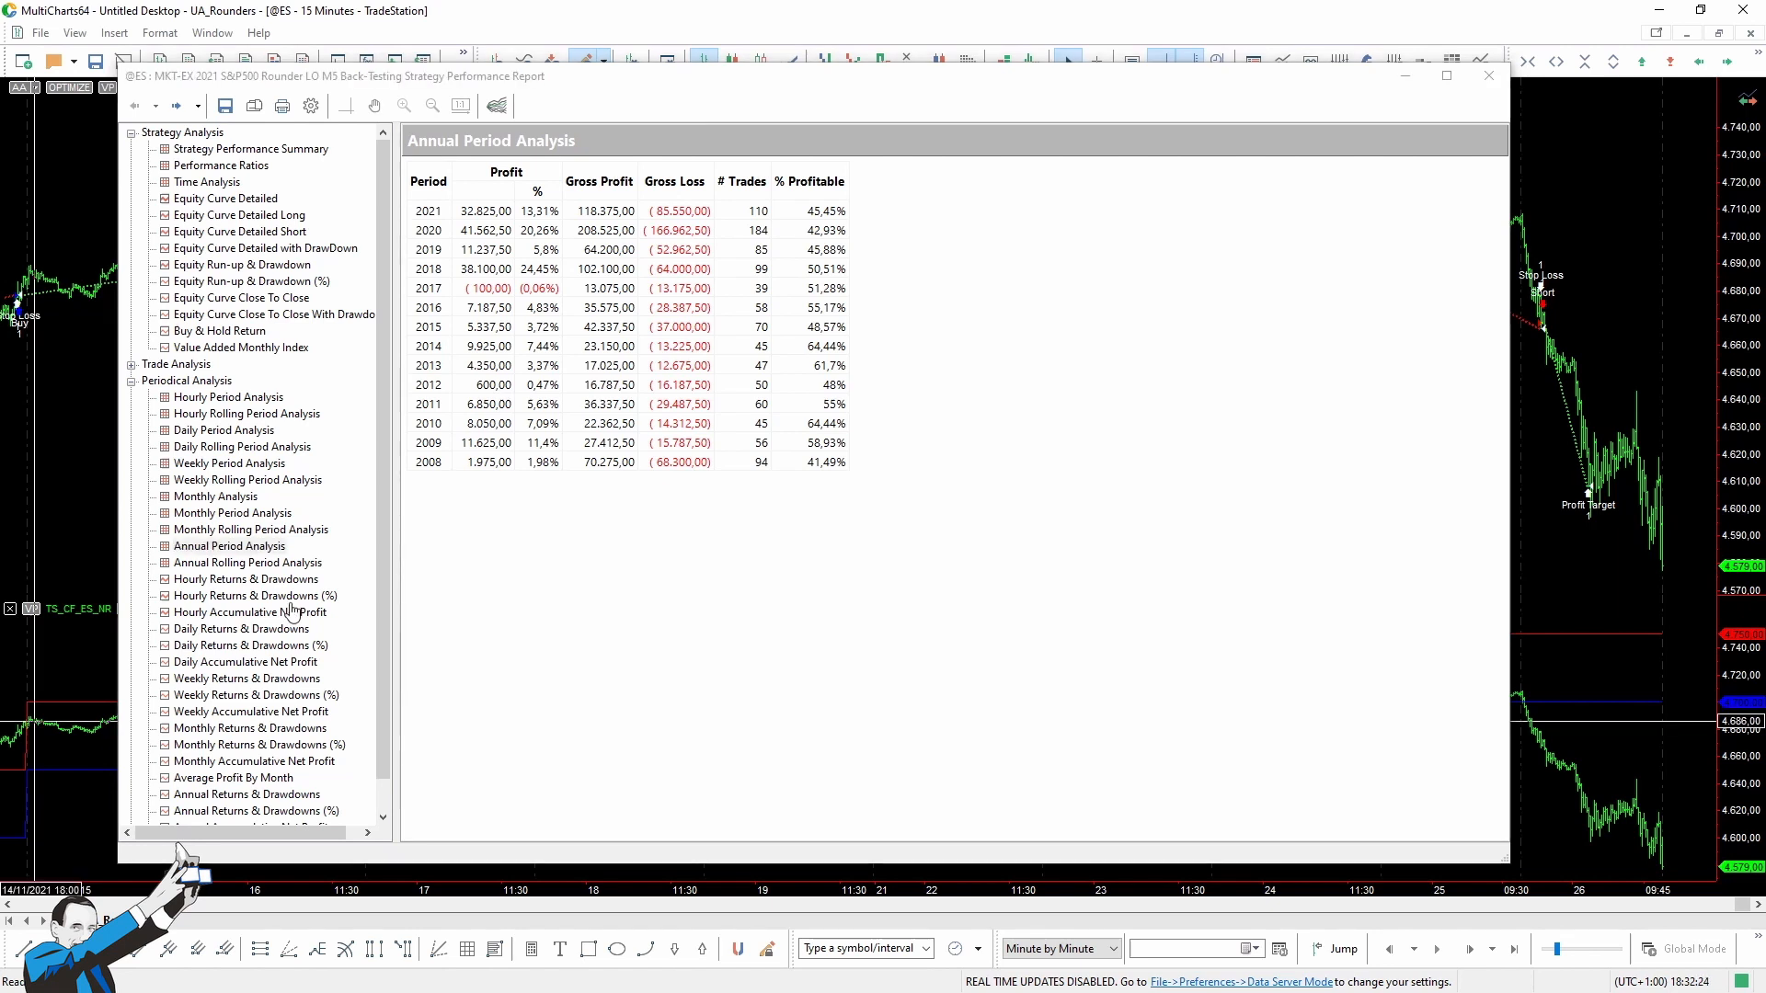
pyautogui.moveTo(484, 484)
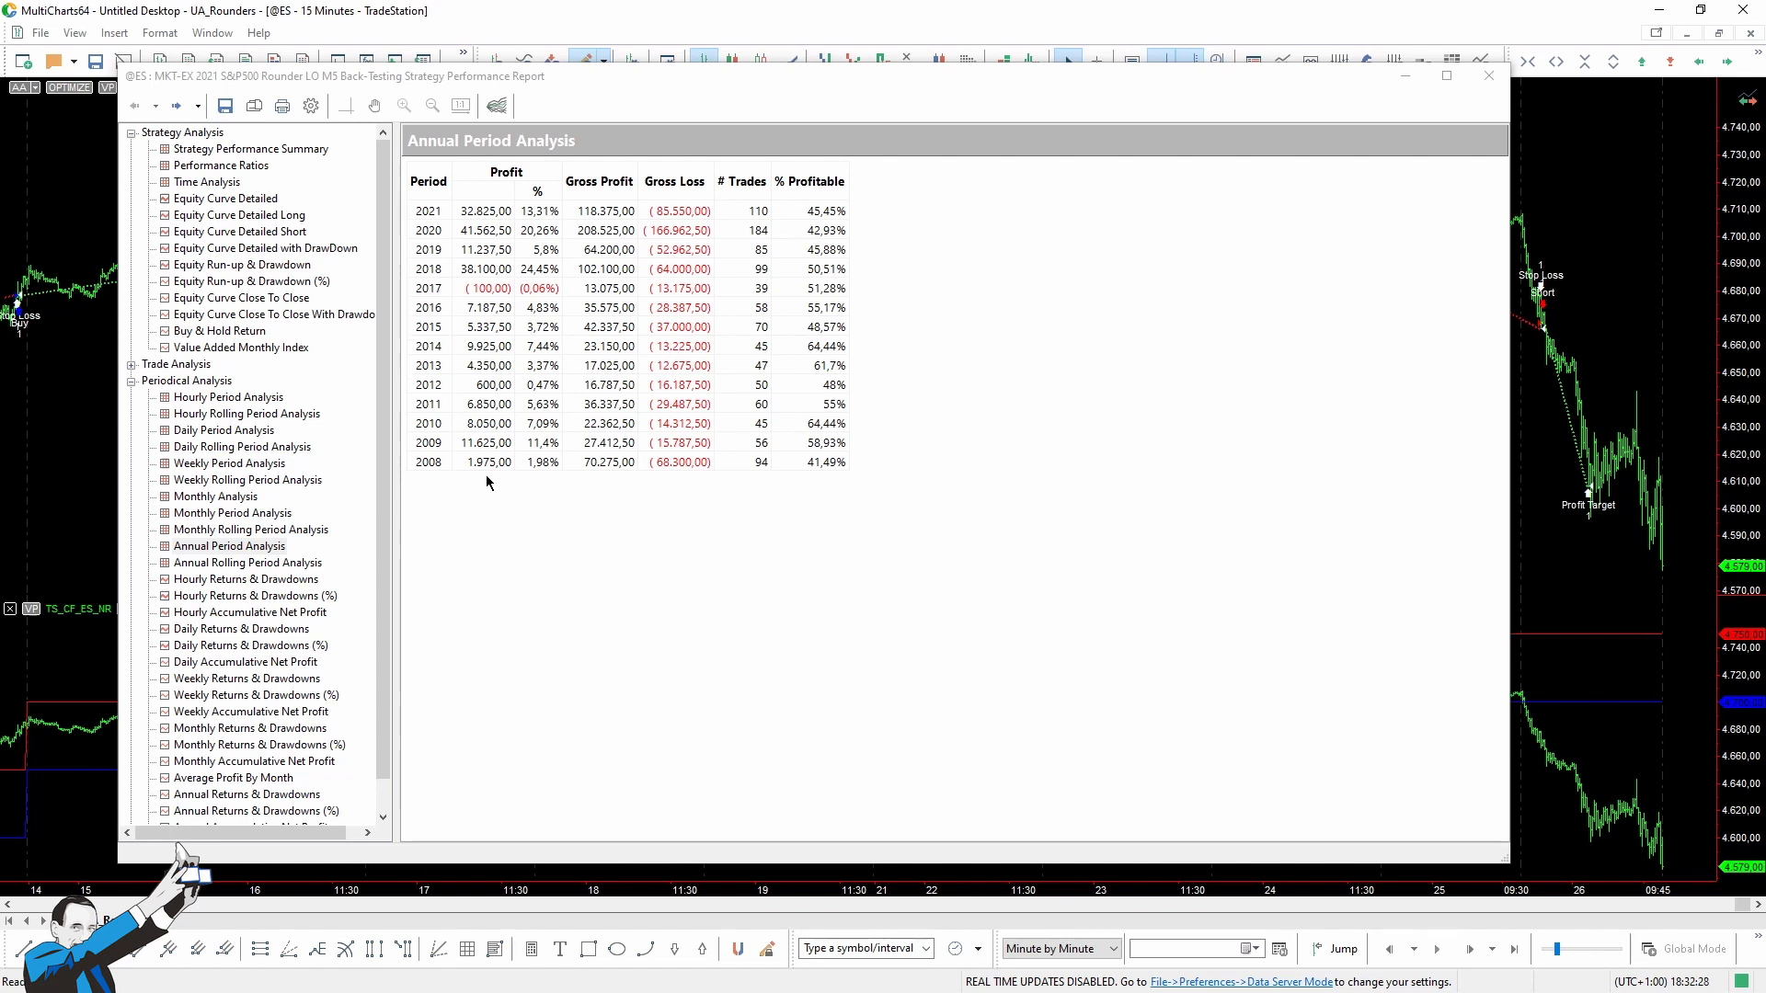
pyautogui.moveTo(493, 318)
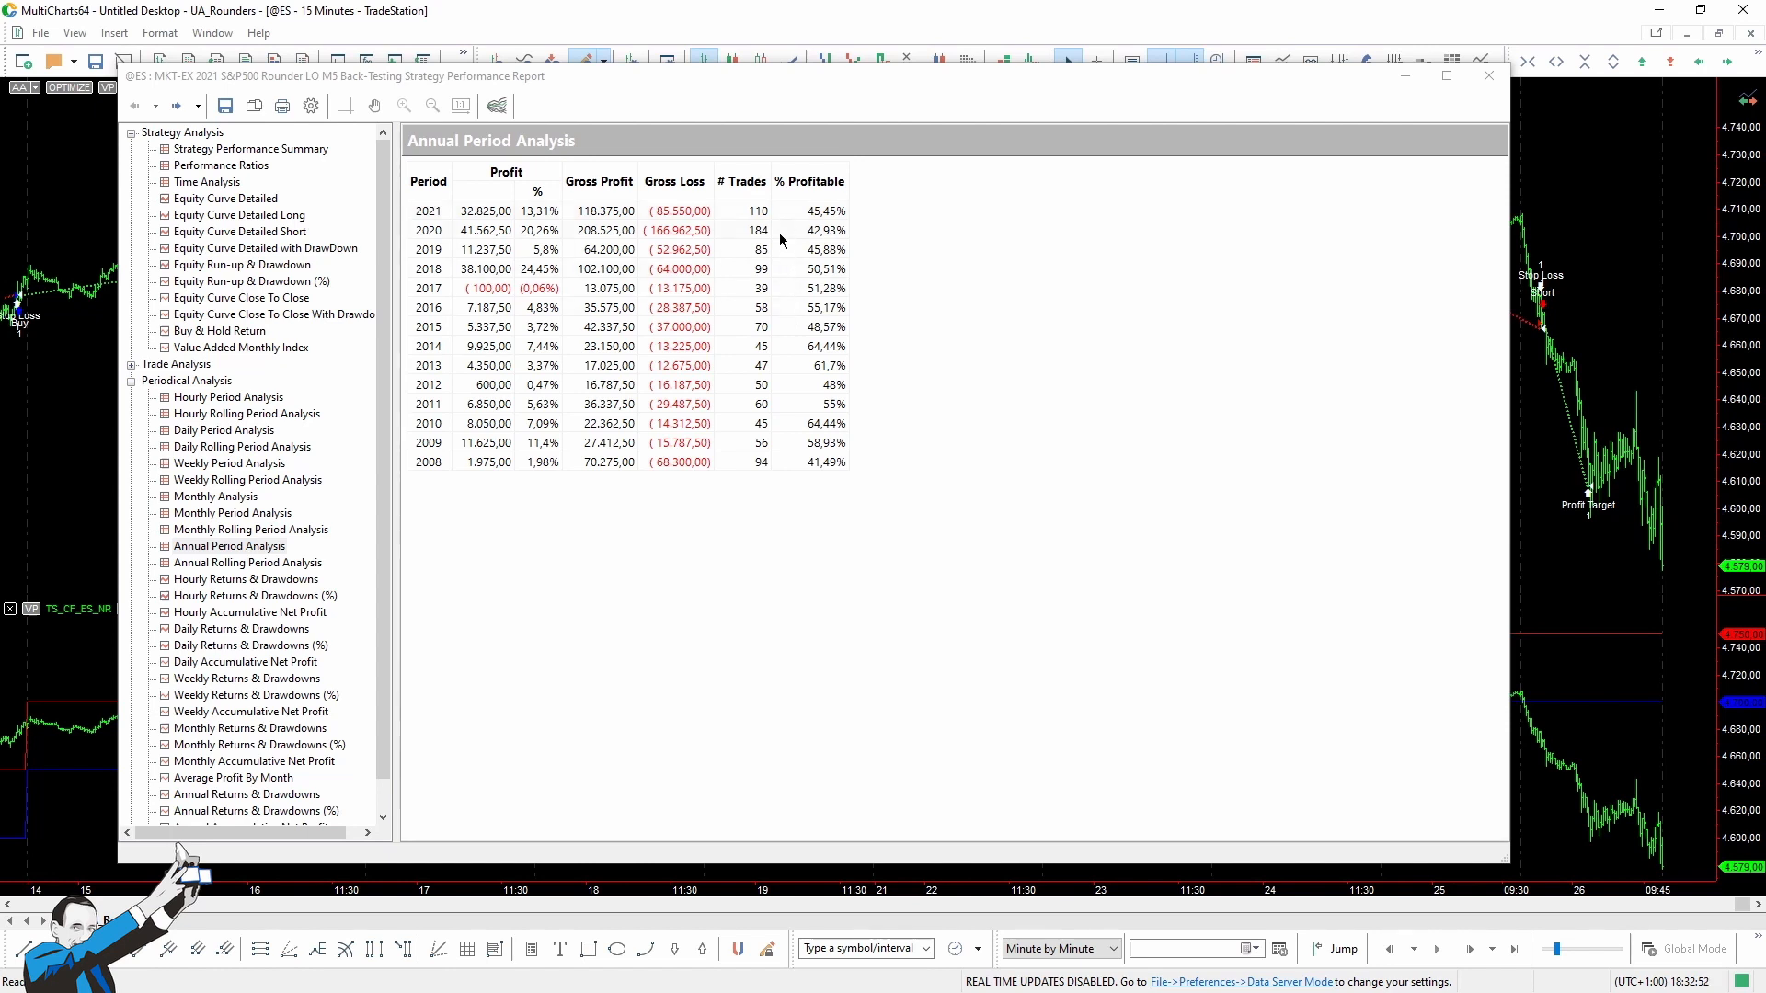
pyautogui.moveTo(778, 276)
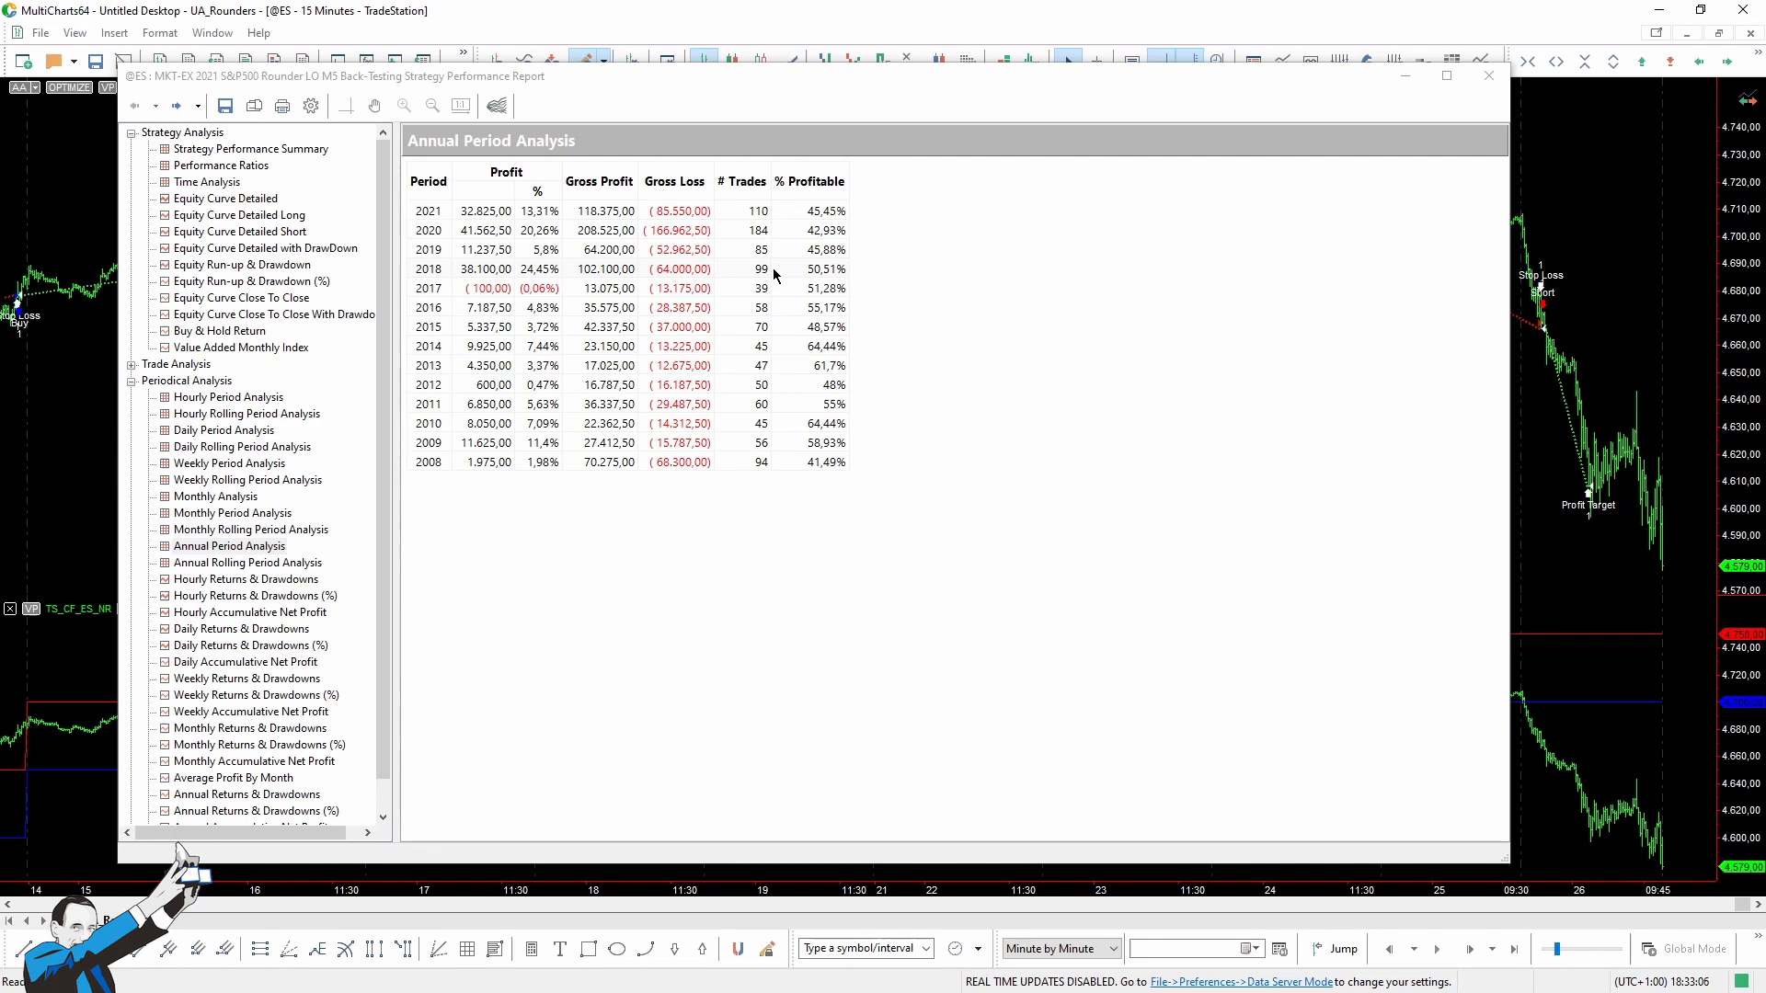
# Review the long-only equity curve, total trade analysis and short-only curve, then close the report.
pyautogui.click(237, 215)
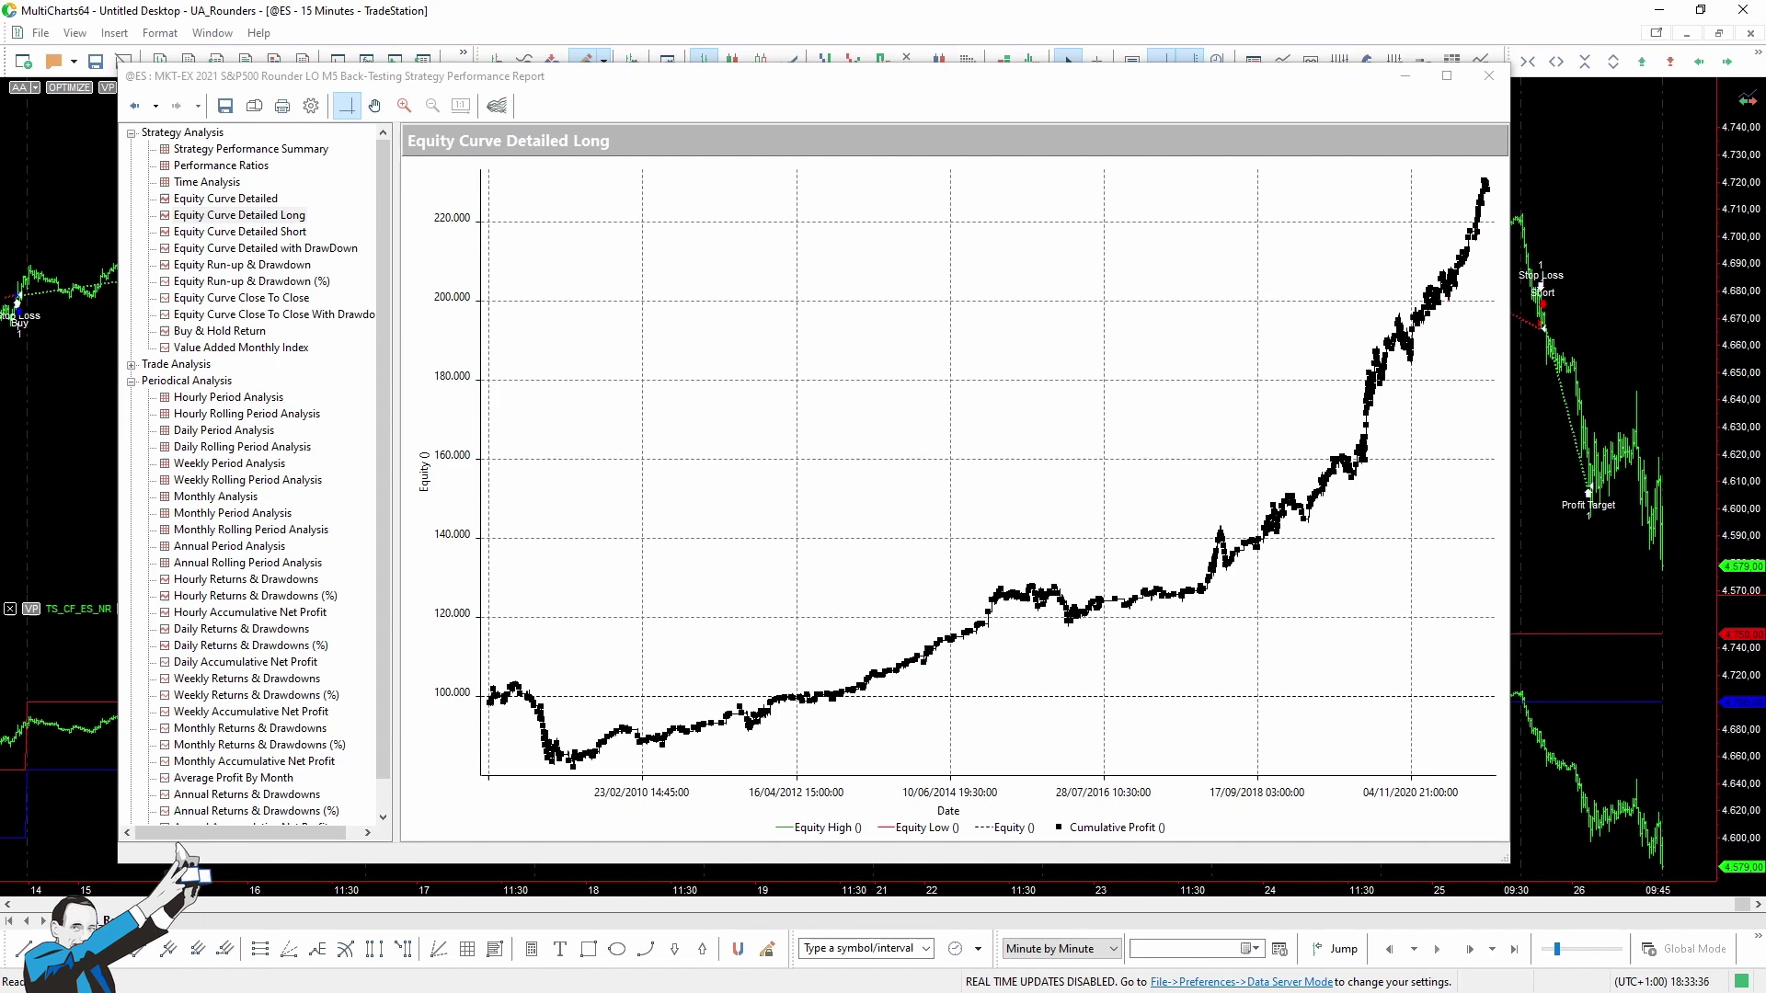
pyautogui.moveTo(238, 381)
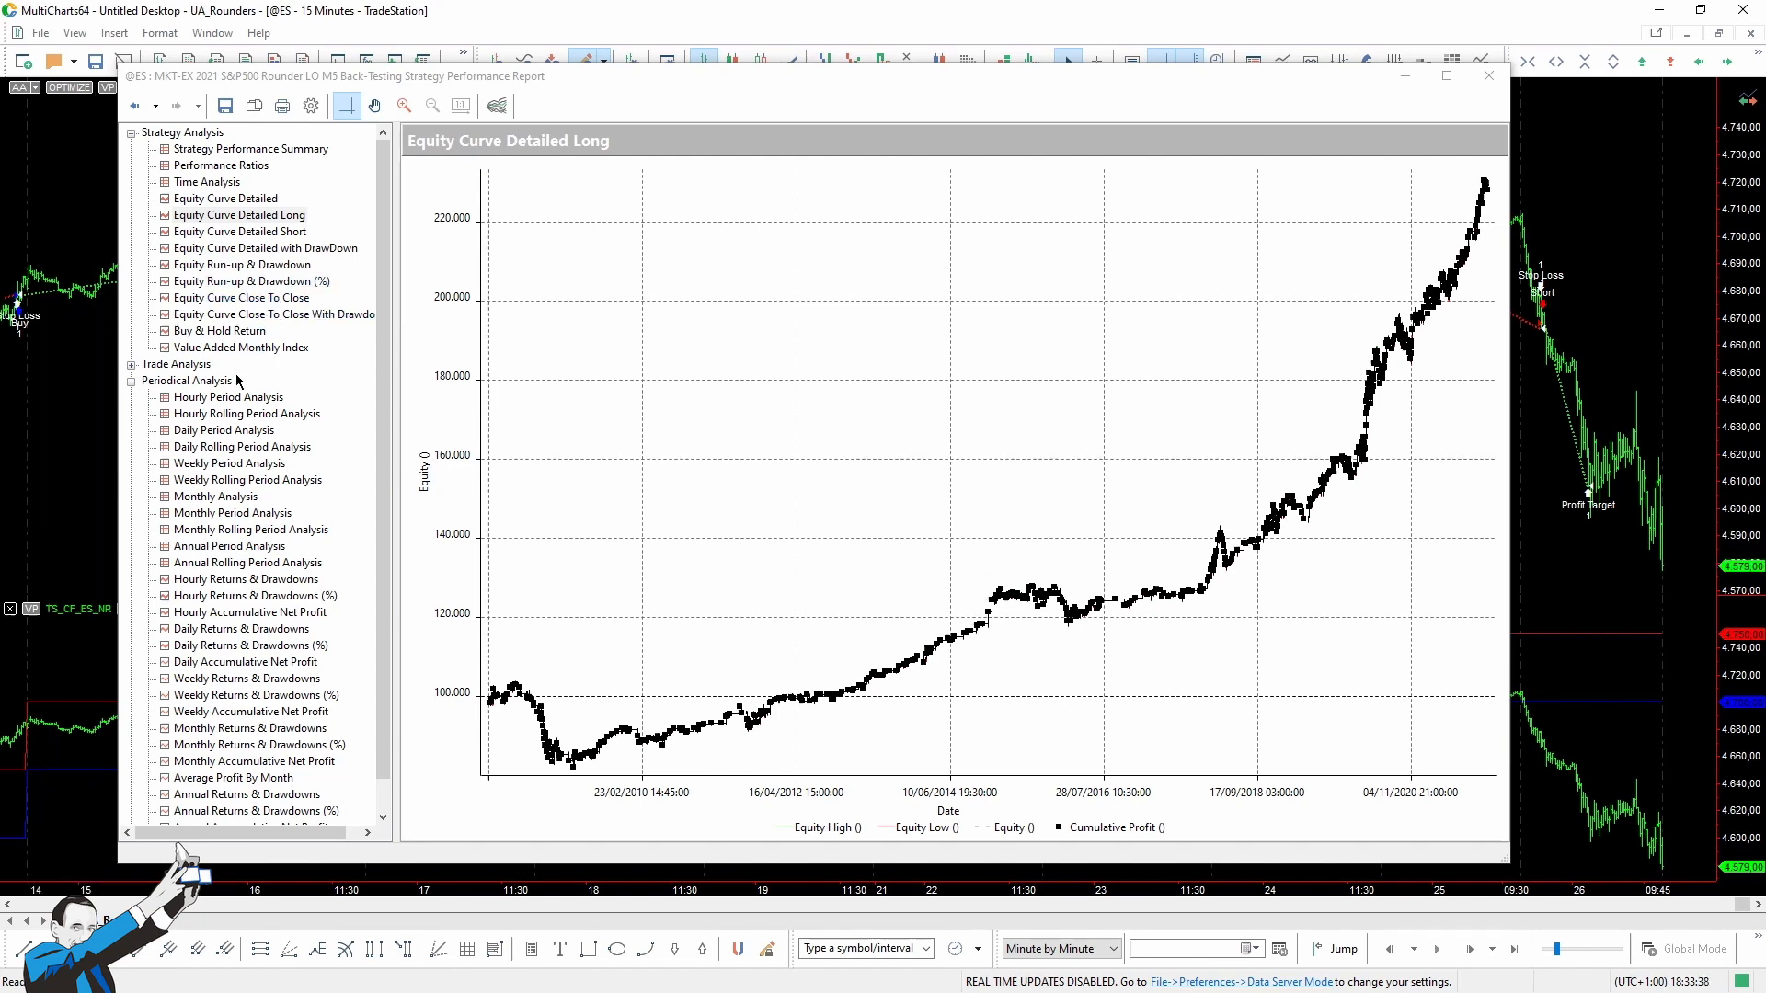
pyautogui.click(223, 397)
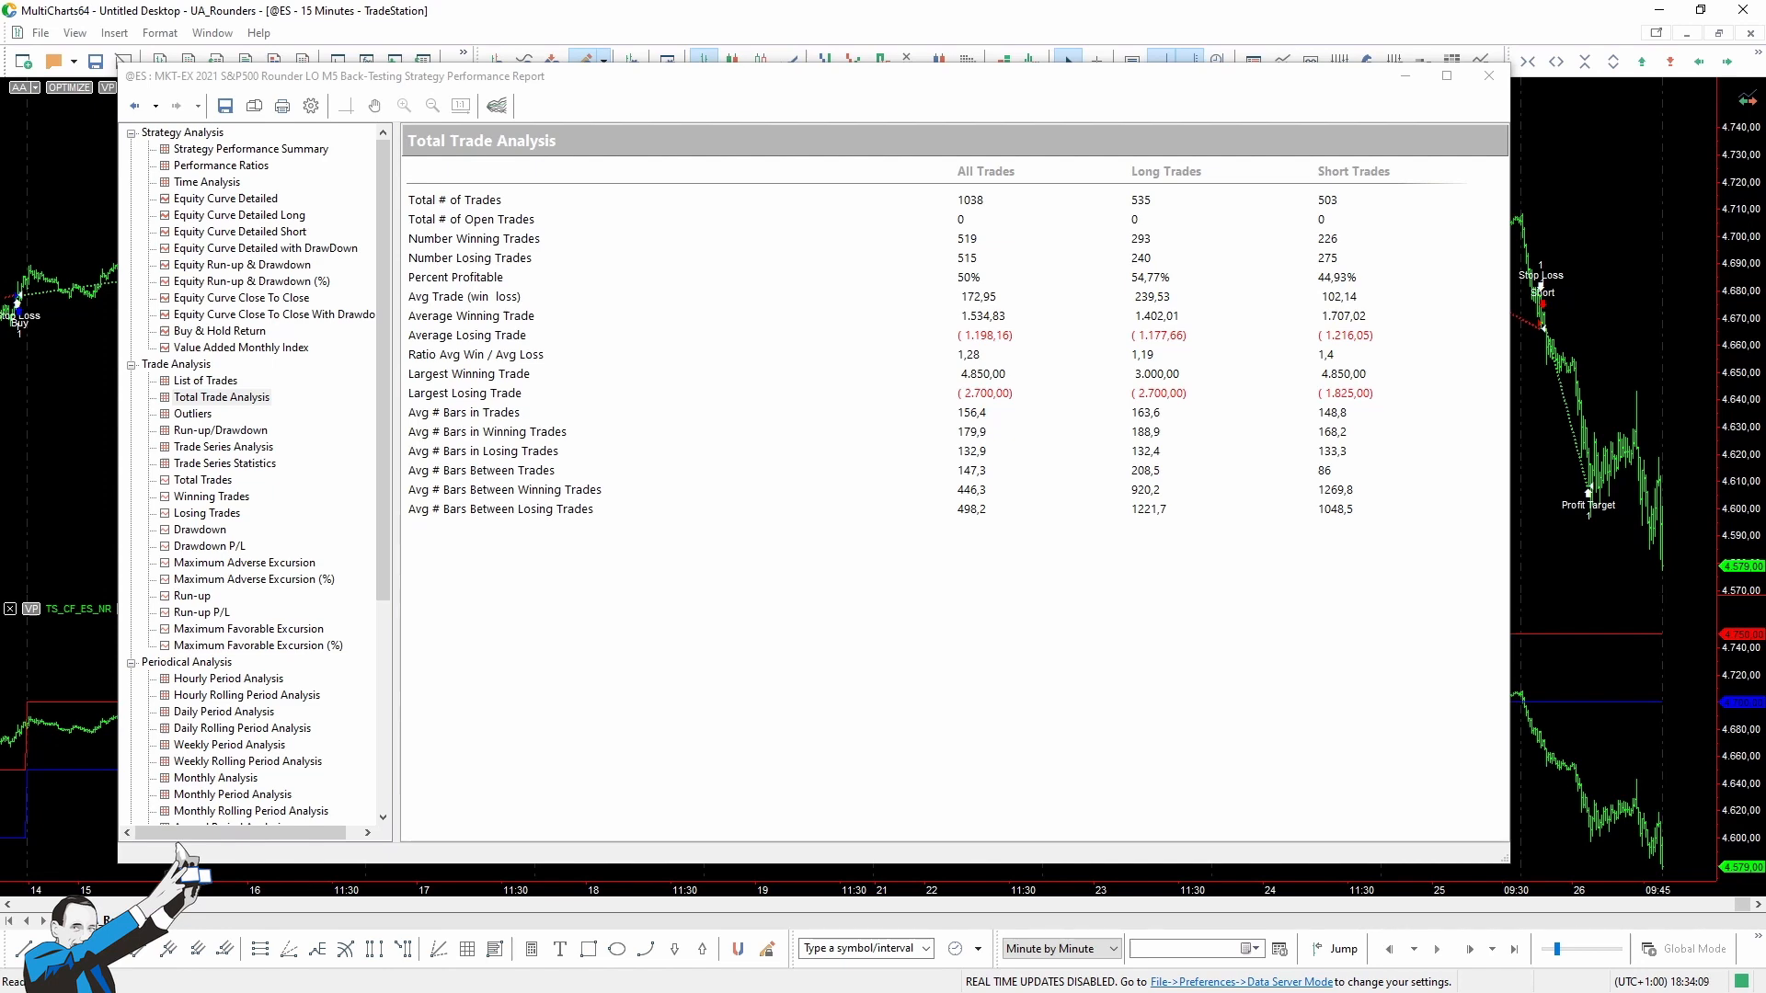
pyautogui.click(239, 232)
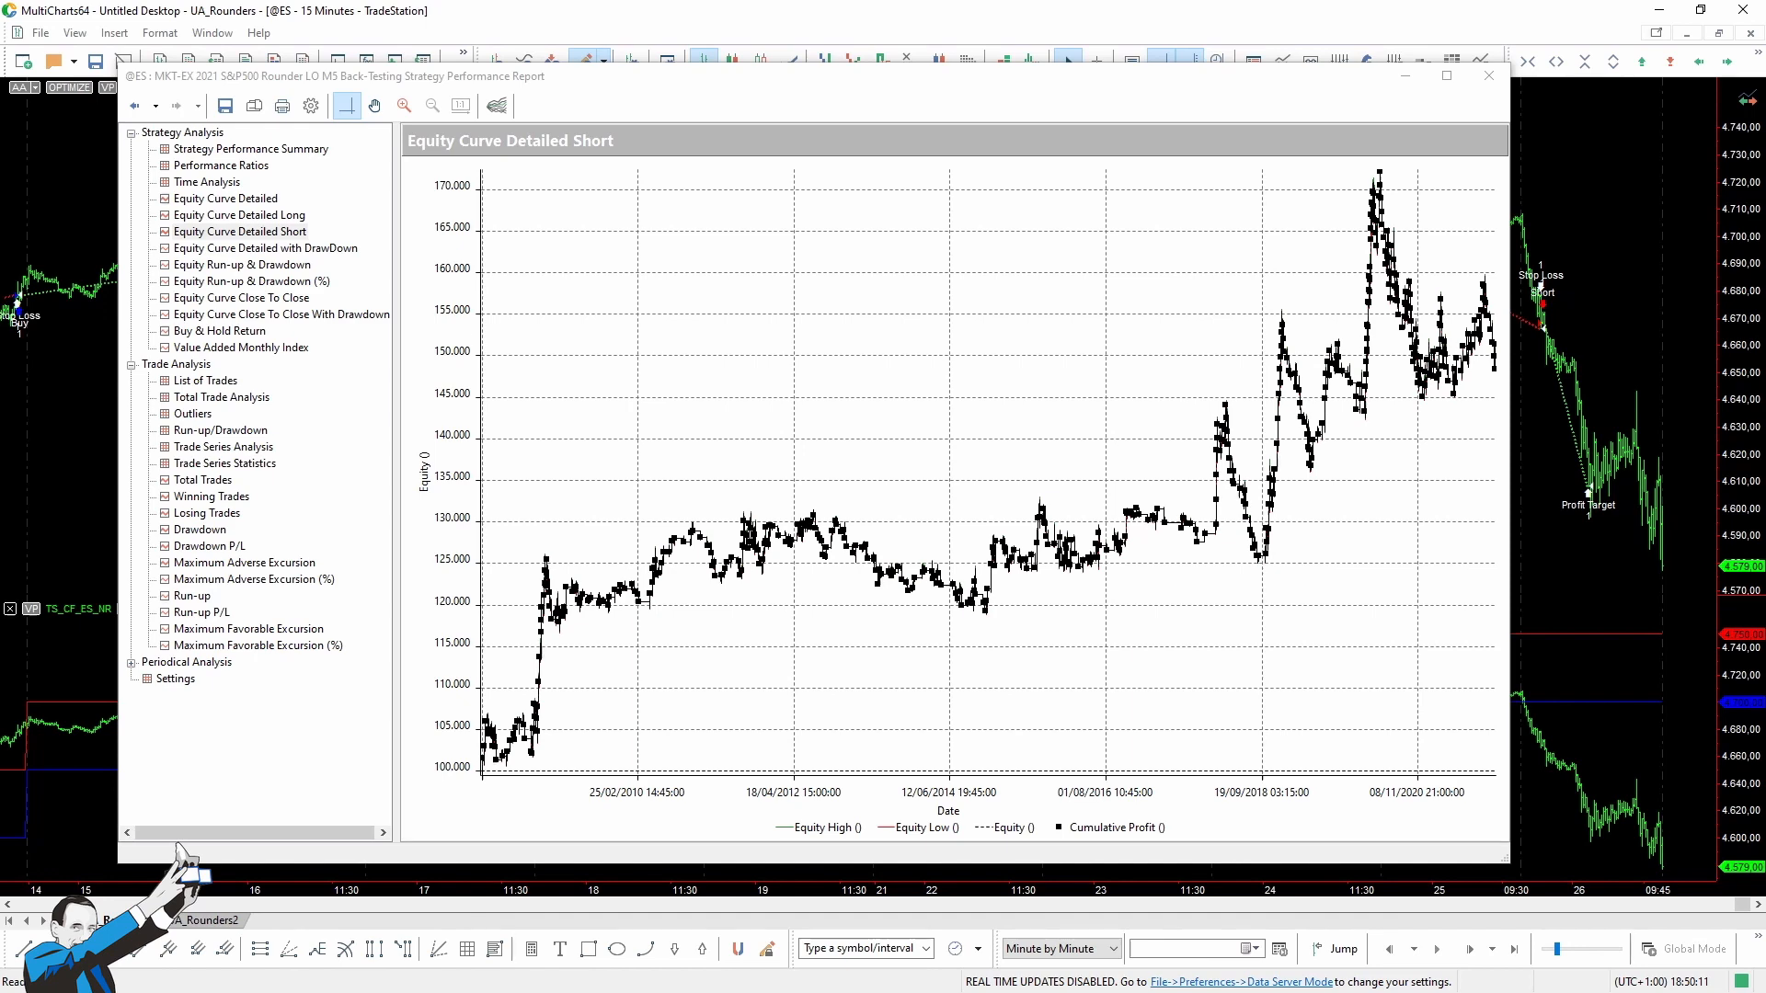
pyautogui.click(1487, 76)
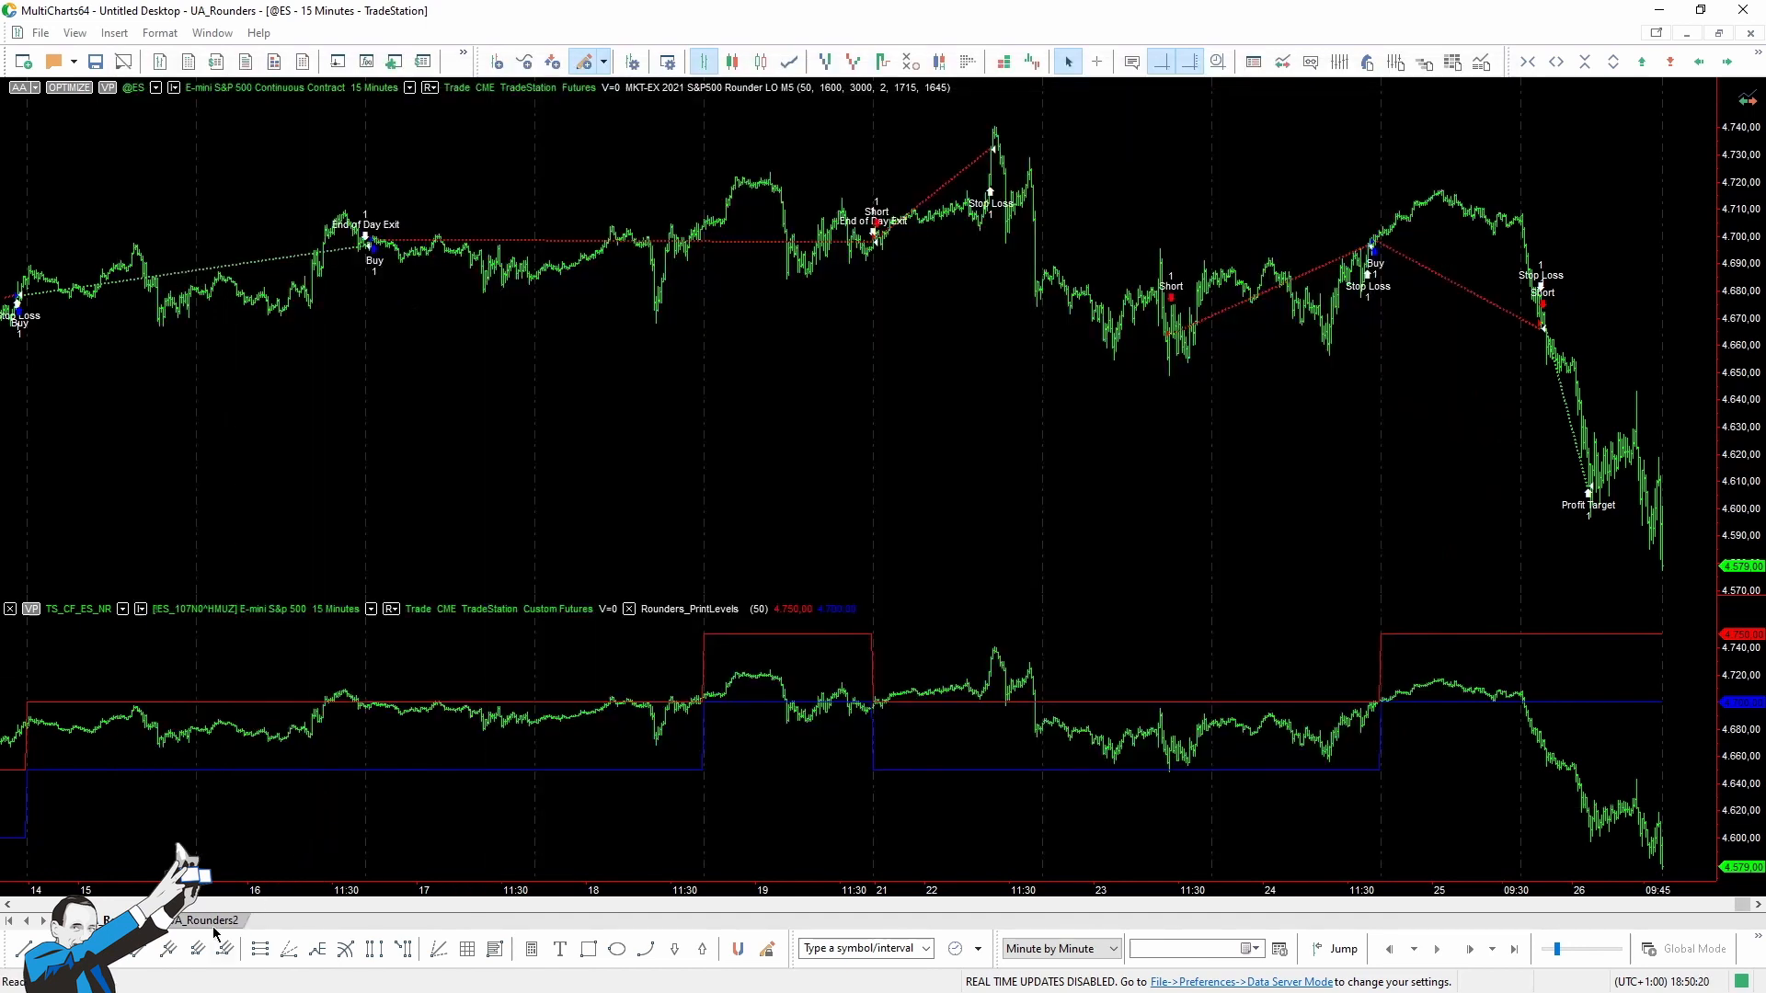
# Switch to the UA_Rounders2 workspace and maximize the crude oil Rounder chart.
pyautogui.click(206, 919)
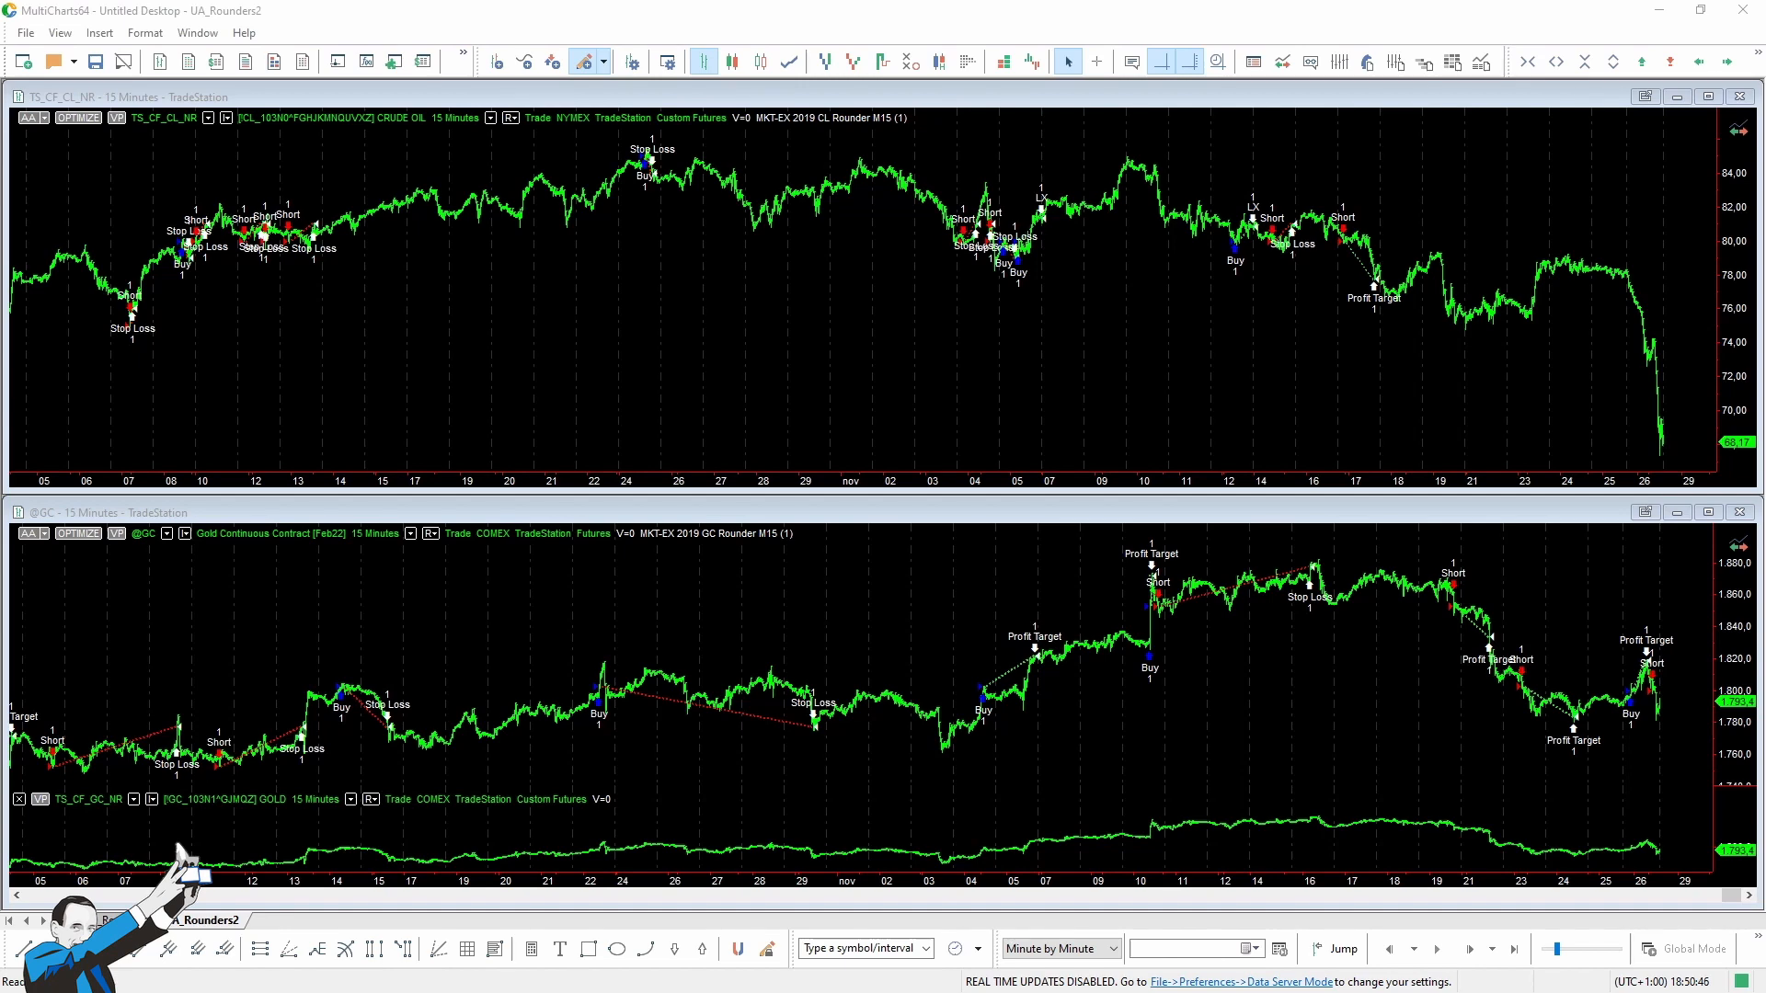
pyautogui.moveTo(355, 98)
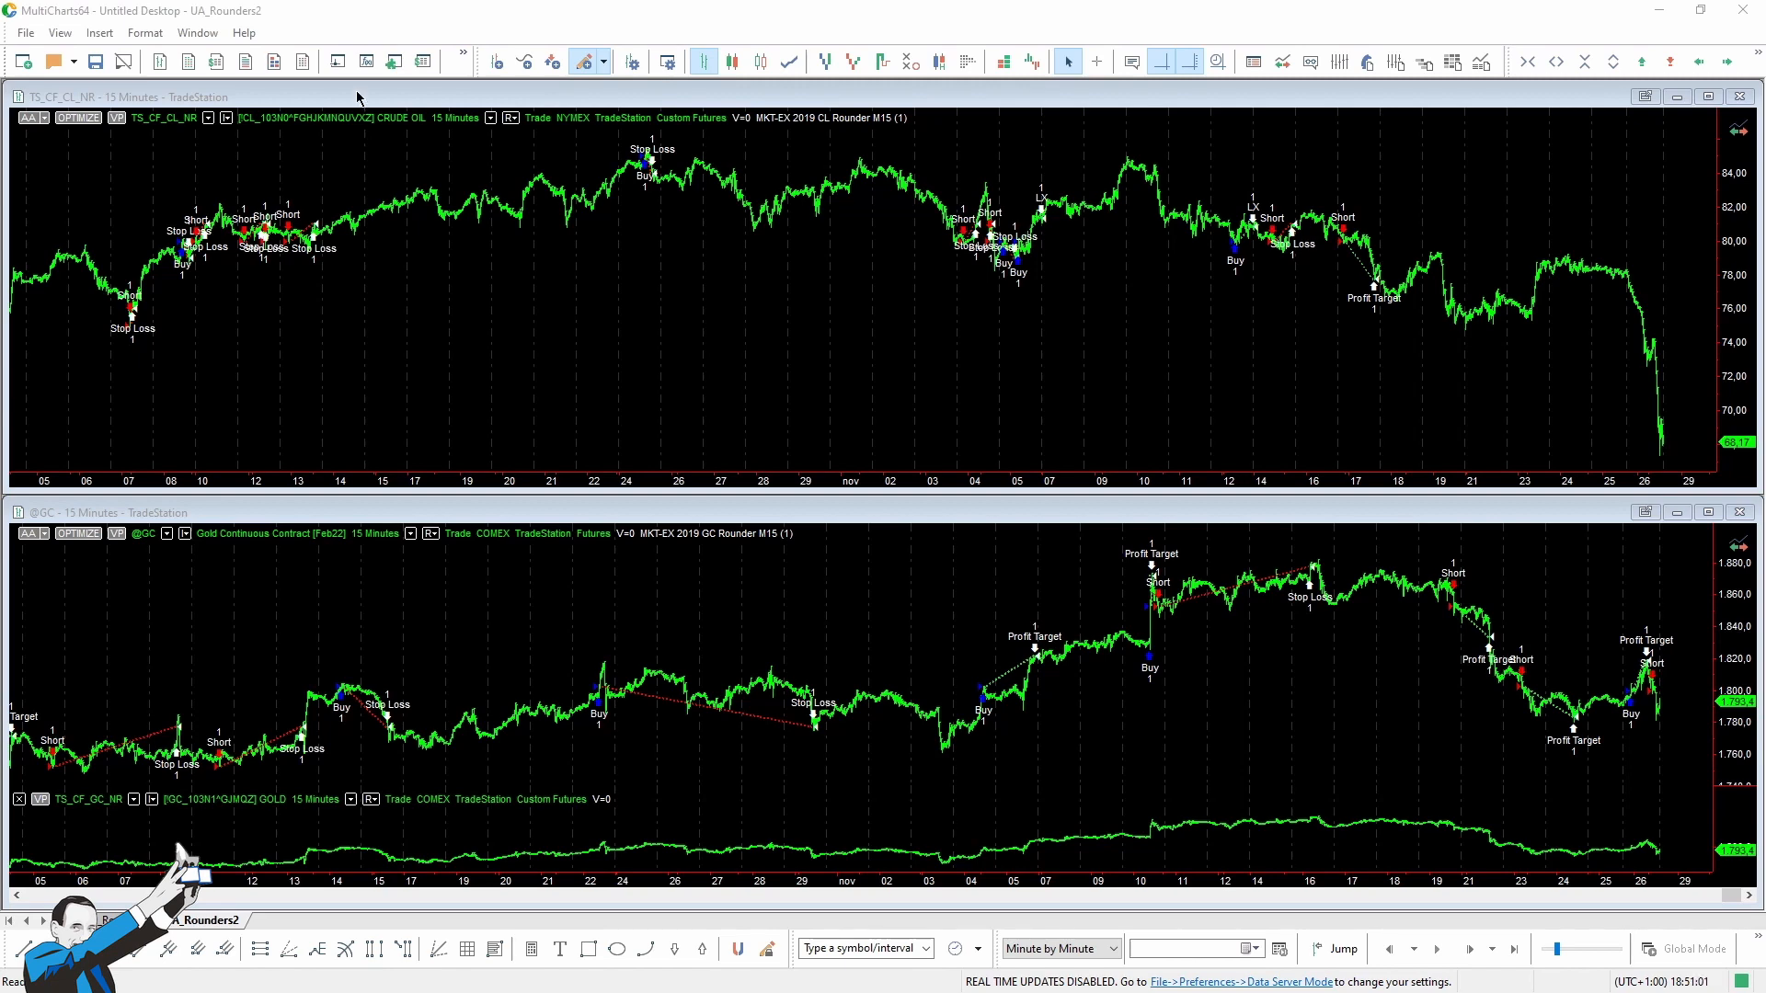
pyautogui.click(1709, 96)
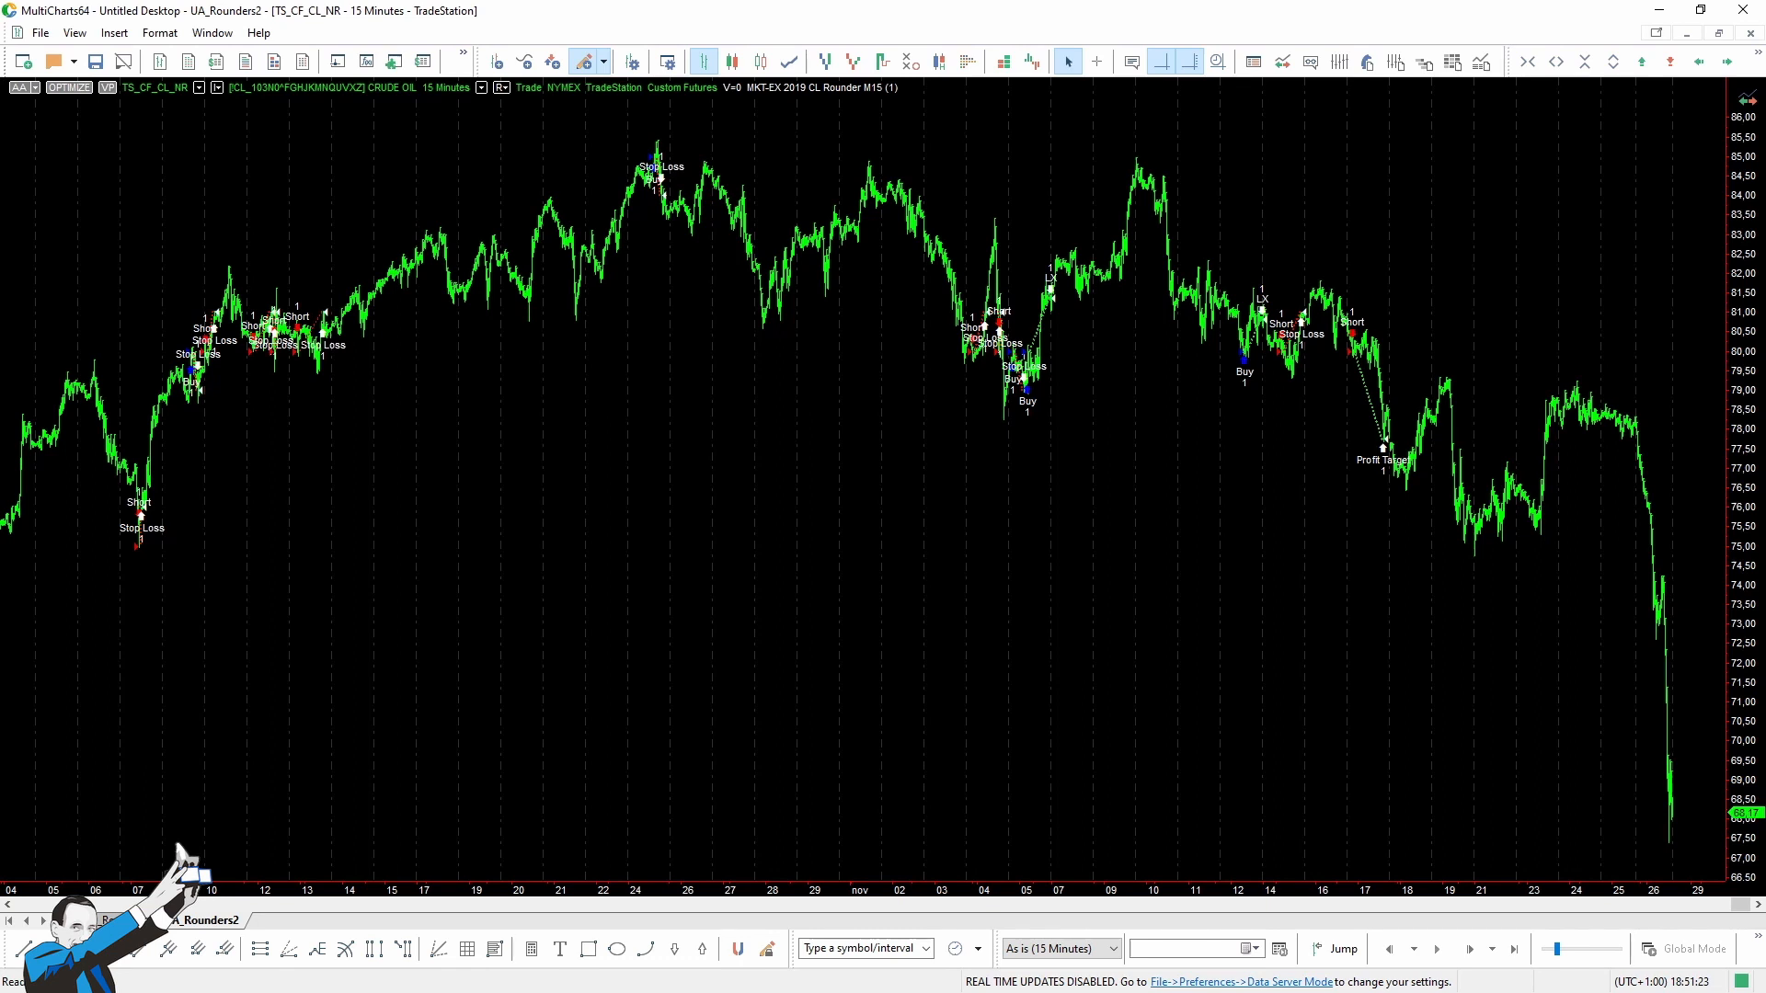
pyautogui.moveTo(973, 555)
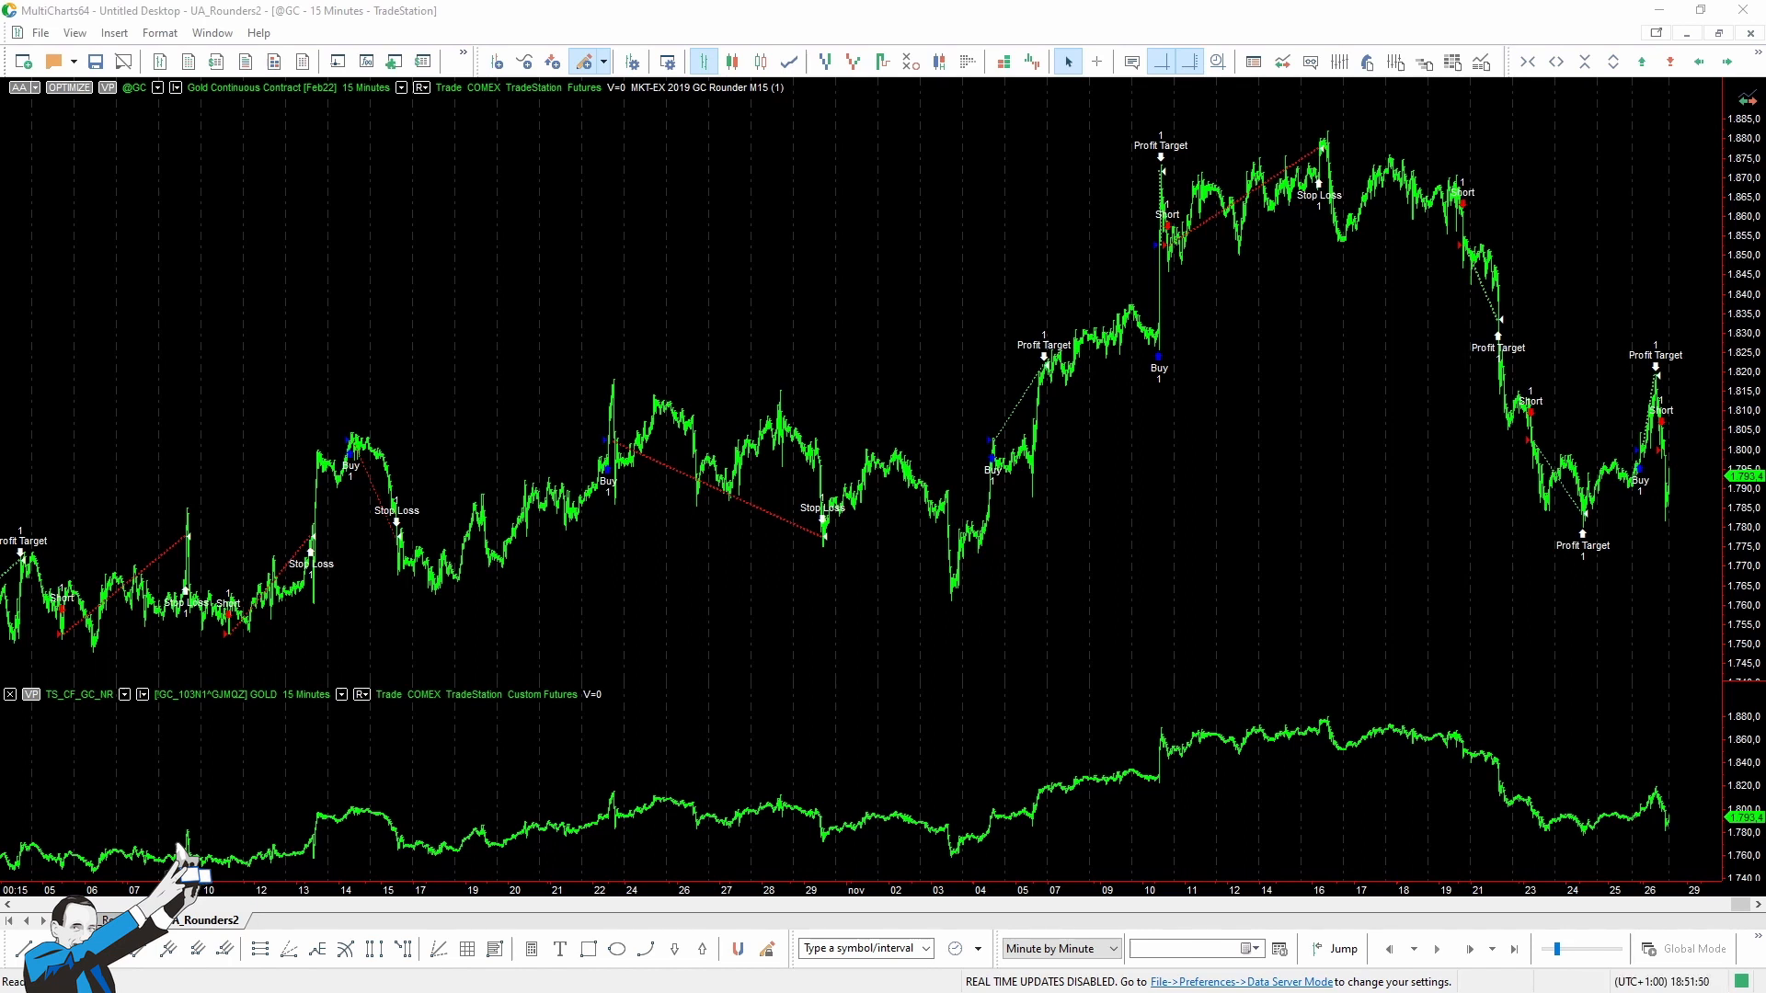
pyautogui.moveTo(1241, 107)
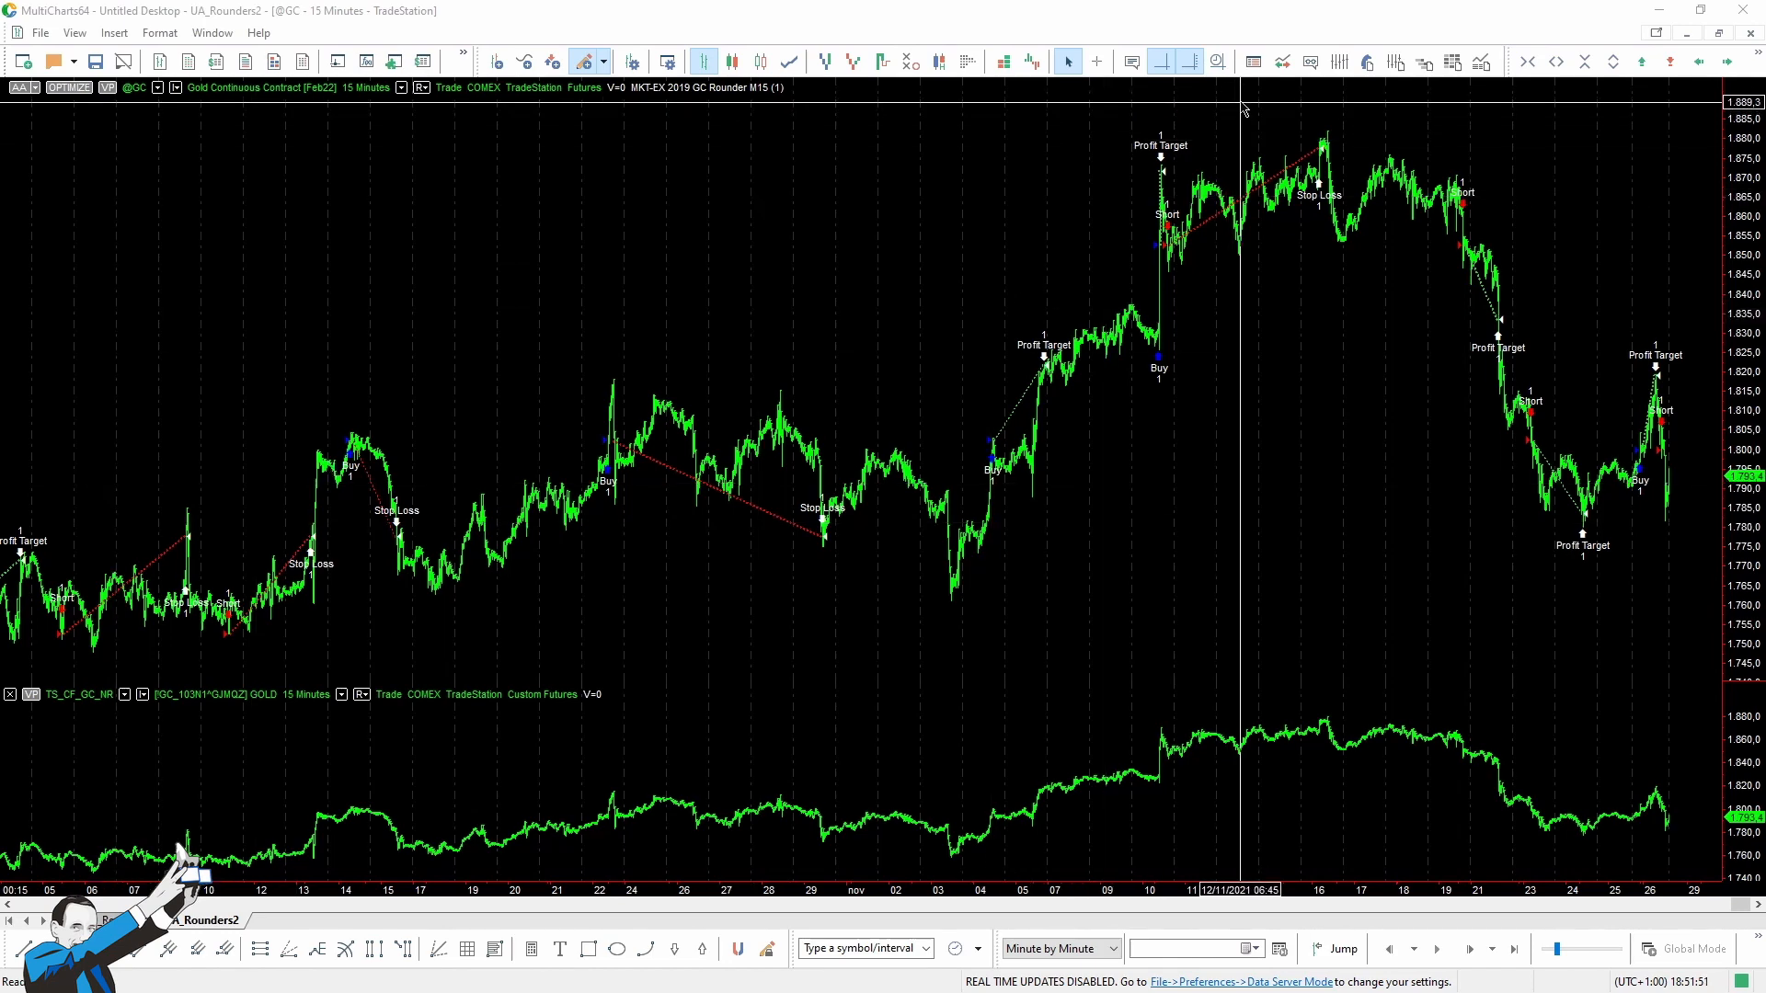
pyautogui.moveTo(1367, 62)
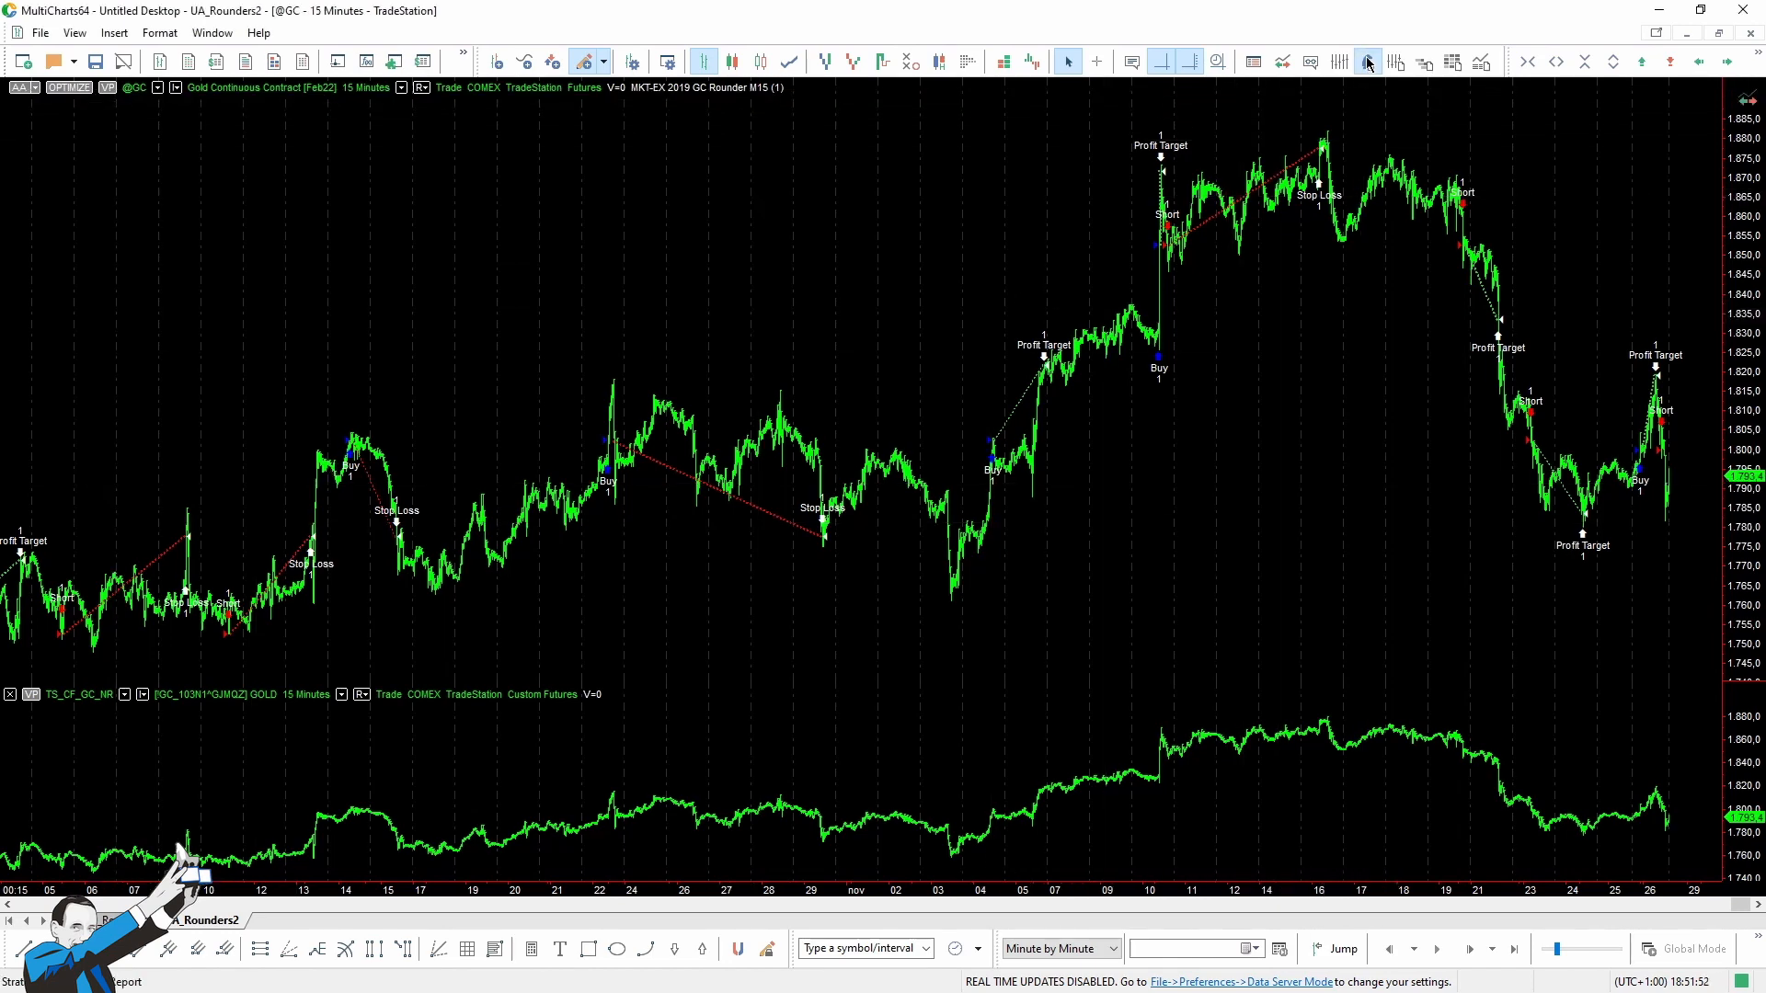
# Bring up the gold GC Rounder M15 report's detailed equity curve and expand Periodical Analysis.
pyautogui.click(1367, 61)
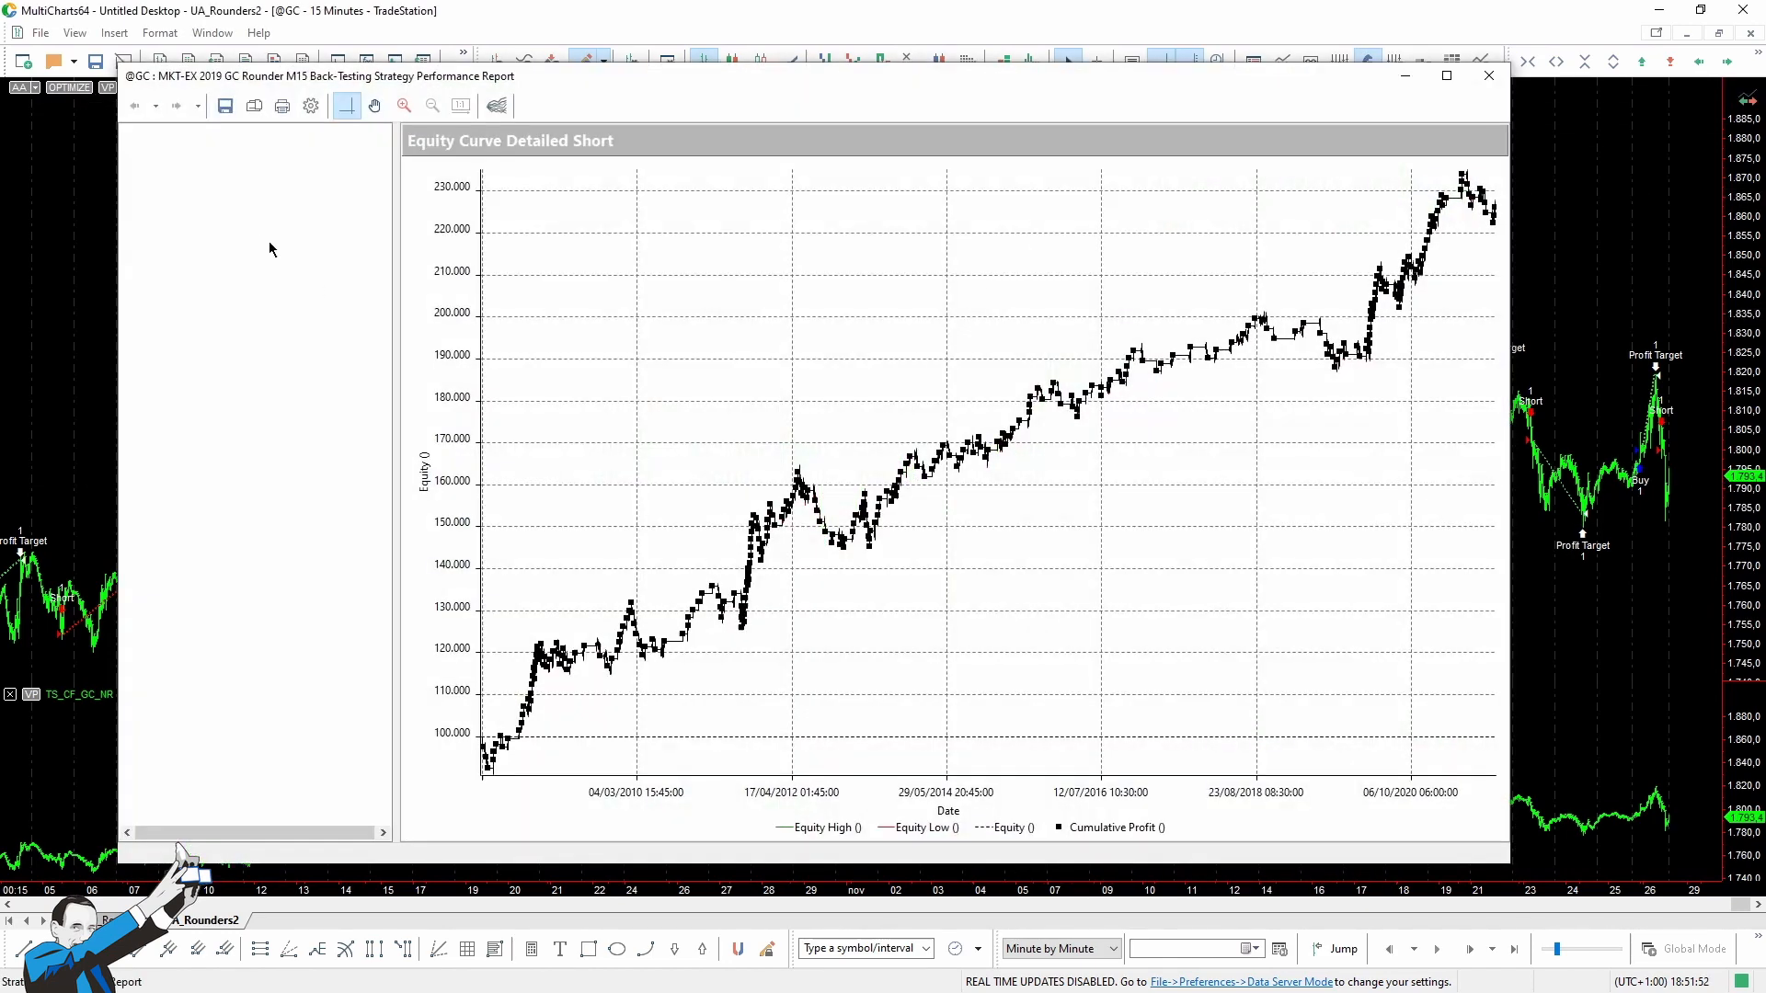
pyautogui.click(225, 199)
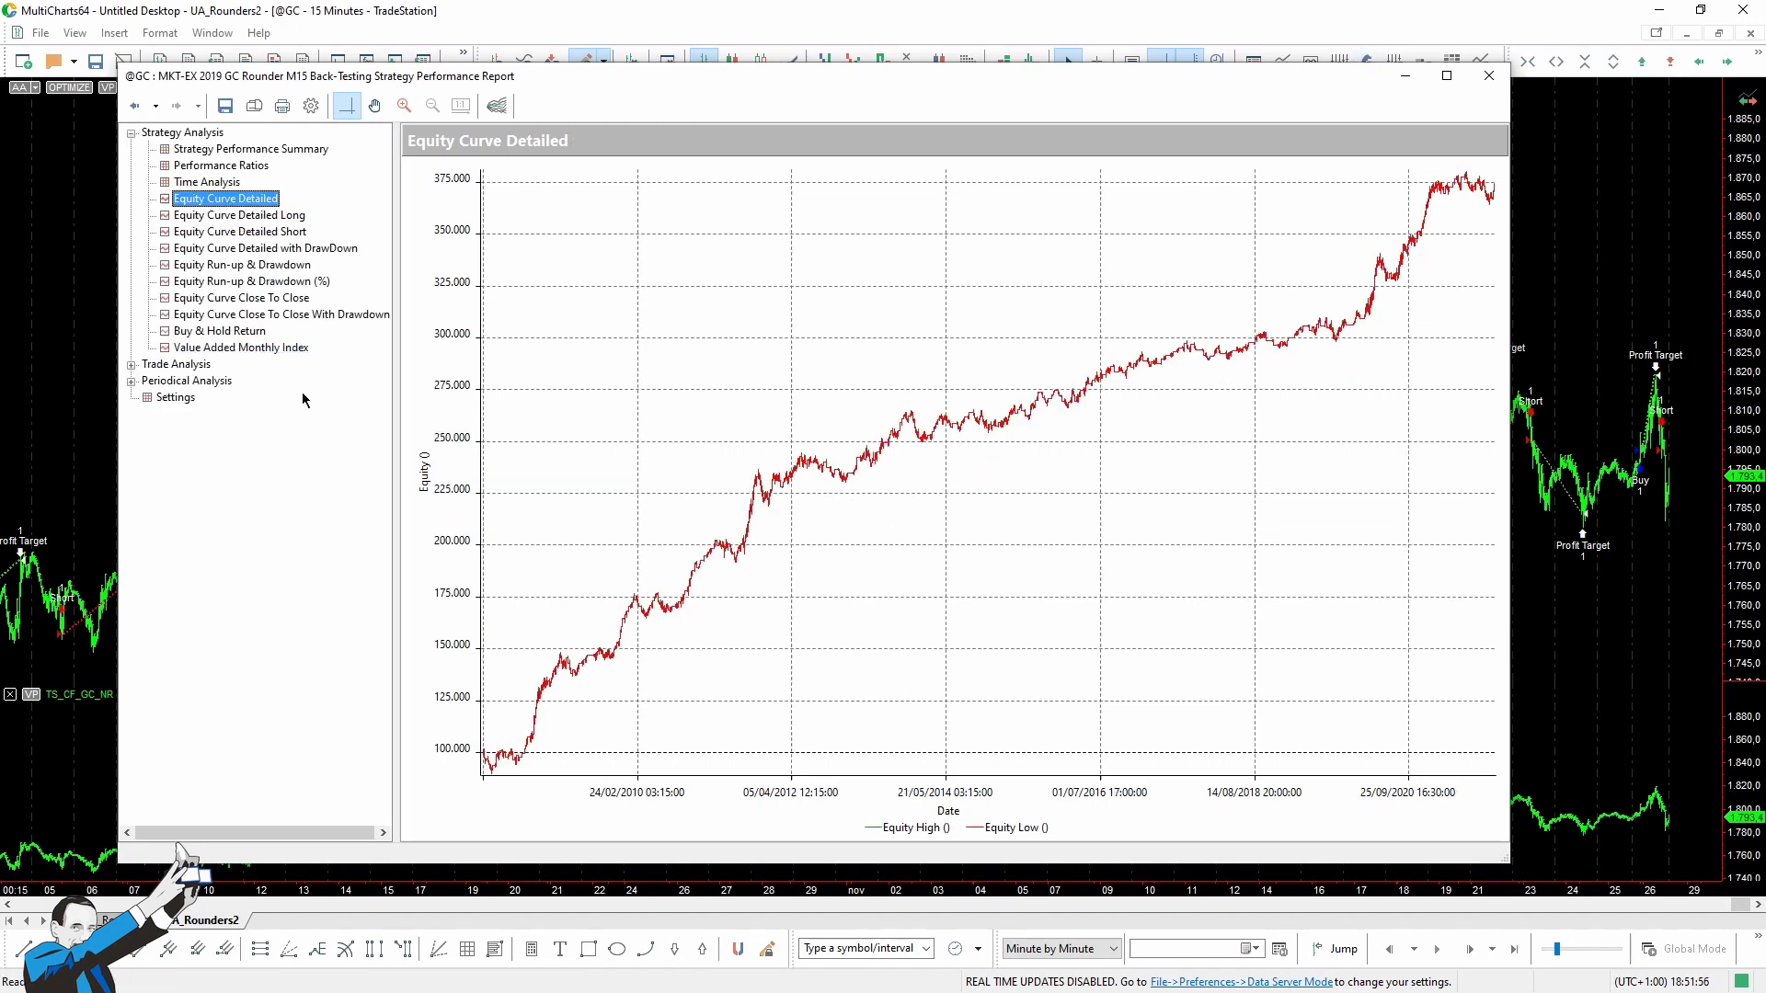
pyautogui.moveTo(363, 425)
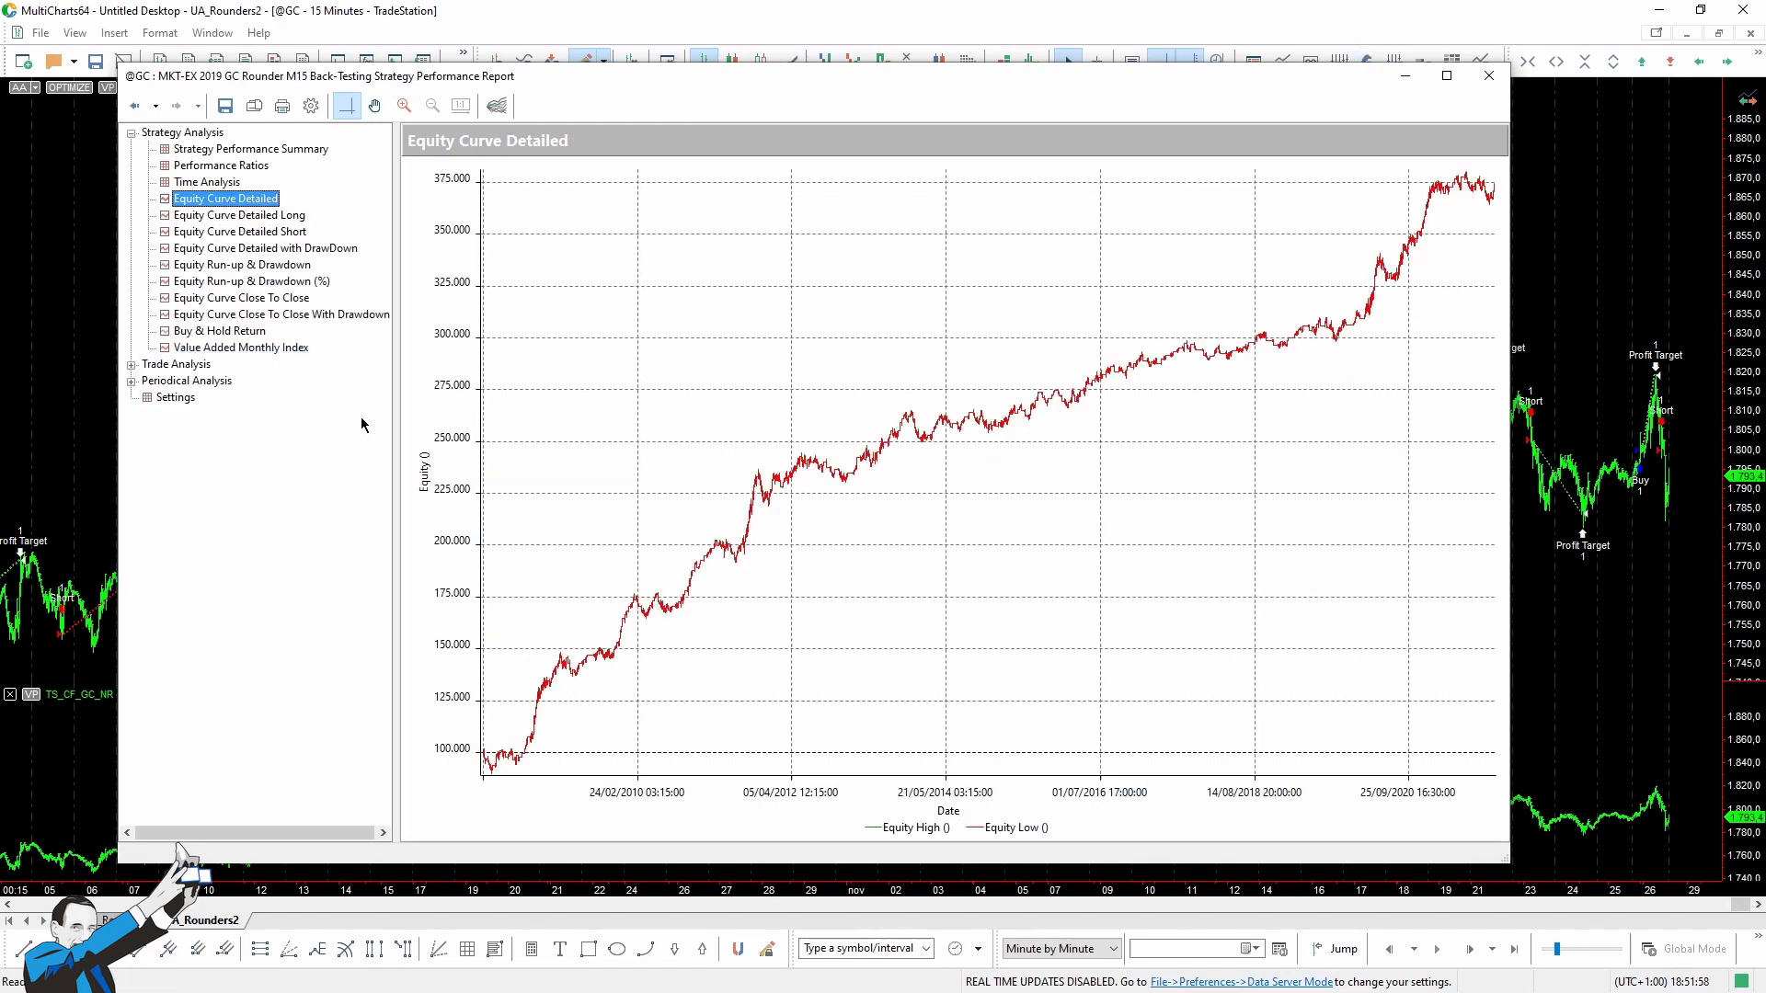
pyautogui.moveTo(615, 679)
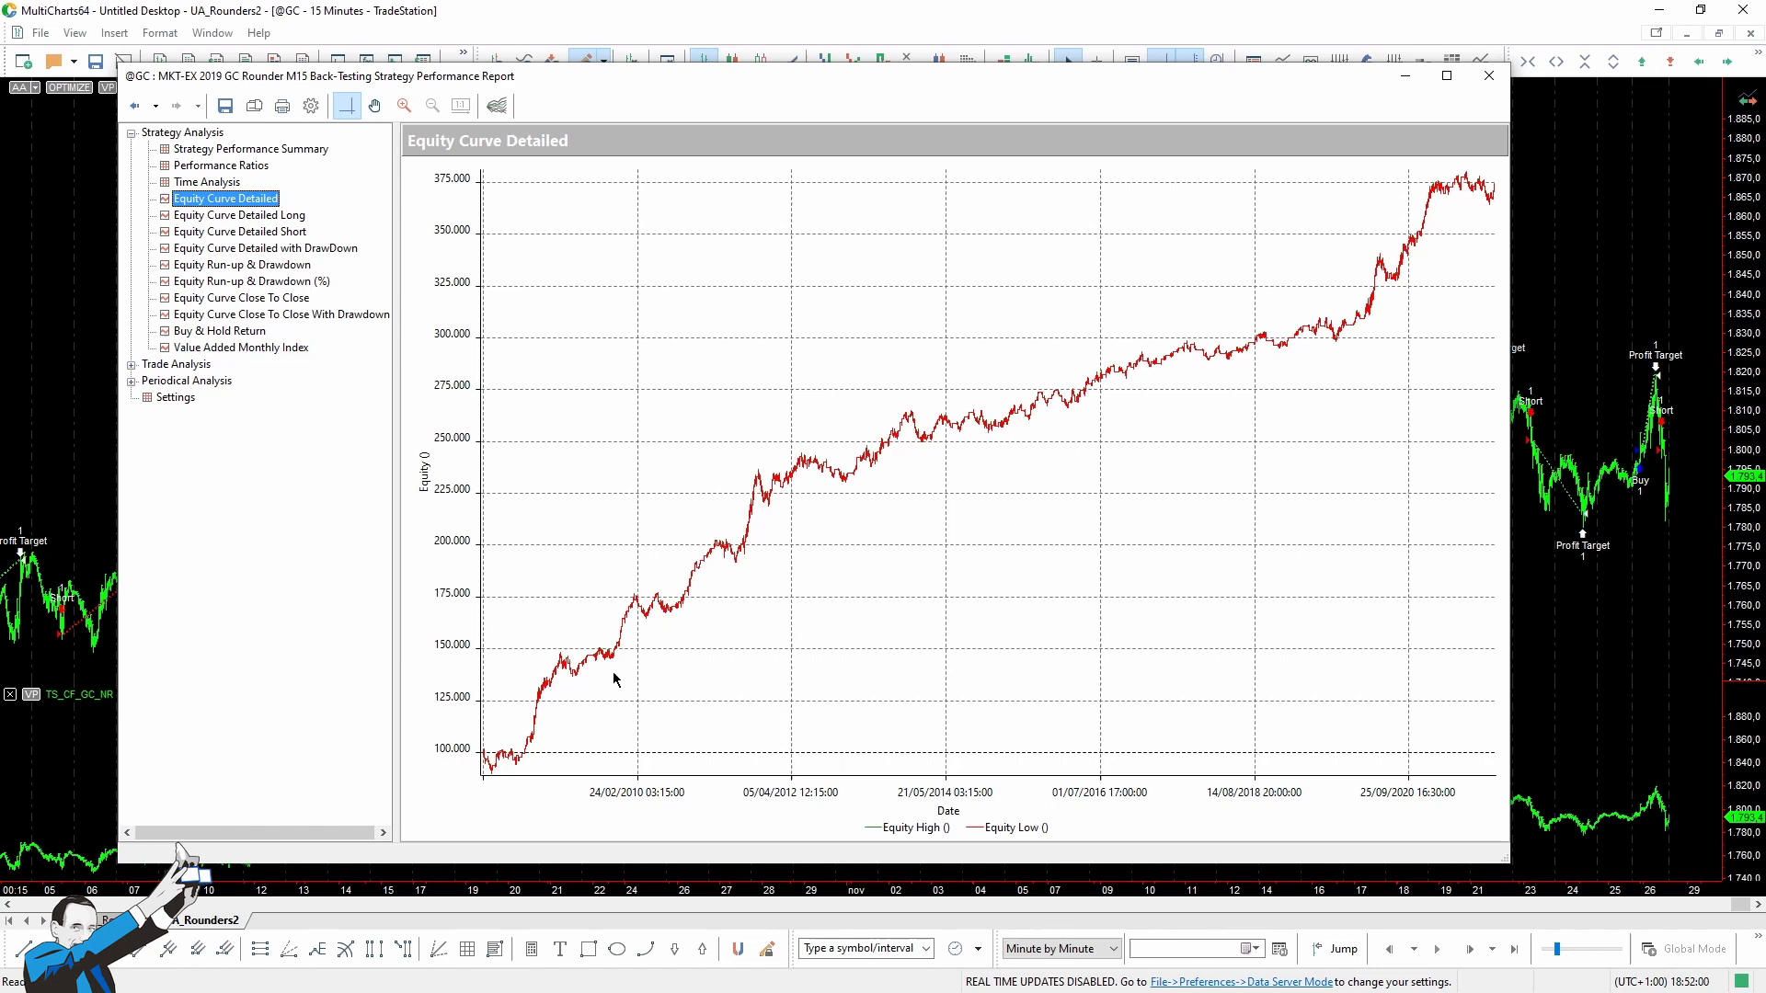
pyautogui.moveTo(138, 409)
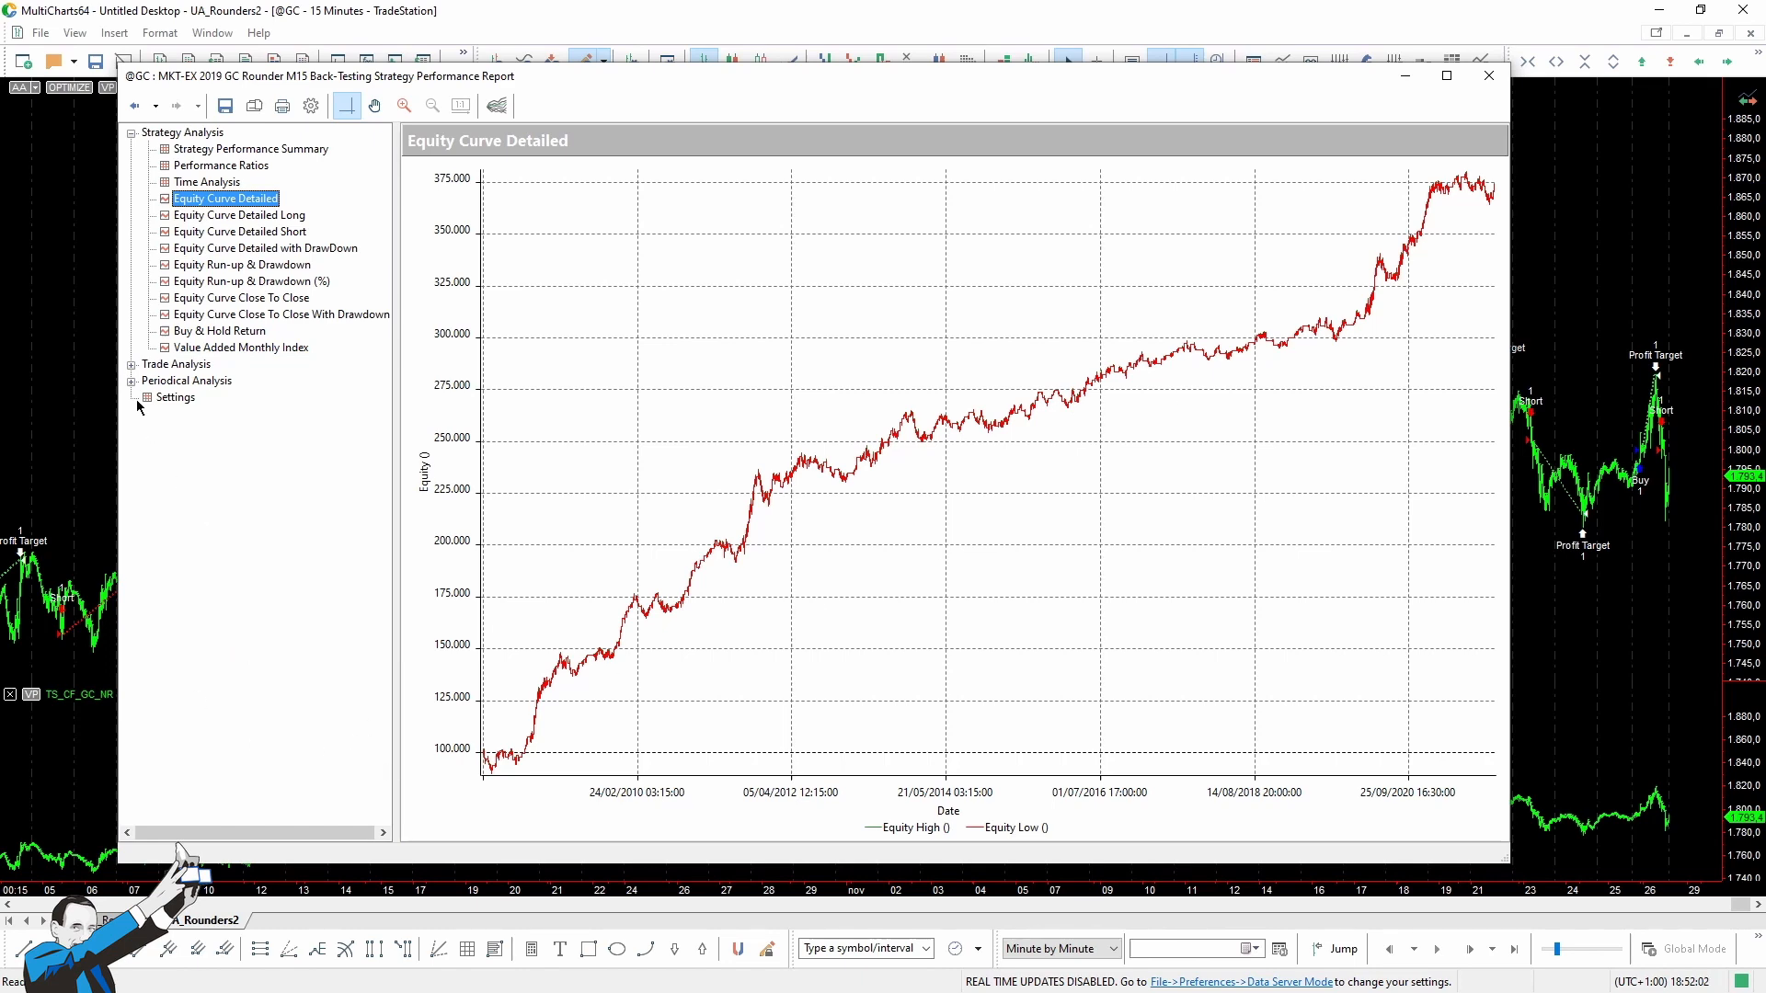
pyautogui.click(133, 379)
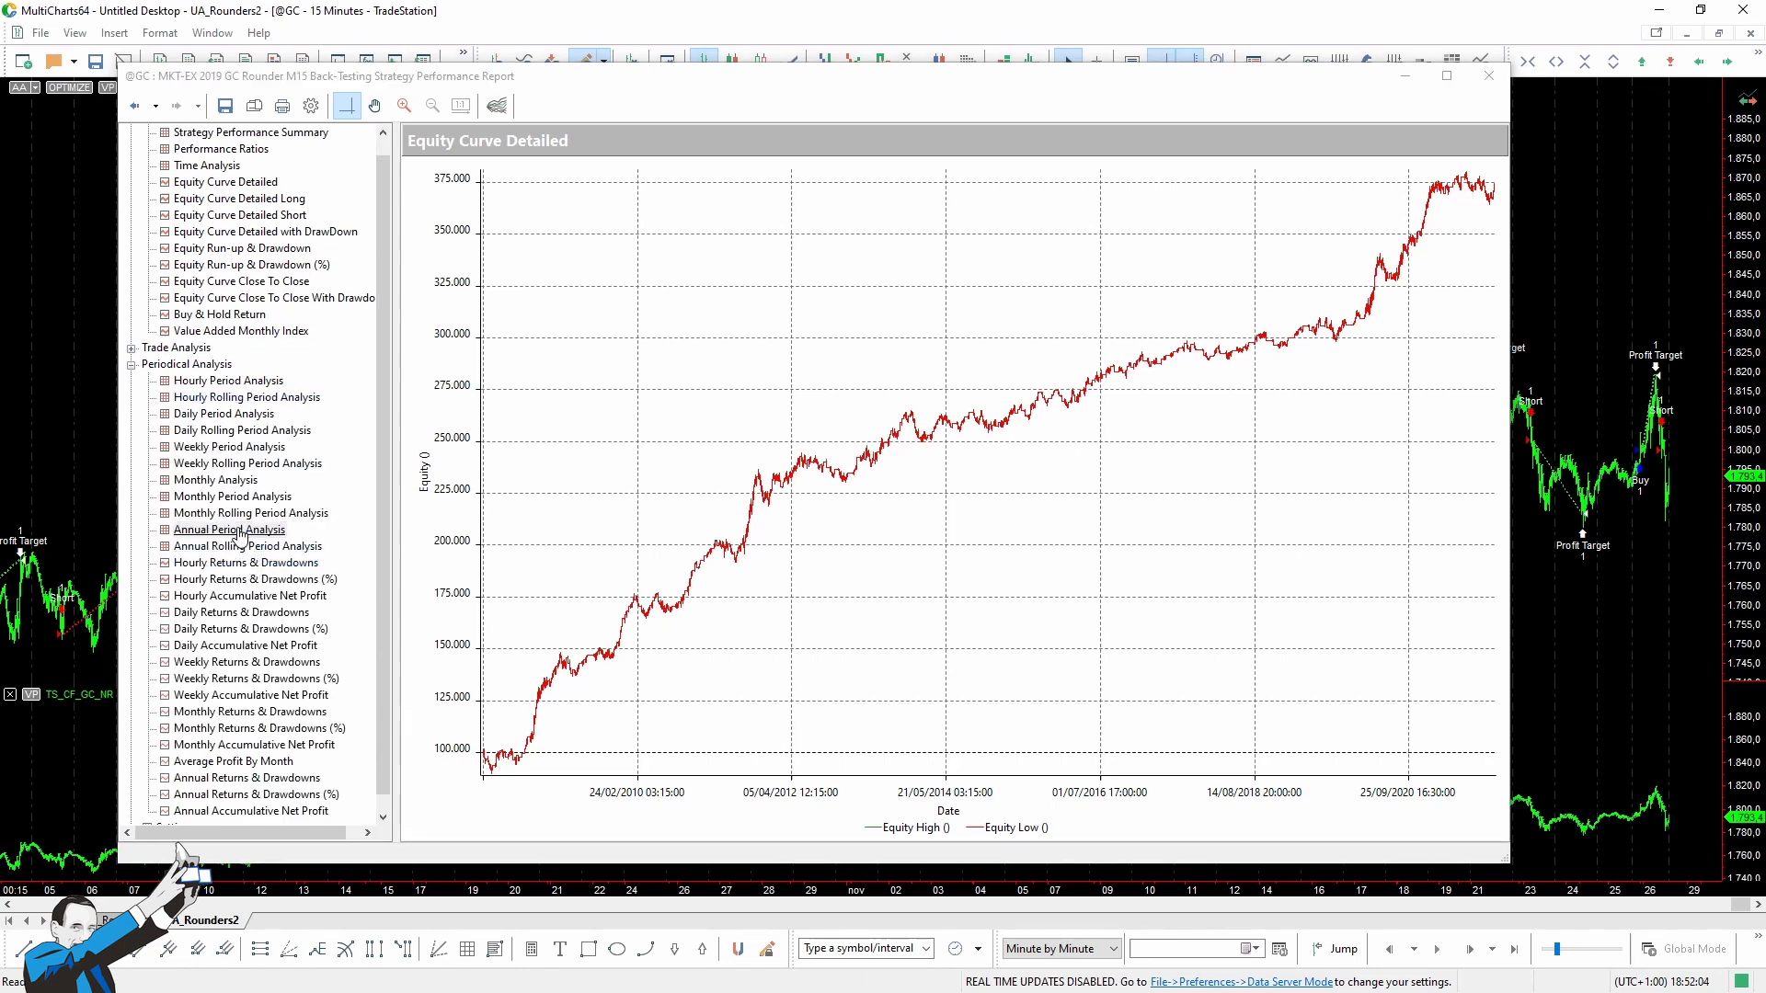
# Review the gold strategy's Annual Period Analysis table, then close its report.
pyautogui.click(228, 530)
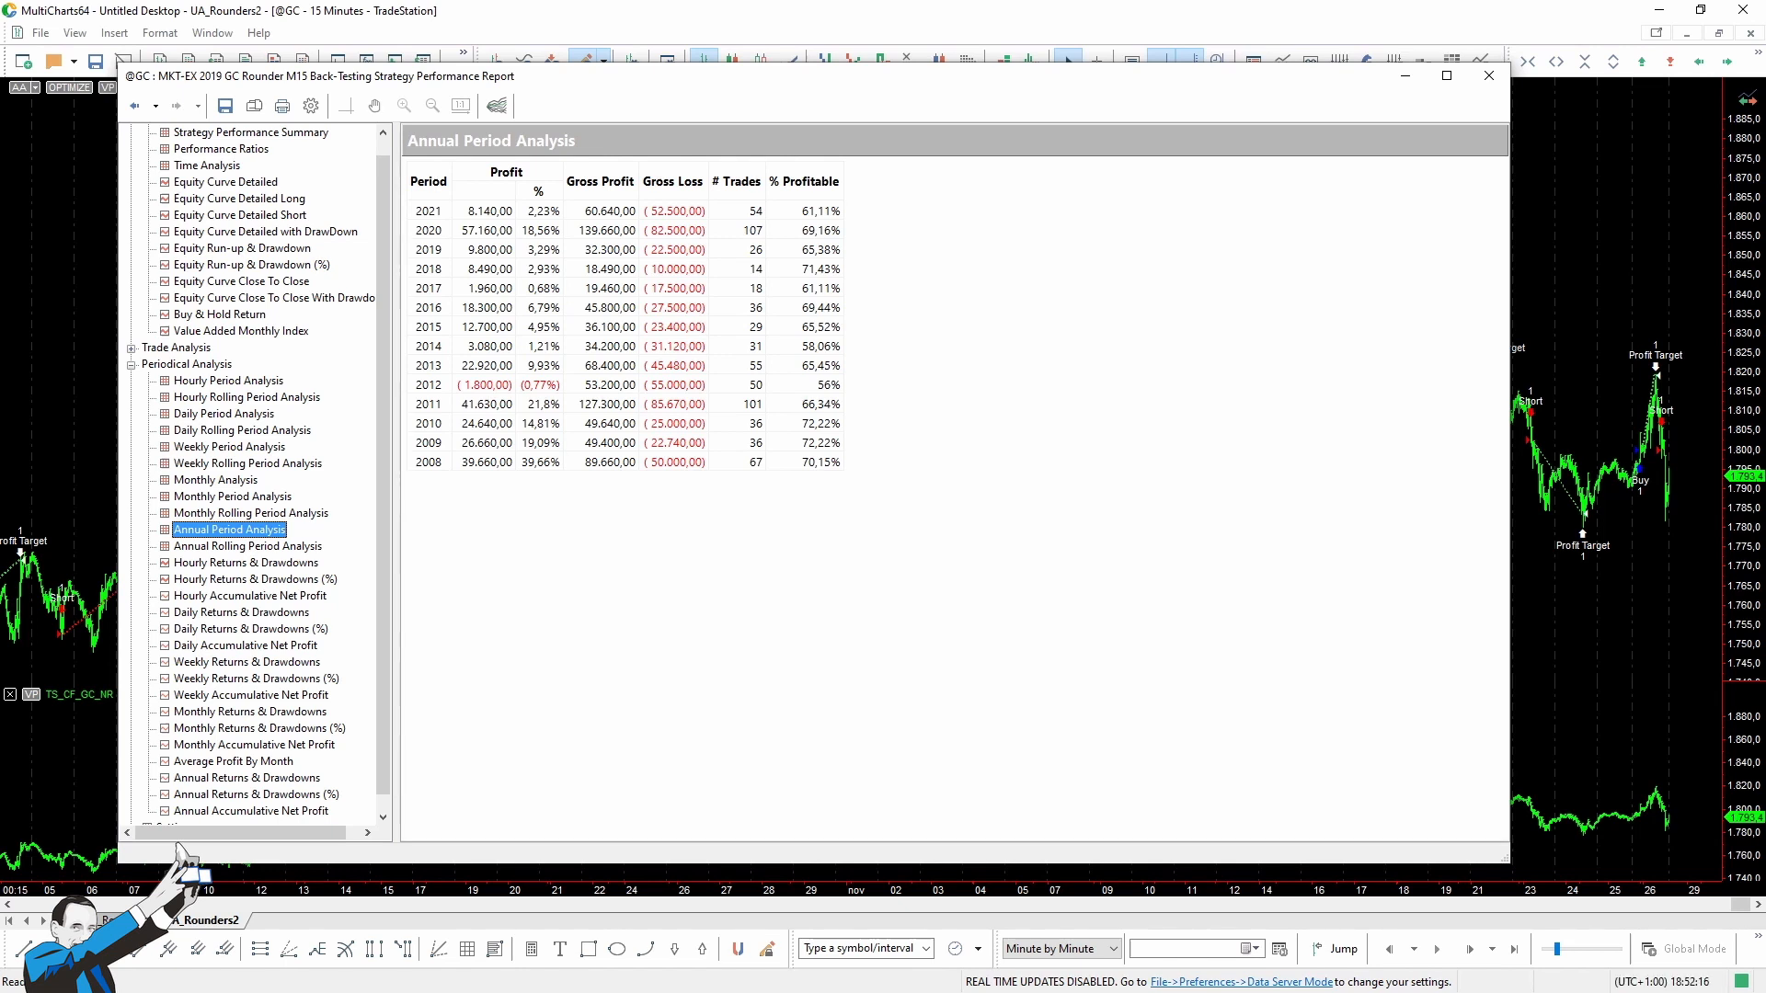
pyautogui.moveTo(569, 357)
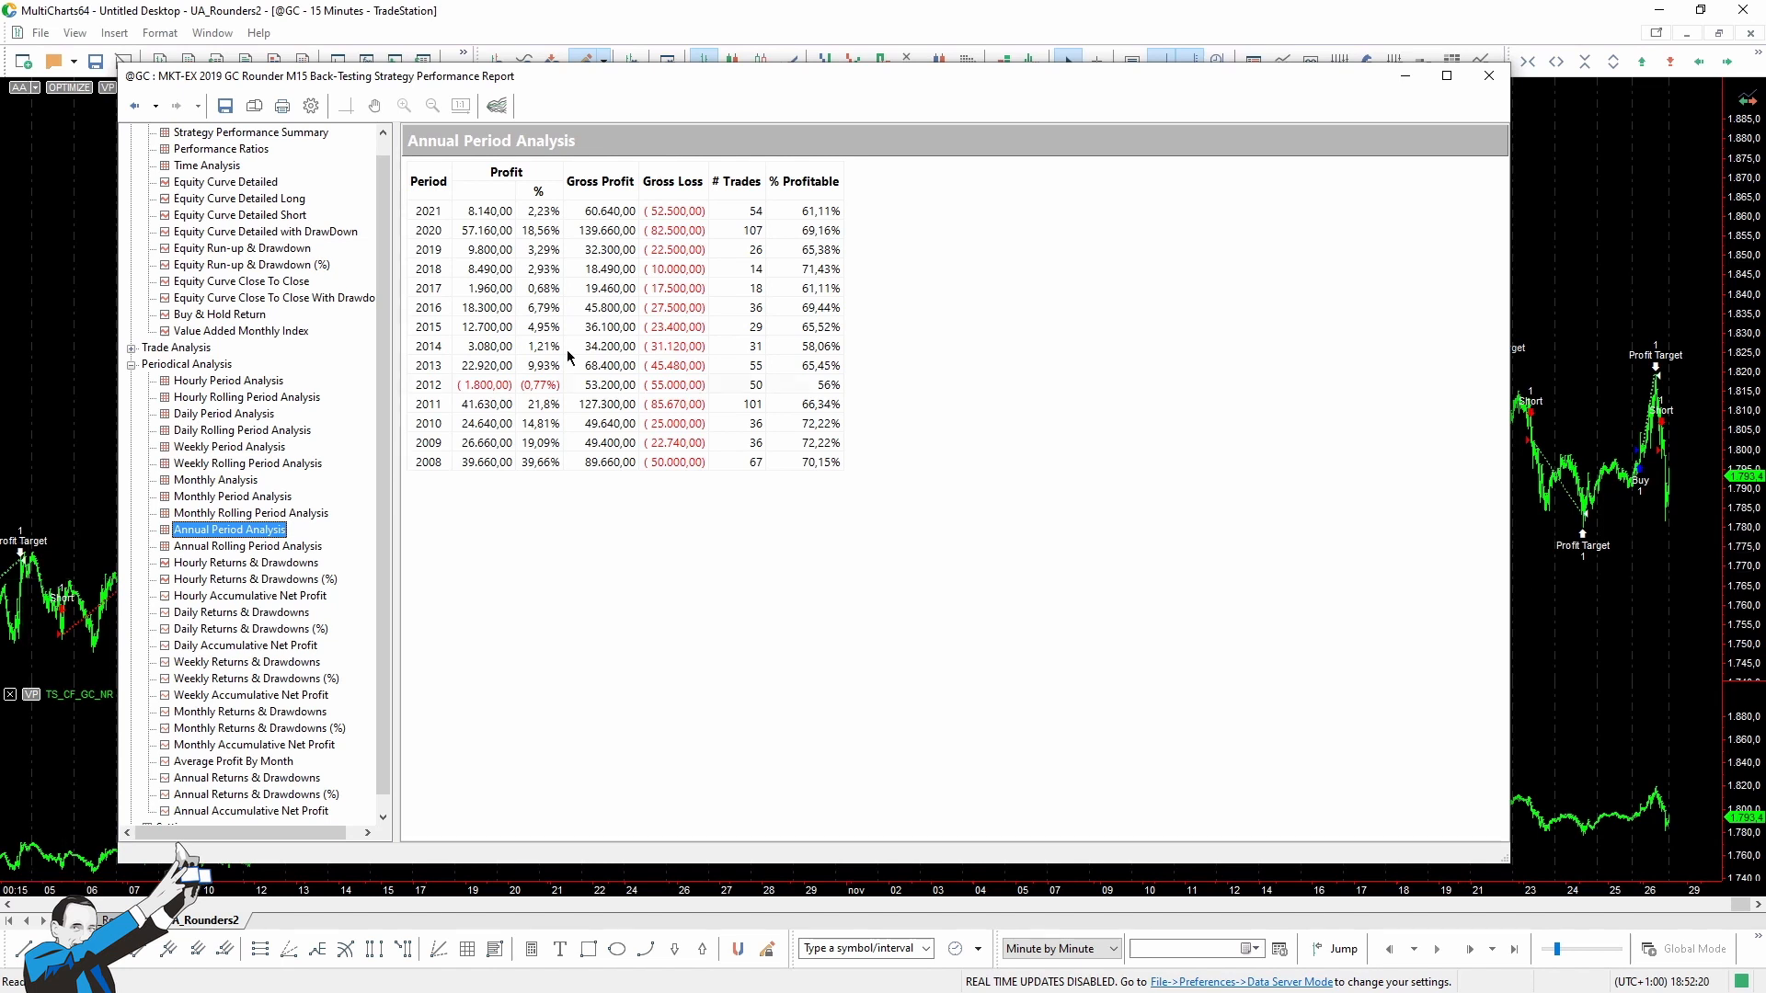
pyautogui.moveTo(504, 244)
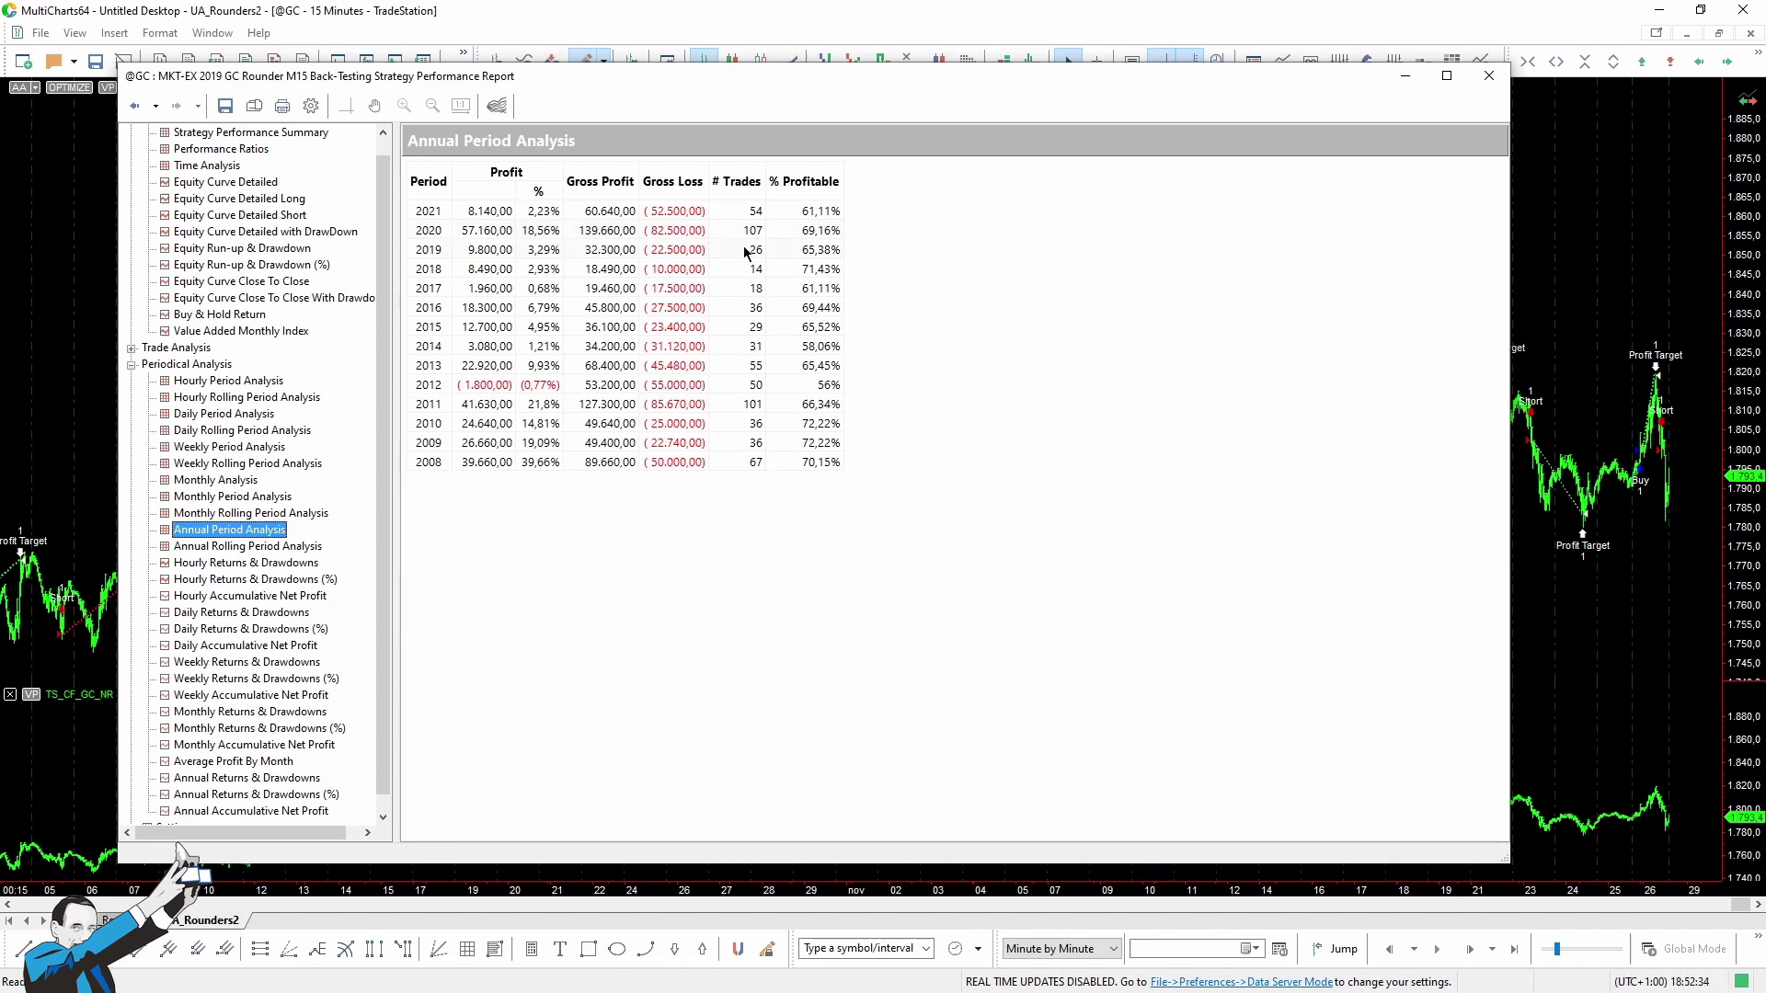
pyautogui.click(1488, 76)
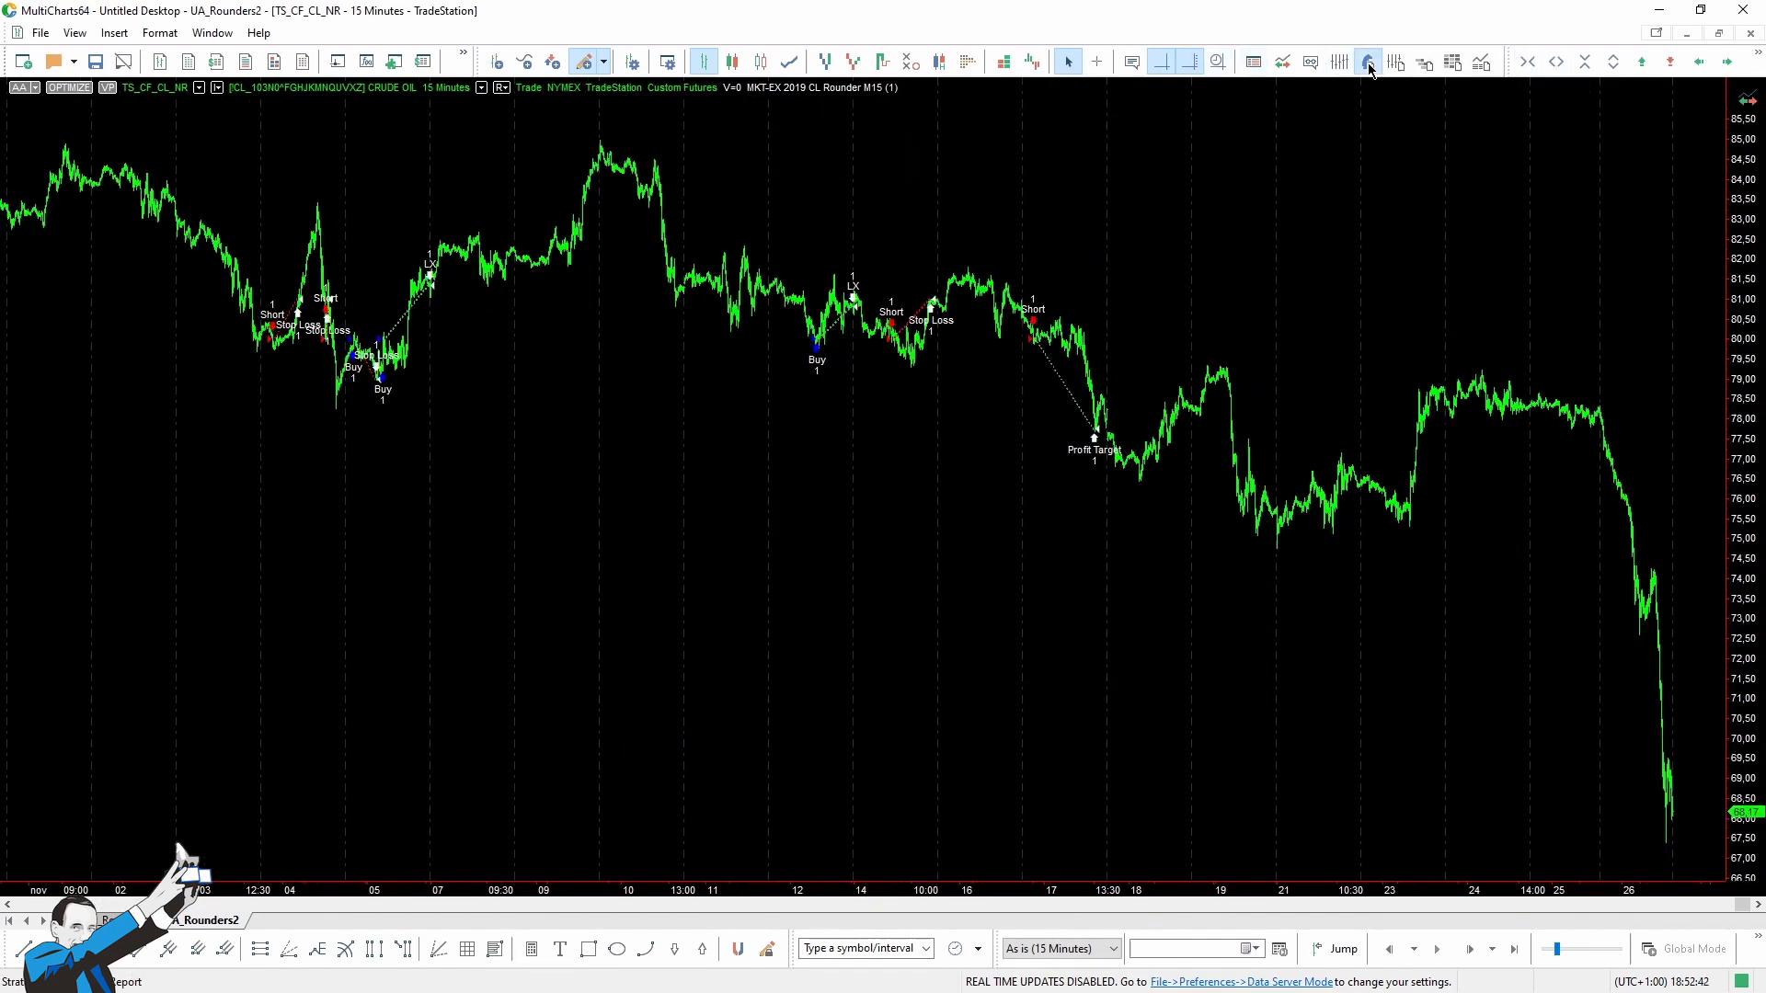
# Bring up the crude oil CL Rounder M15 report on its Annual Period Analysis for 2008–2021.
pyautogui.click(1369, 62)
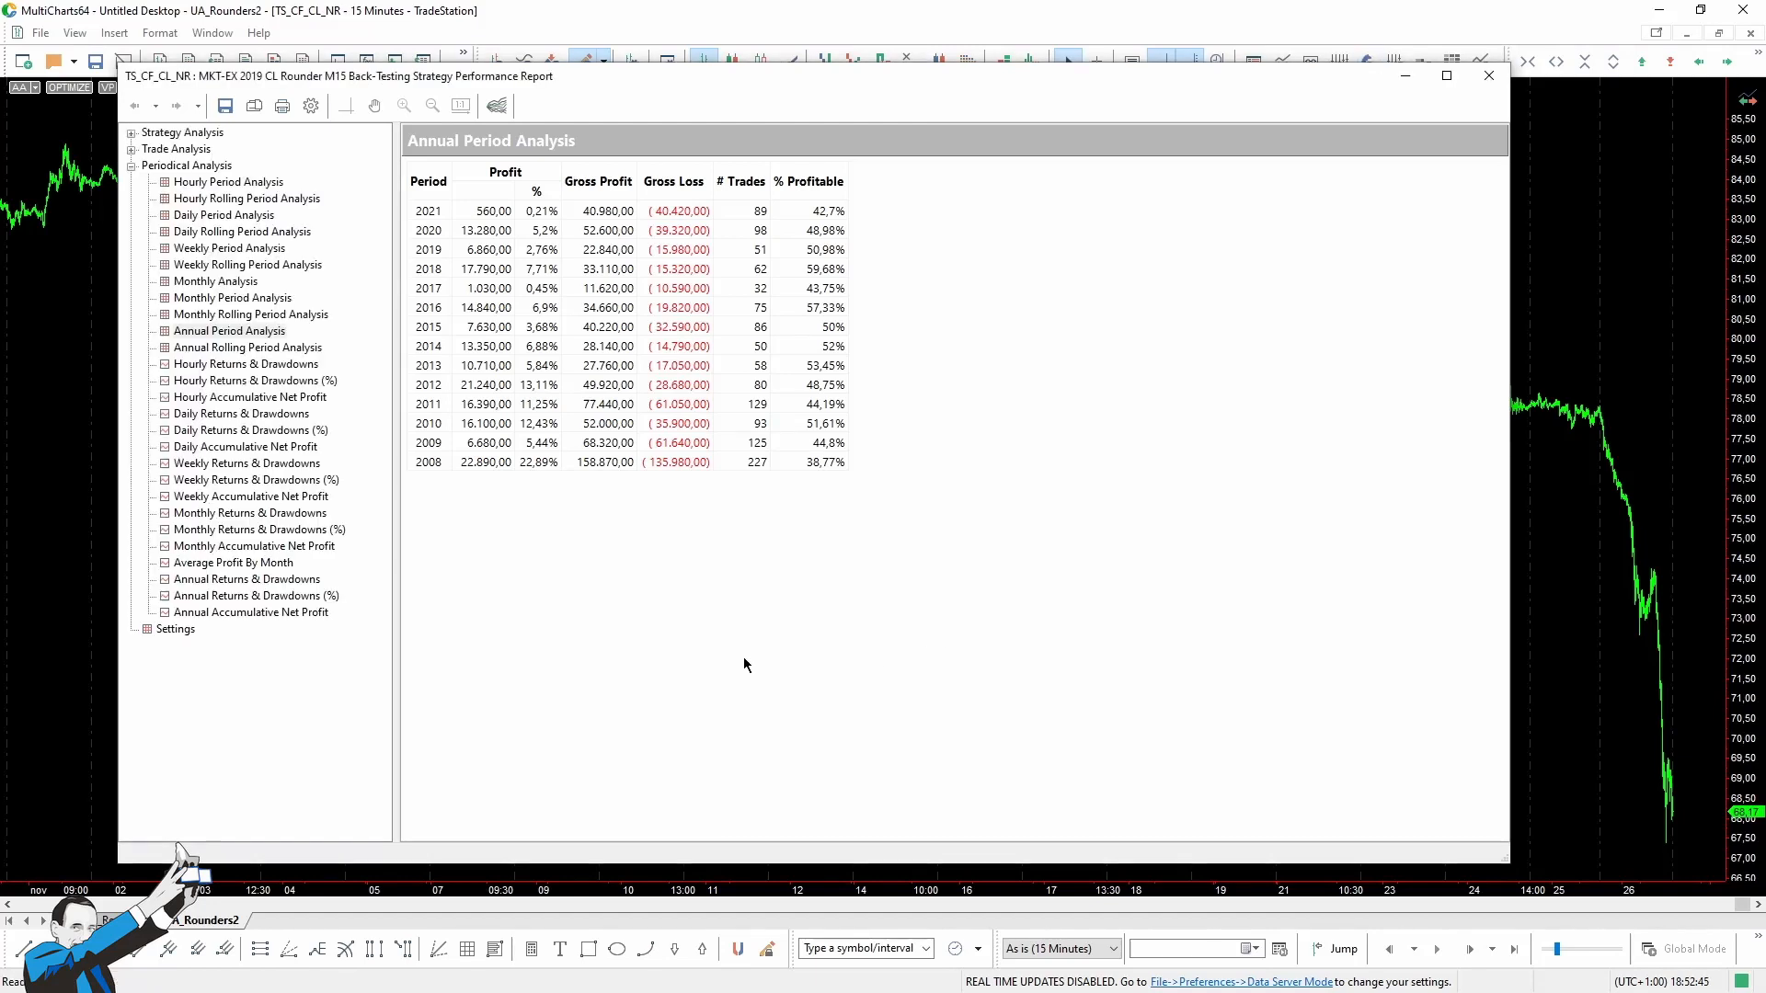
pyautogui.moveTo(477, 620)
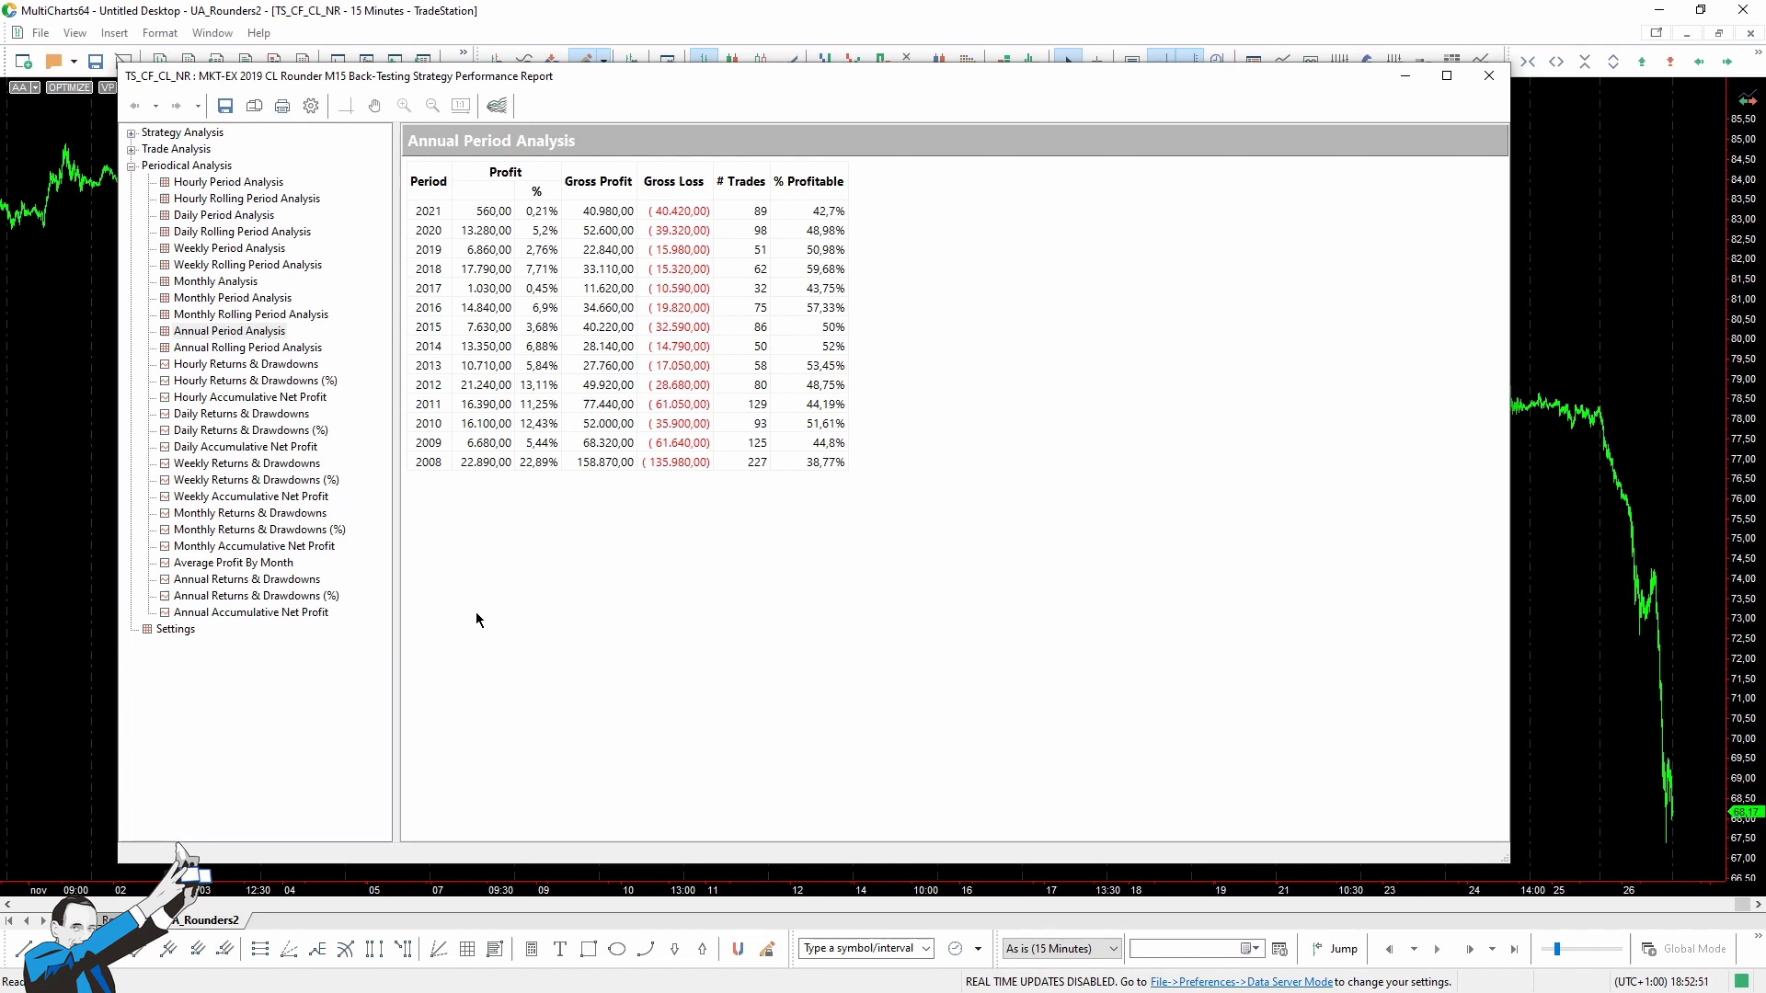
pyautogui.moveTo(547, 613)
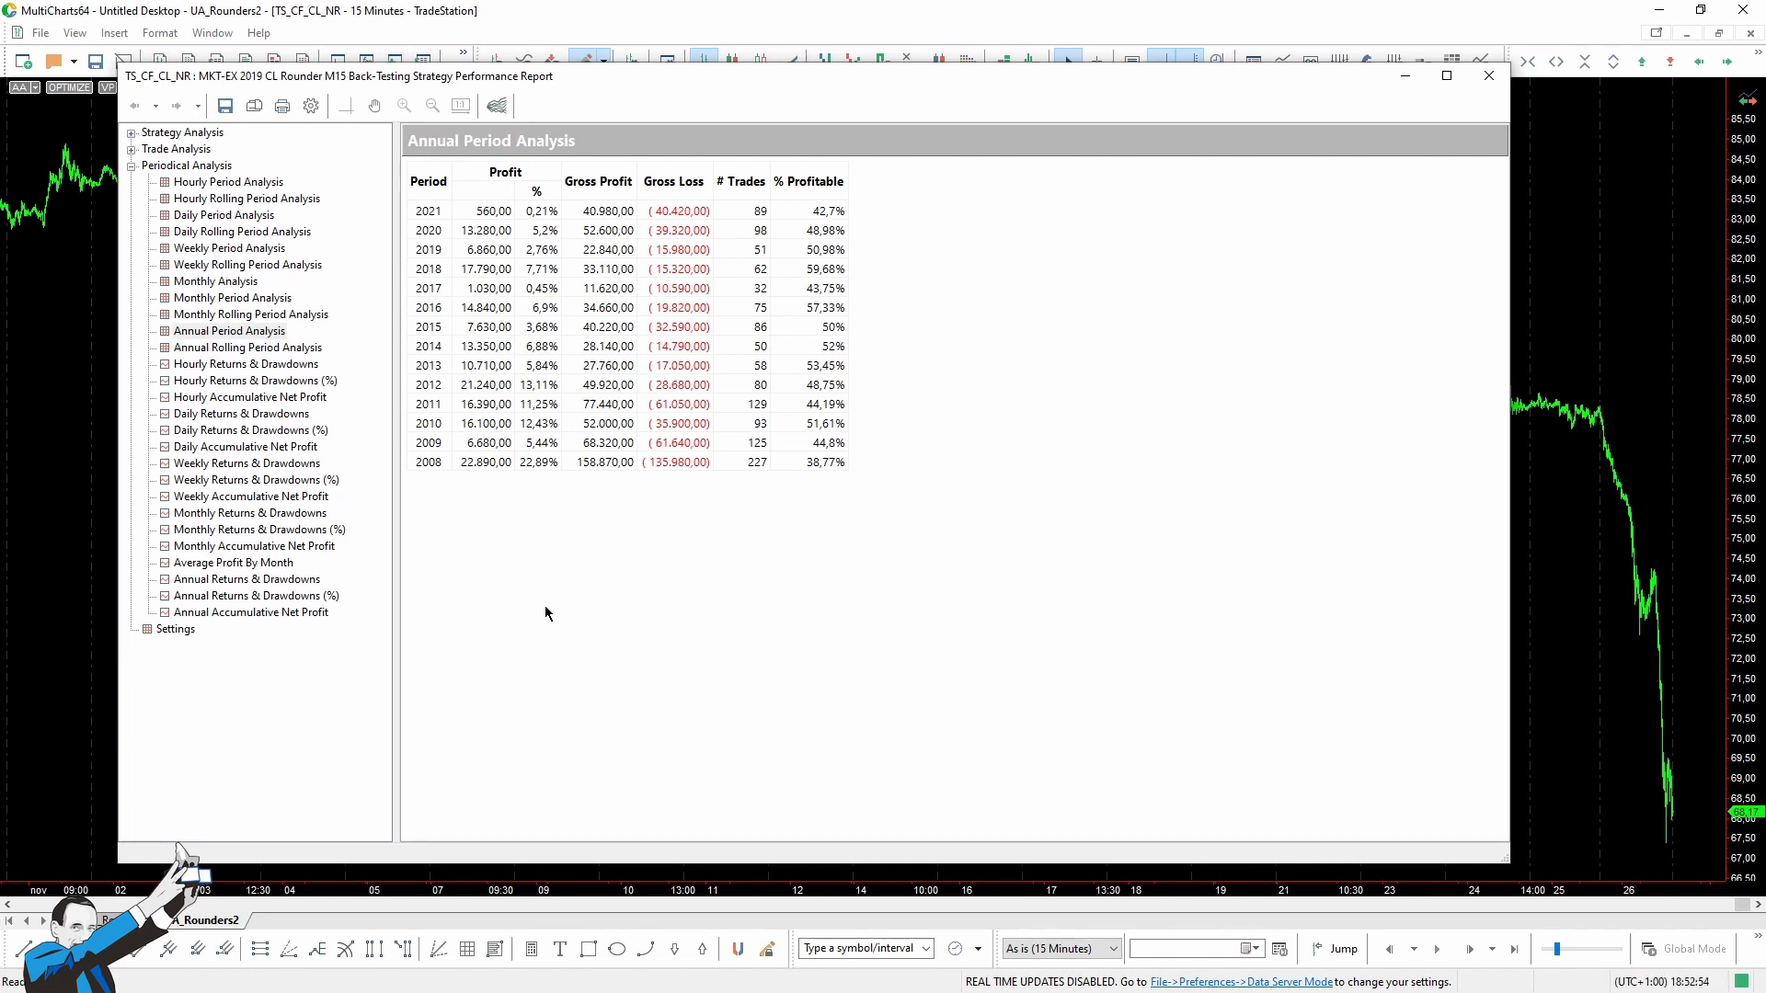
pyautogui.moveTo(526, 598)
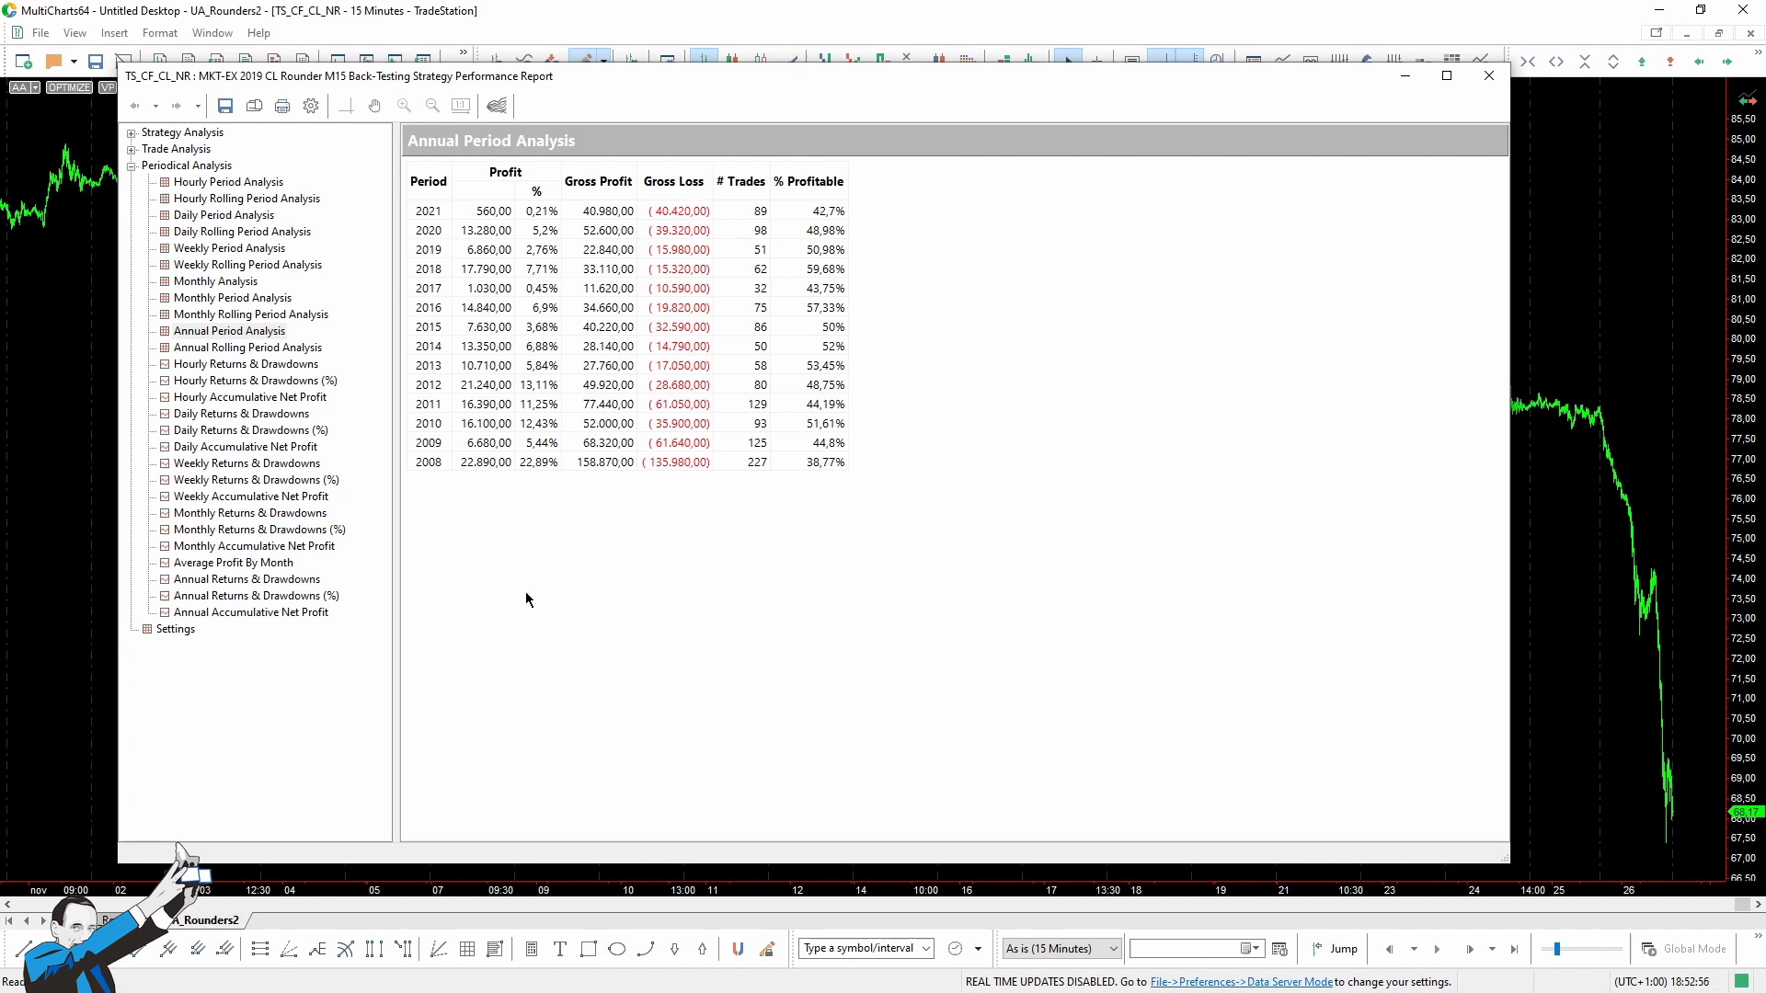
pyautogui.moveTo(441, 489)
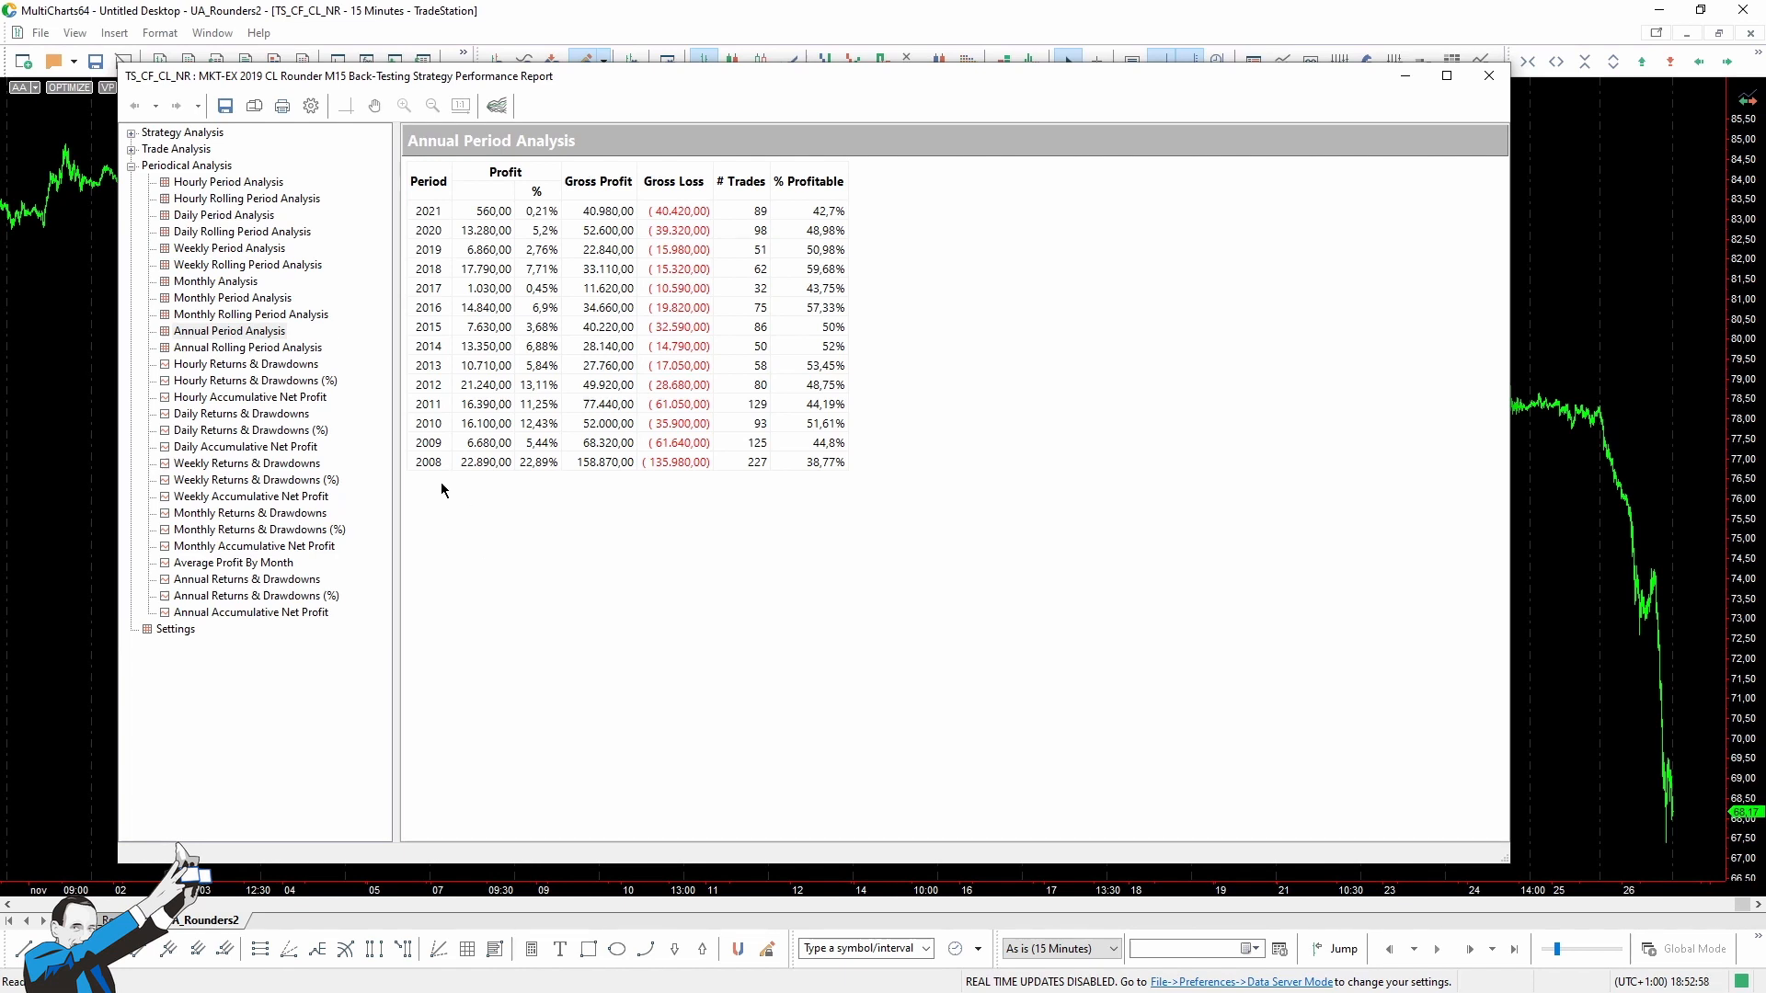
pyautogui.moveTo(434, 532)
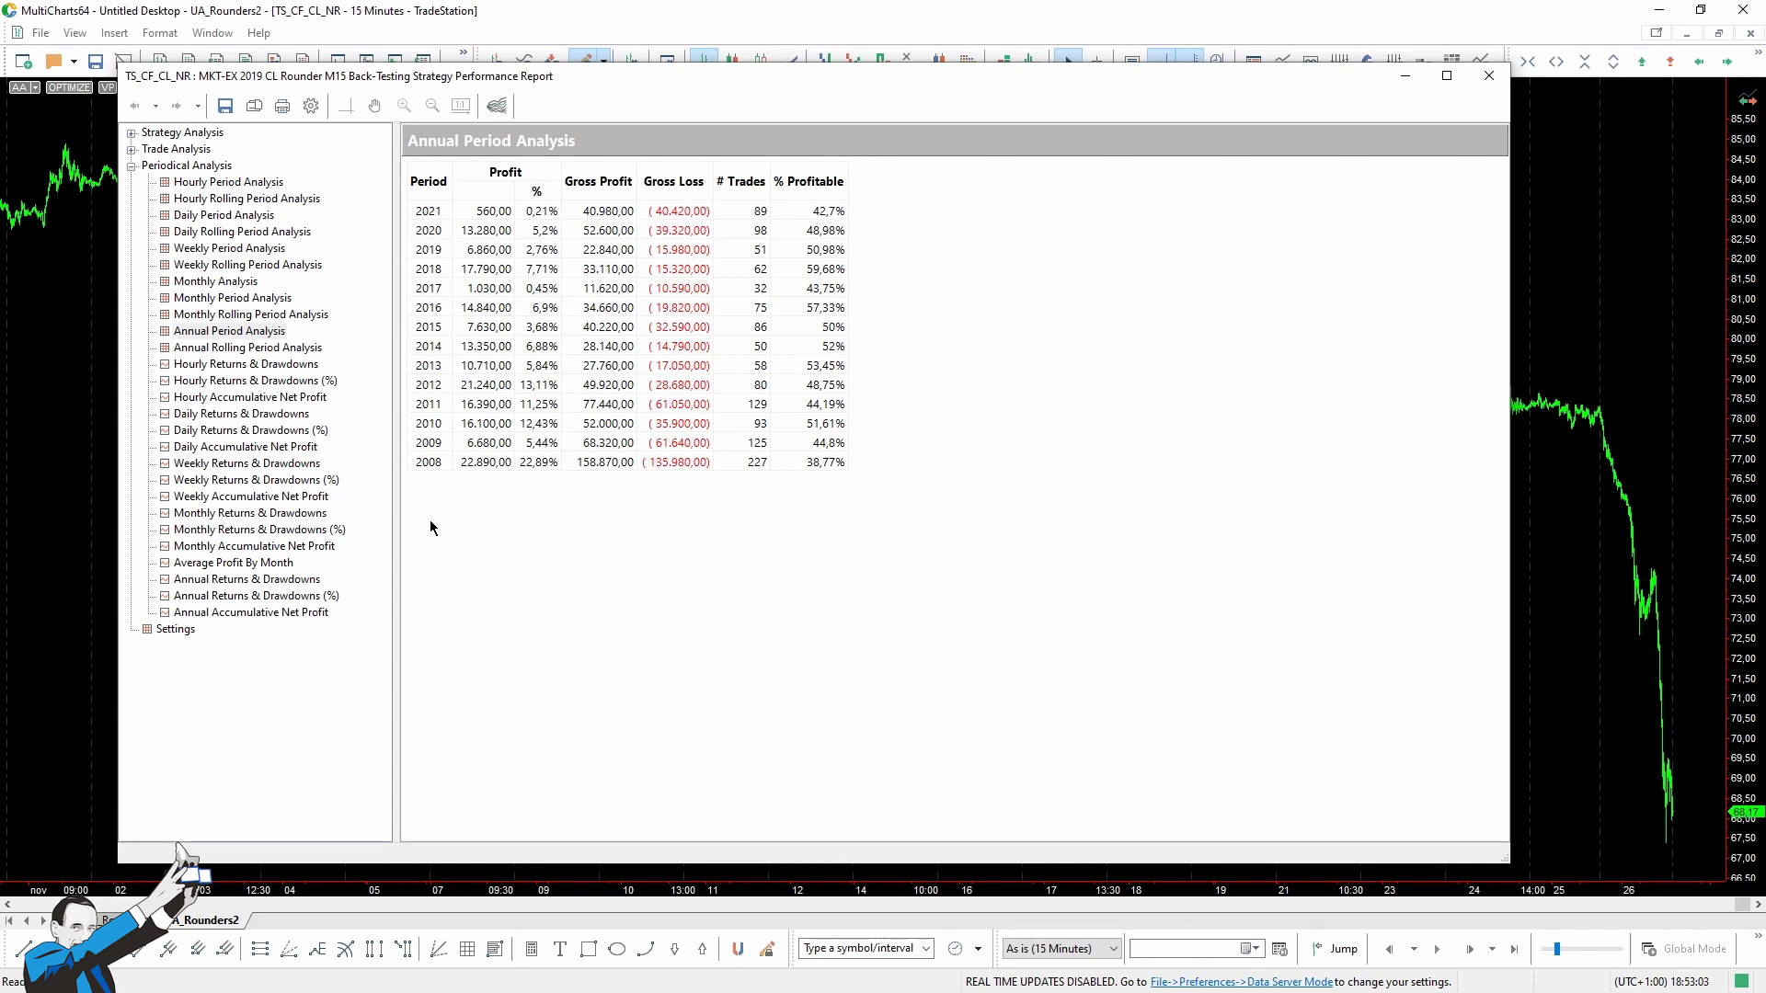
pyautogui.moveTo(439, 526)
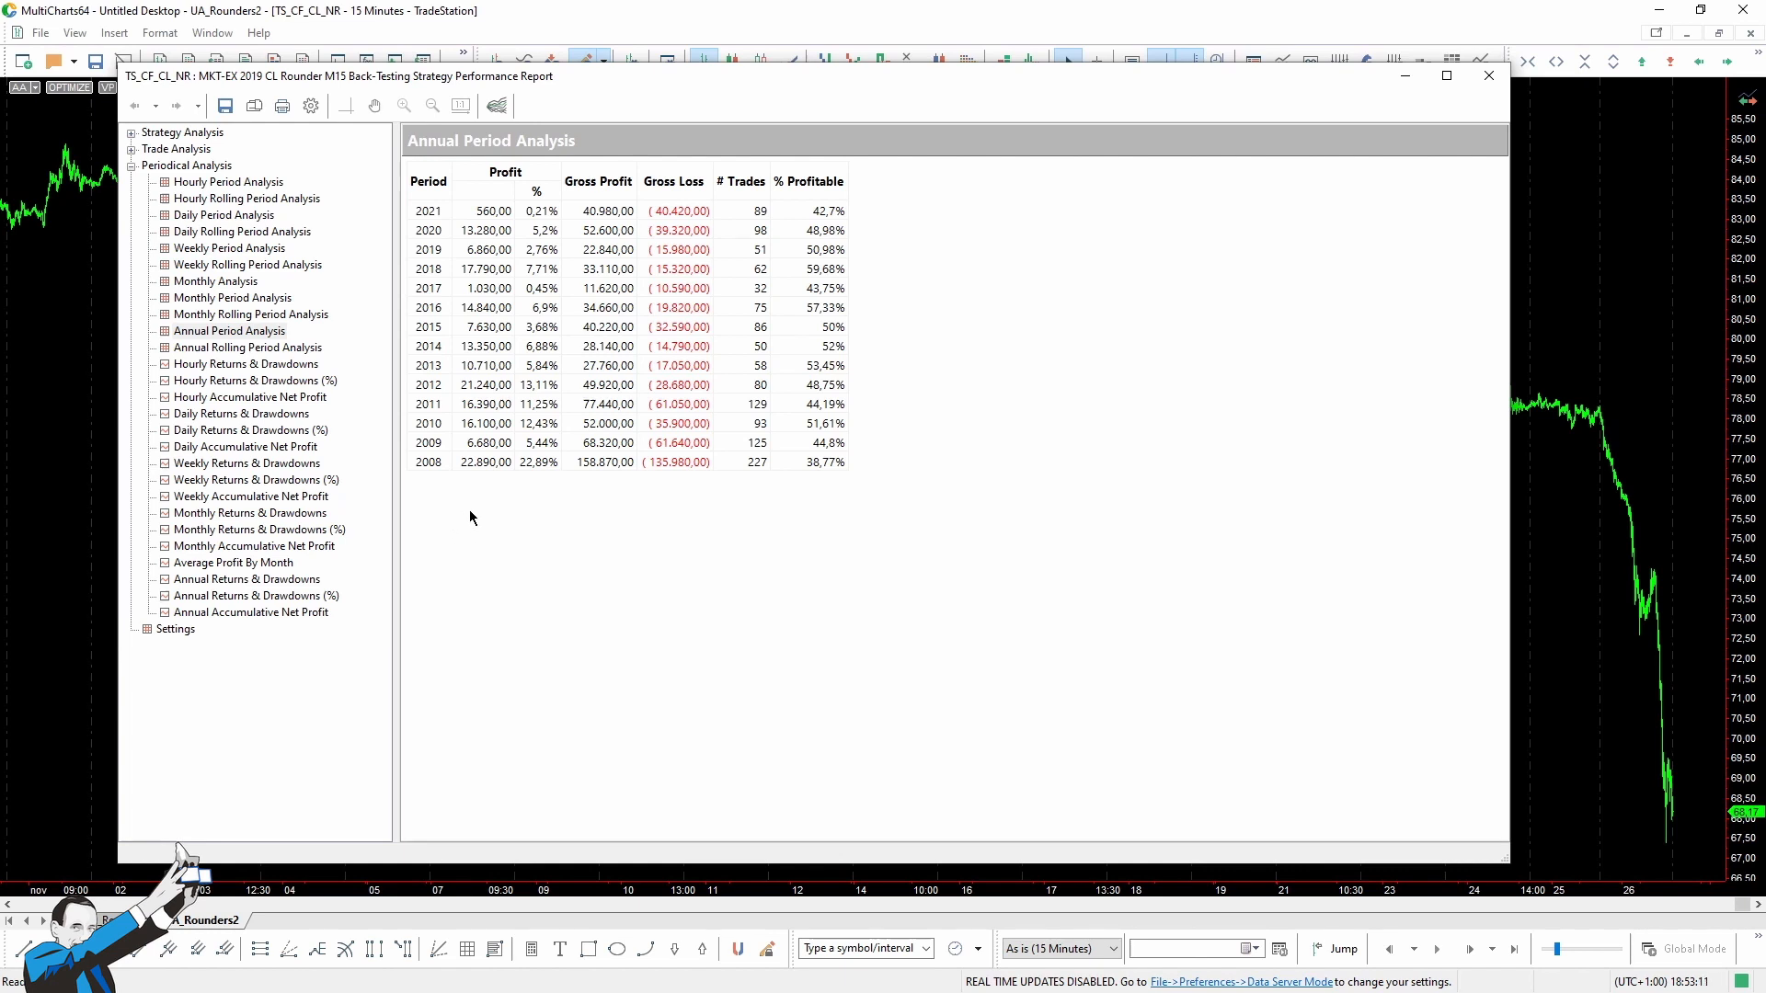
pyautogui.moveTo(707, 254)
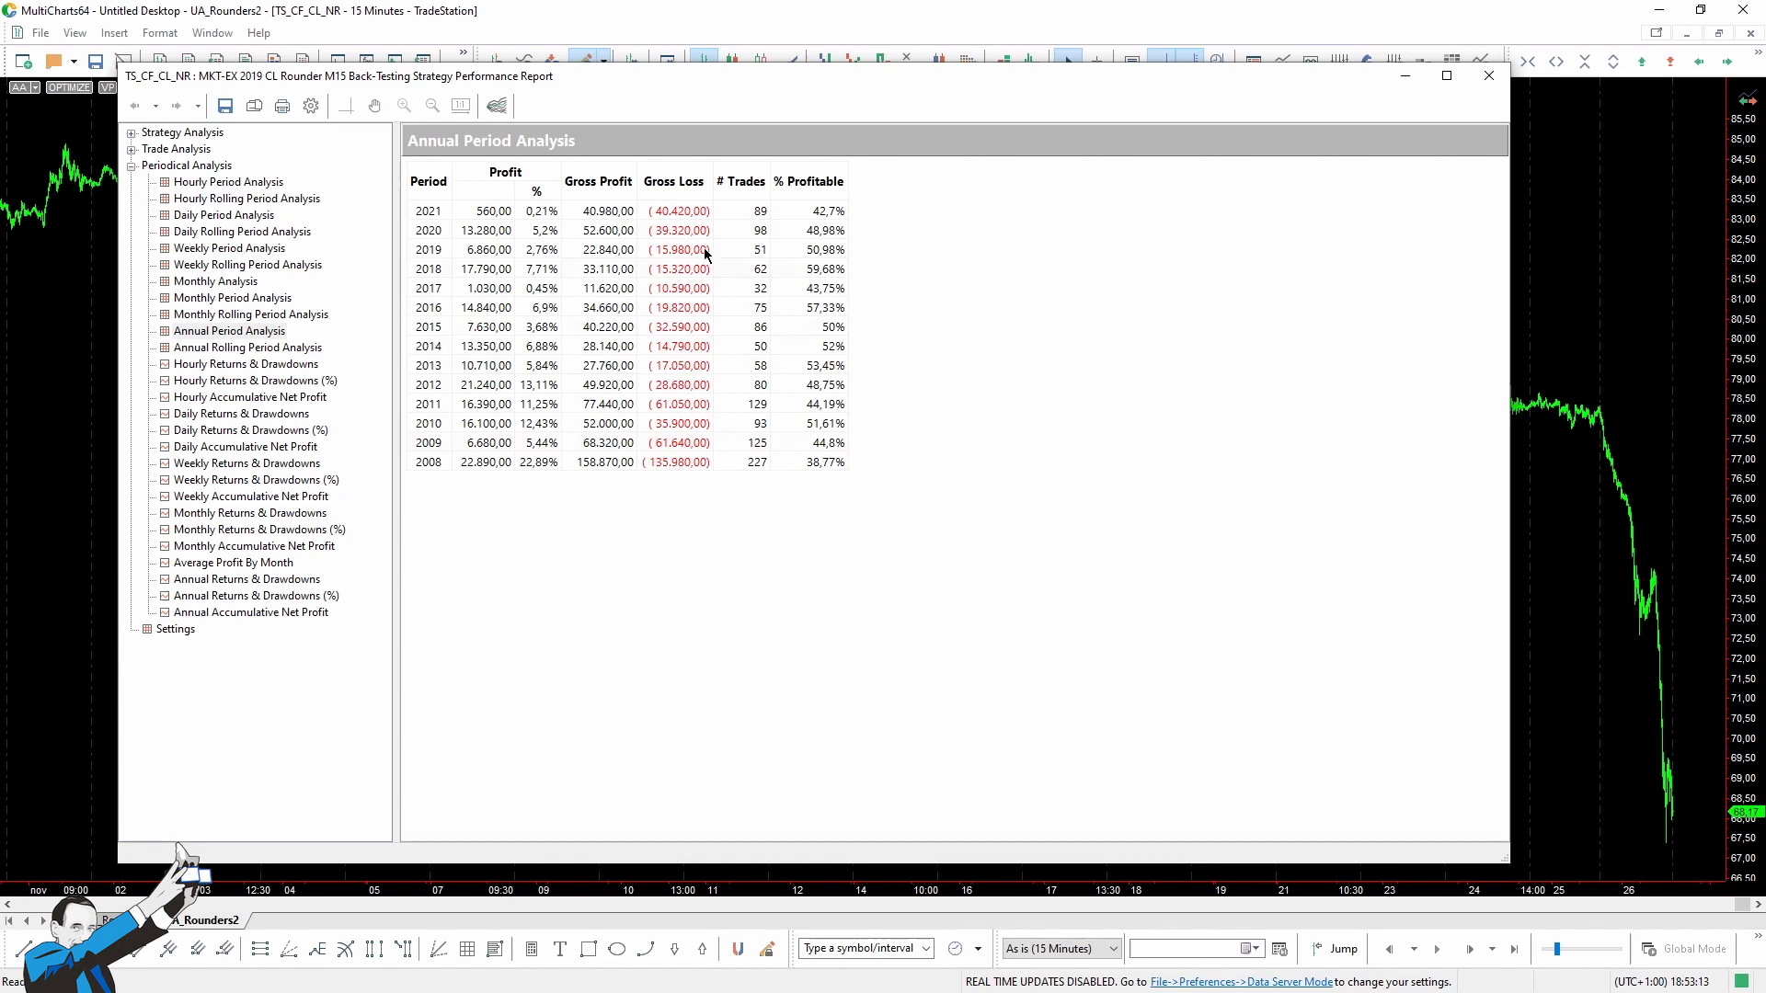
# Show the crude oil strategy's detailed equity curve rising from about 100,000 to over 260,000.
pyautogui.click(225, 199)
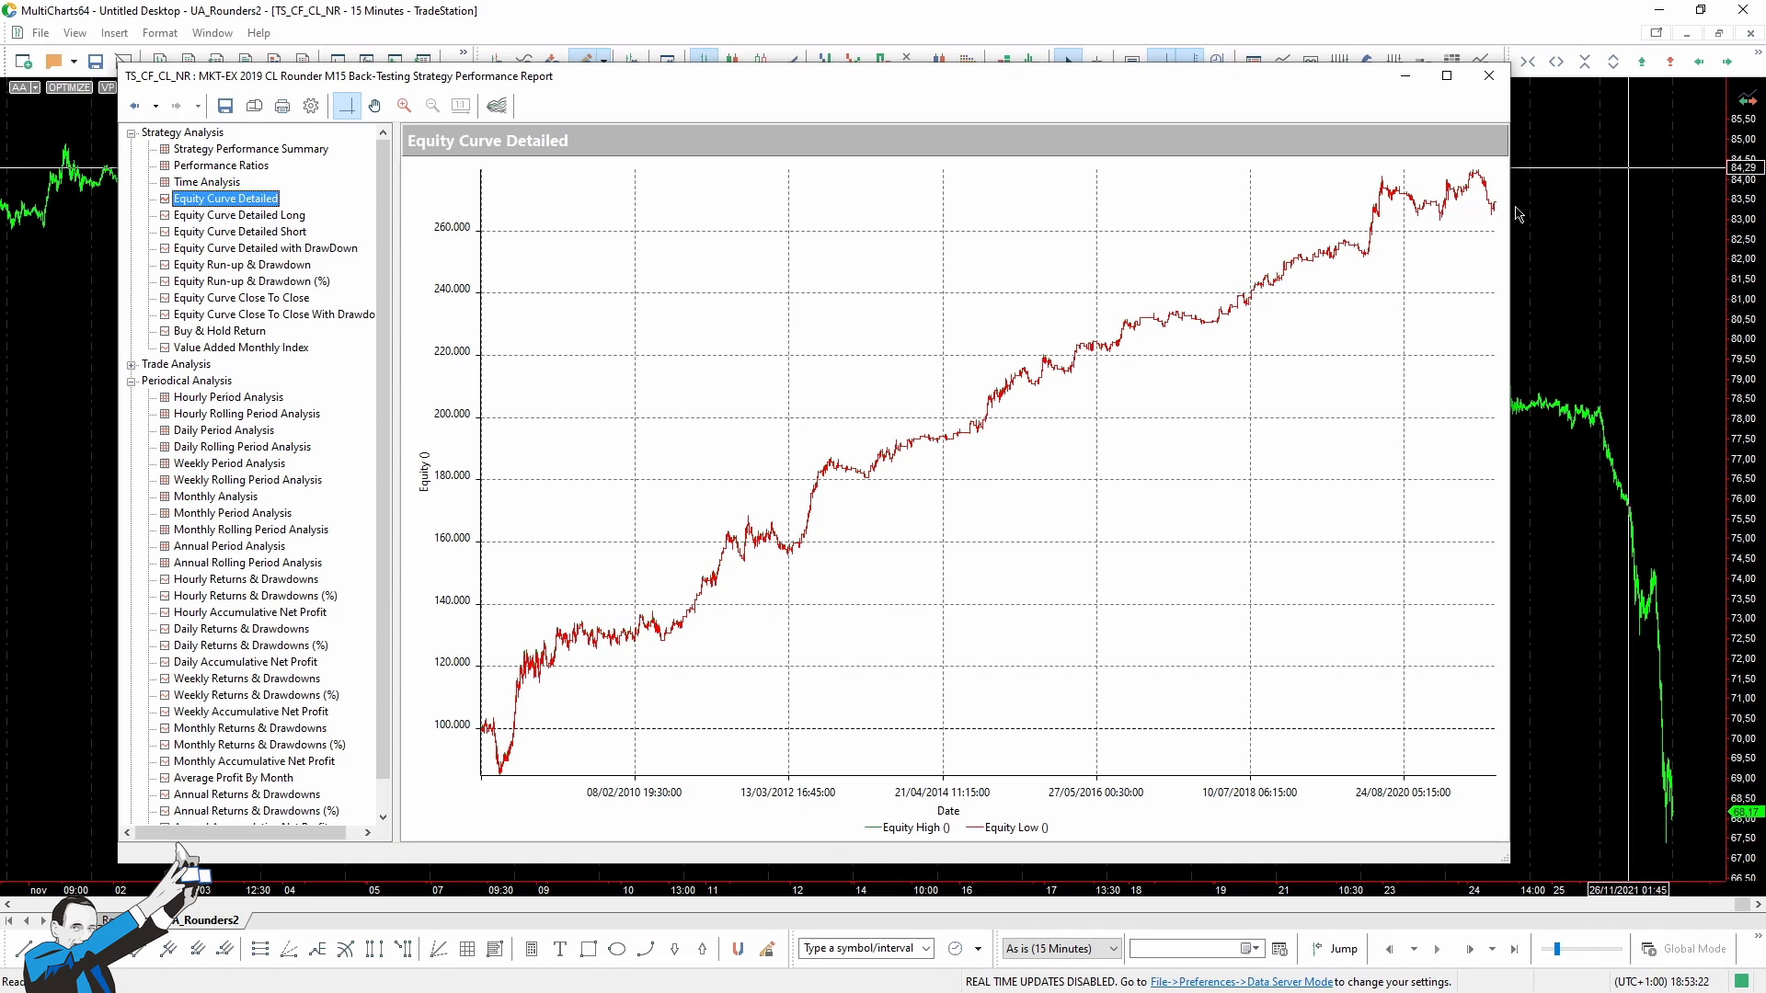
pyautogui.moveTo(615, 810)
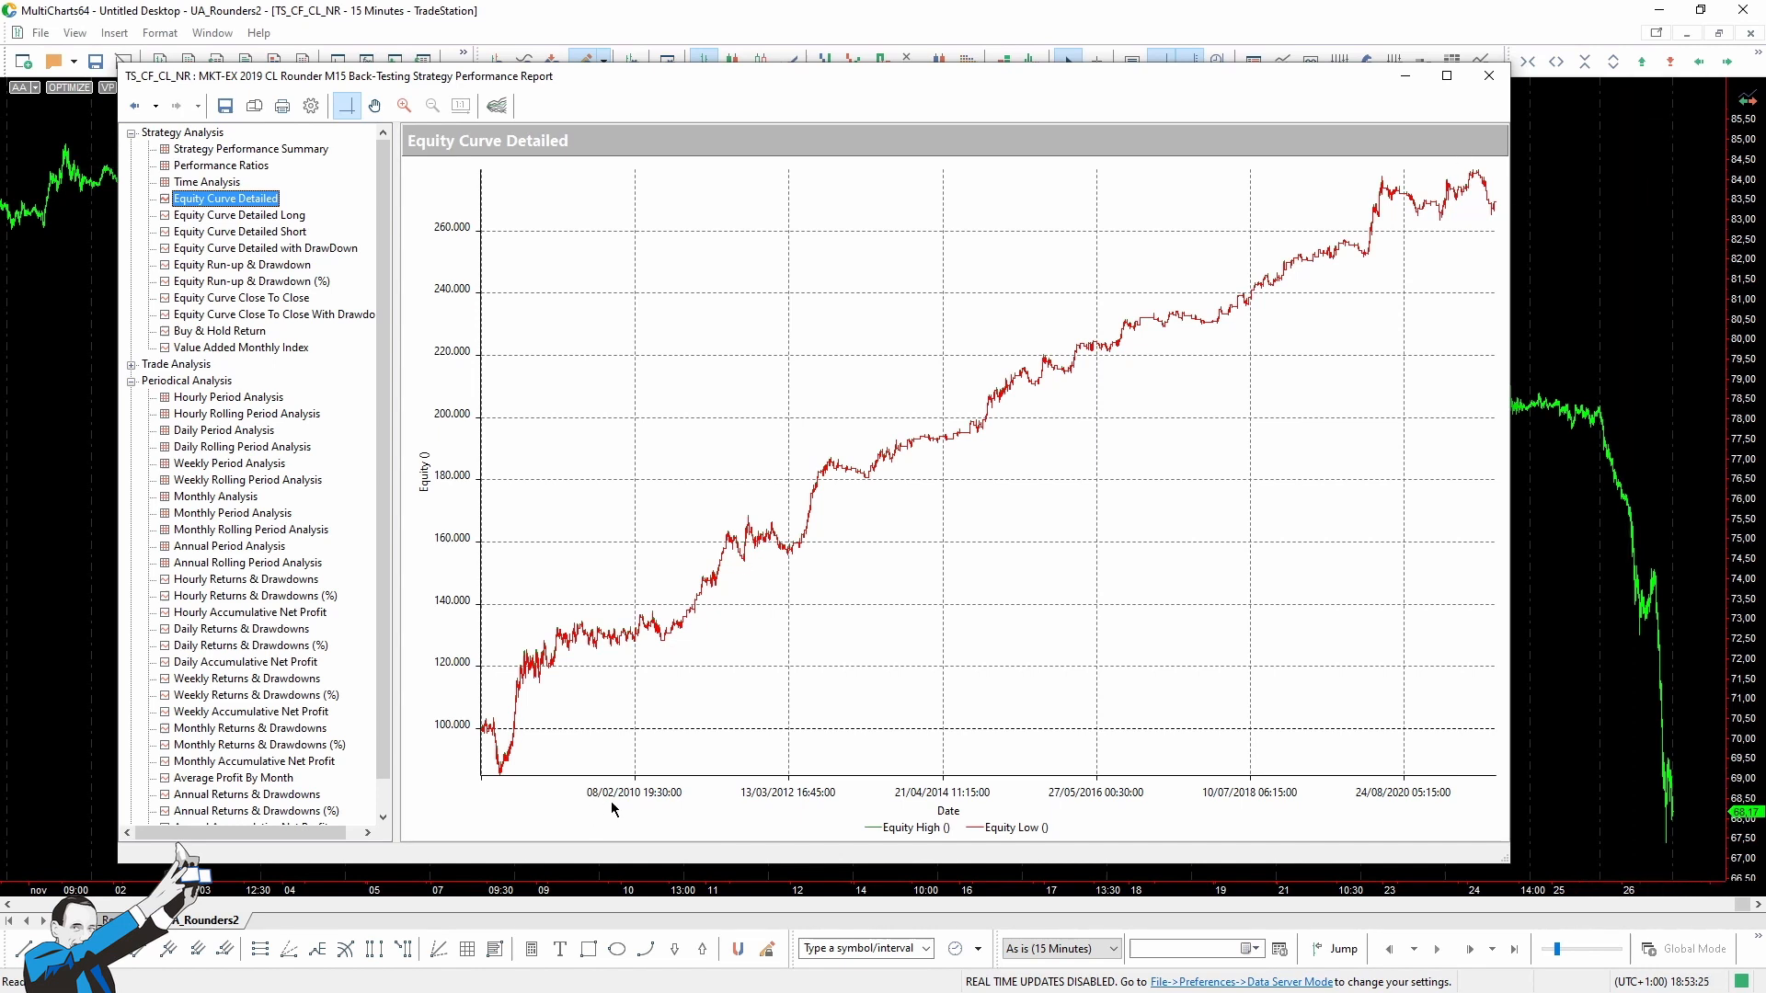